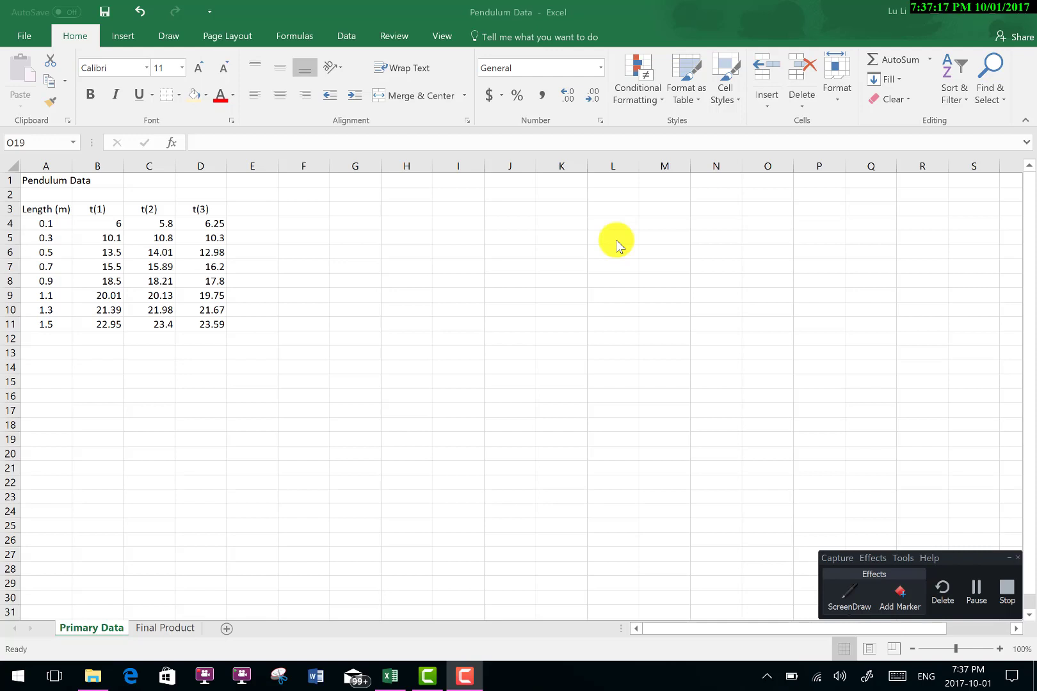
mouse_move(517, 275)
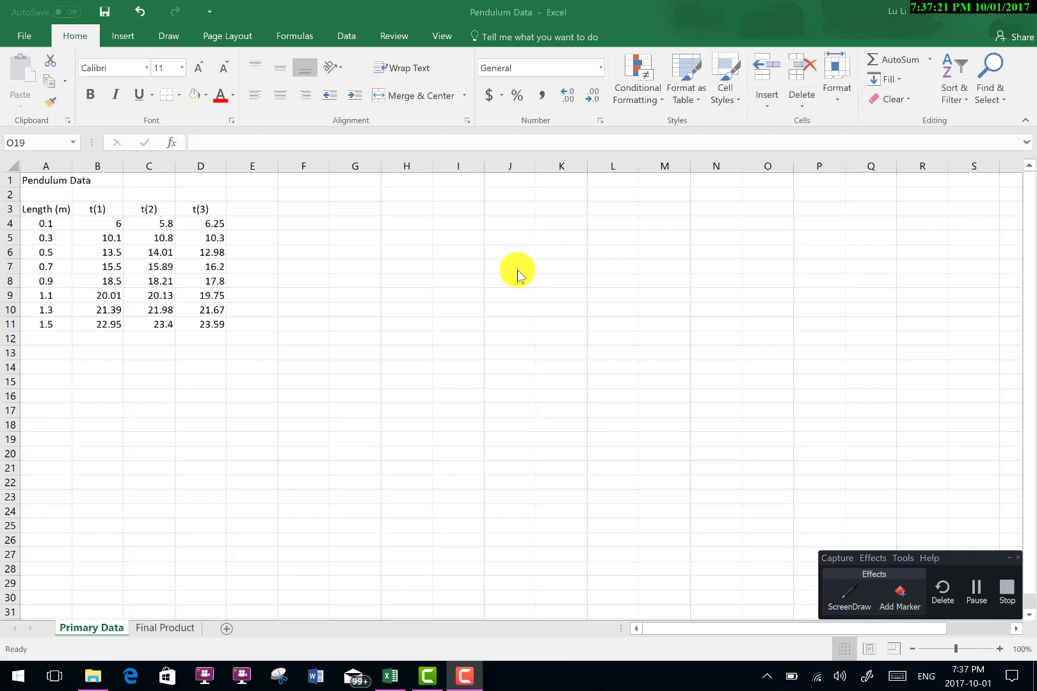
mouse_move(363, 410)
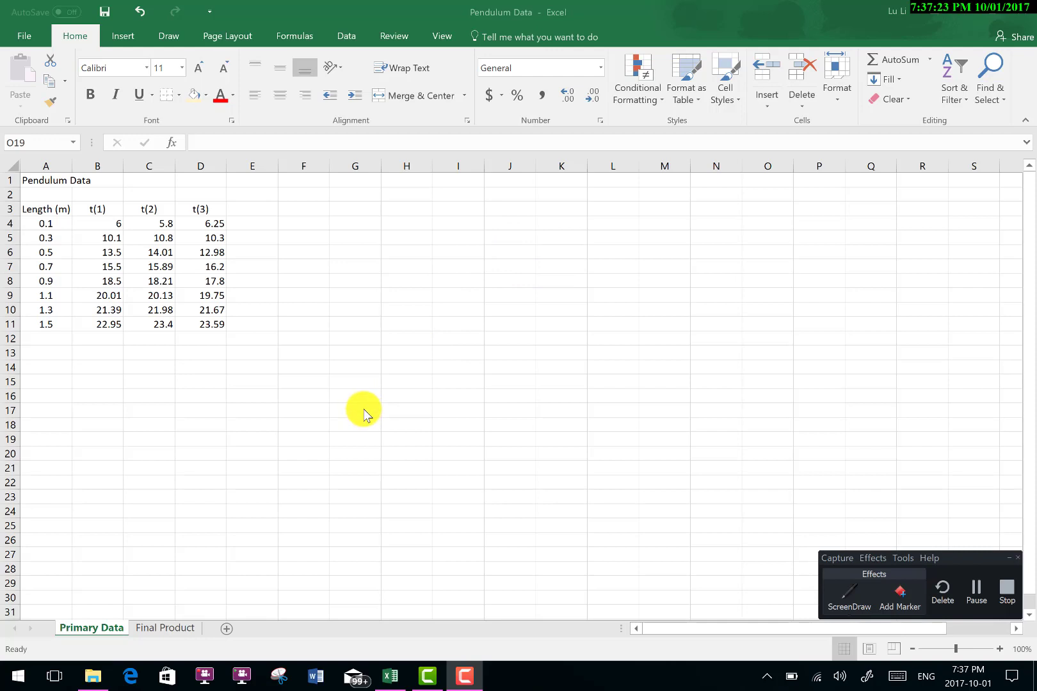
mouse_move(196, 470)
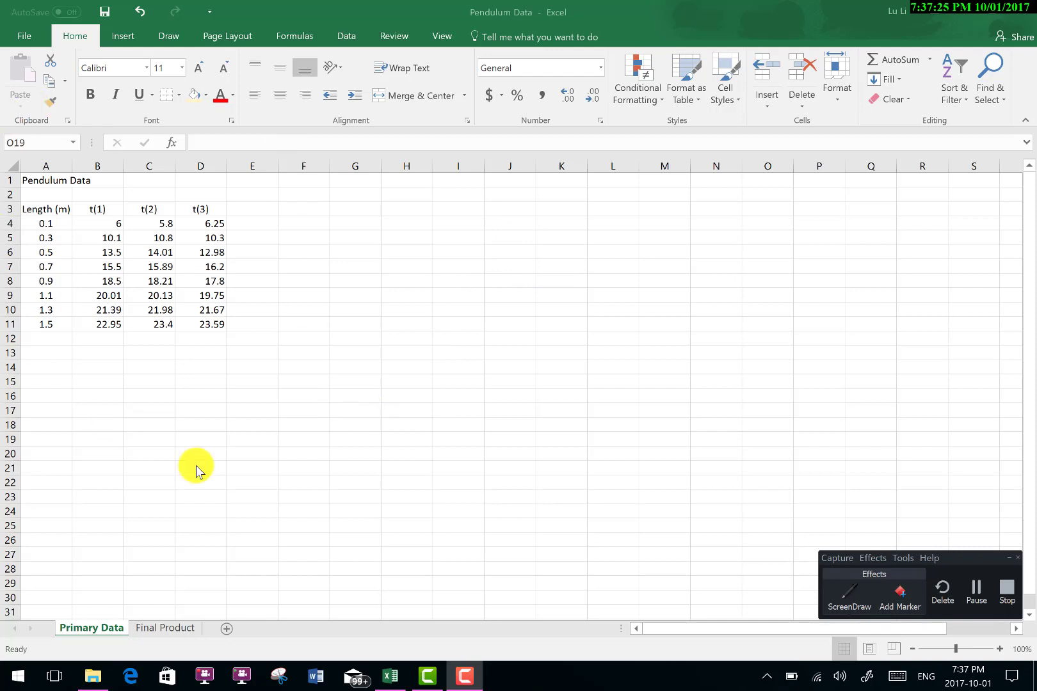
mouse_move(243, 365)
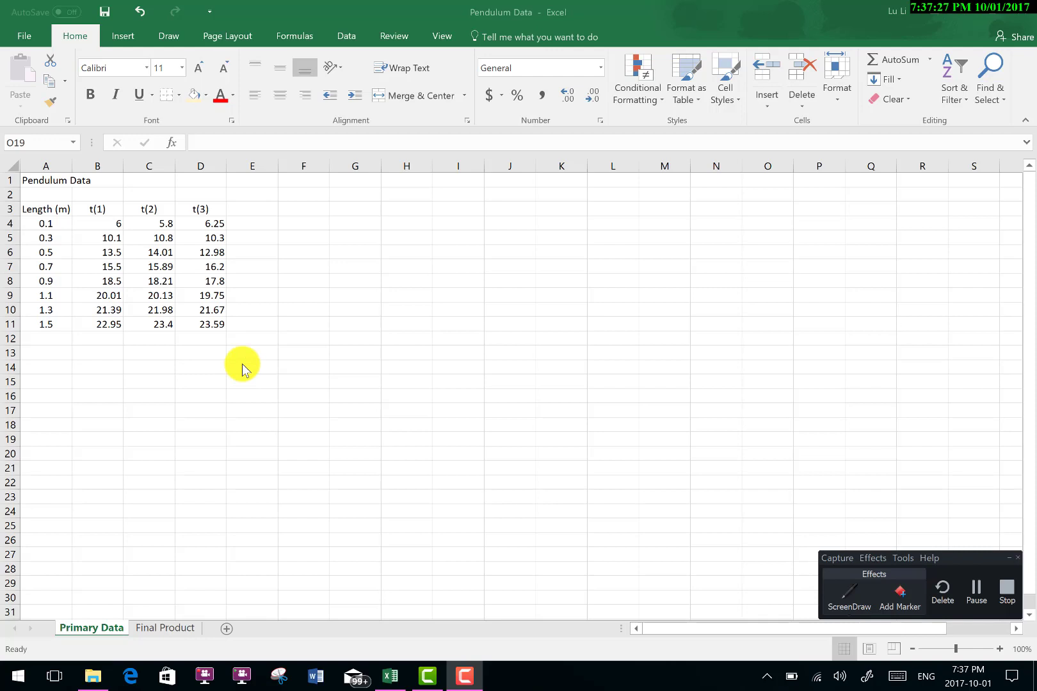
mouse_move(658, 385)
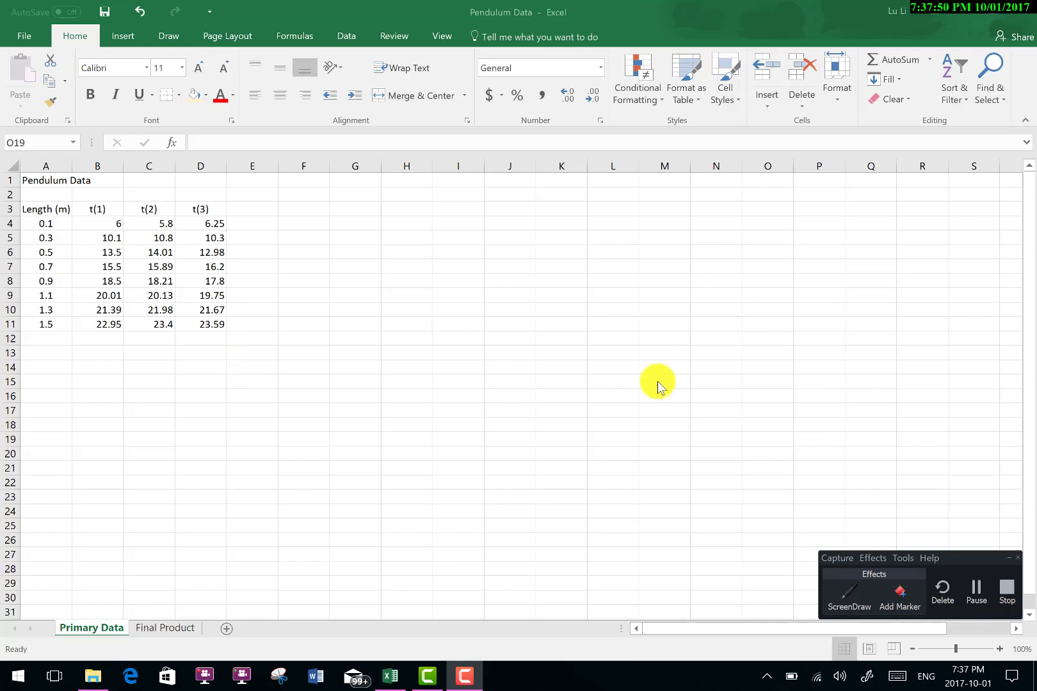
mouse_move(603, 377)
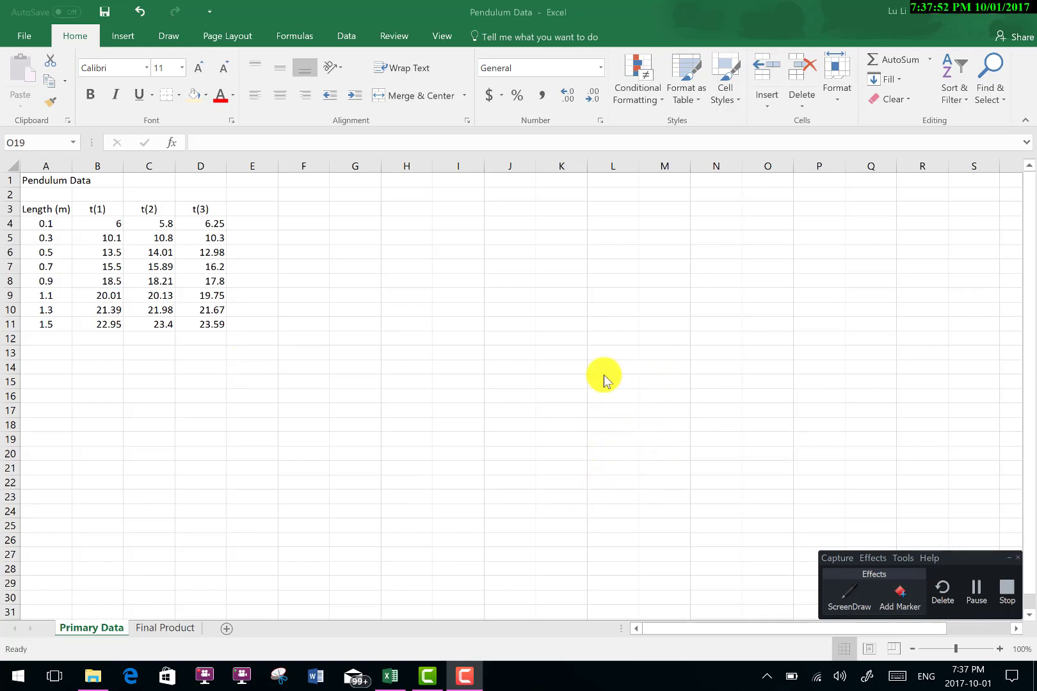
mouse_move(466, 522)
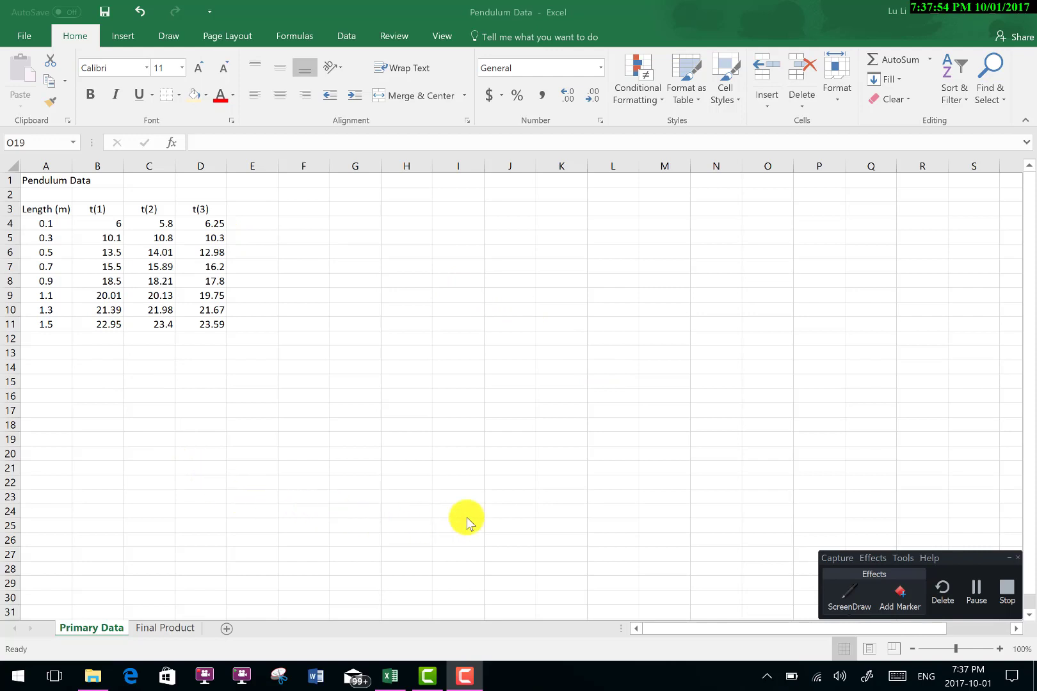
mouse_move(91, 628)
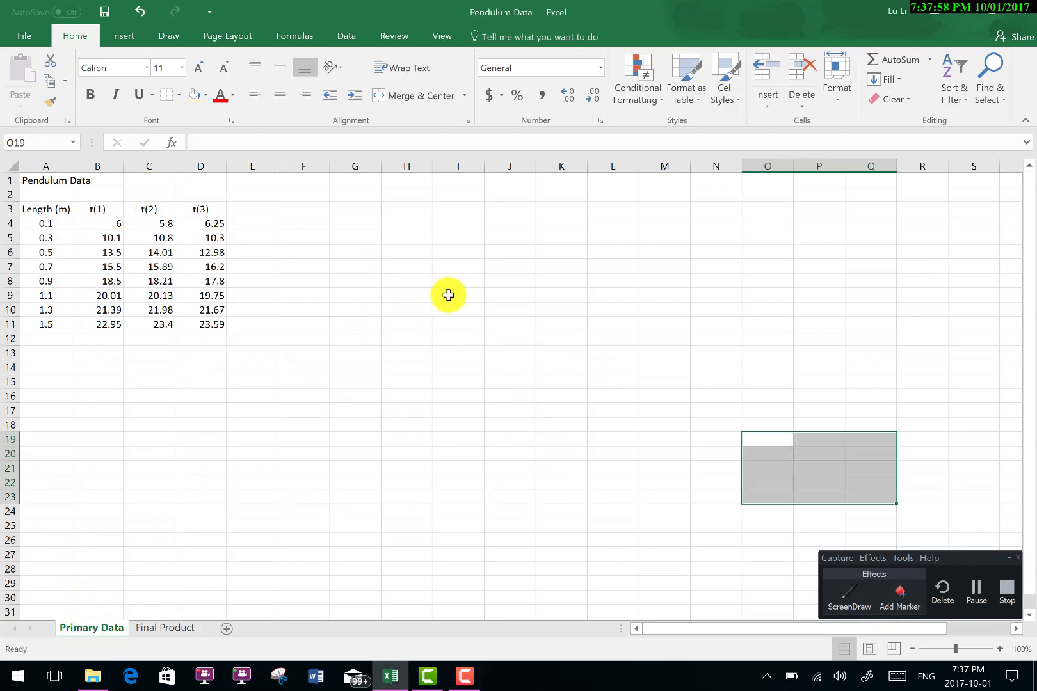
- Compare the Final Product sheet's finished table and graphs against the raw Primary Data
left_click(716, 396)
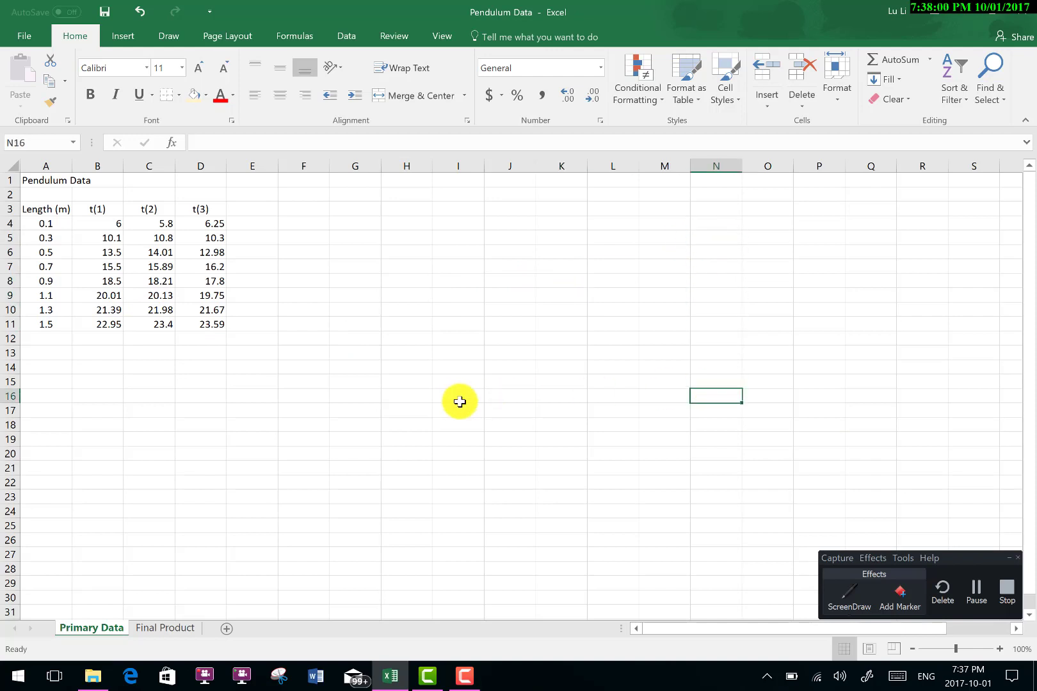
left_click(252, 382)
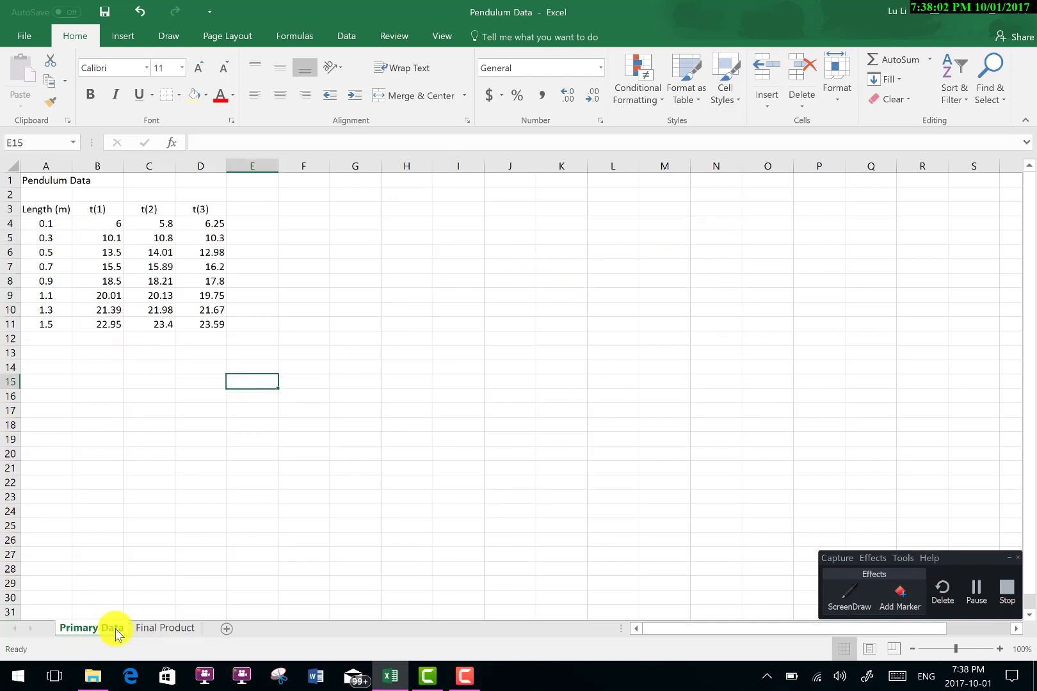
mouse_move(178, 506)
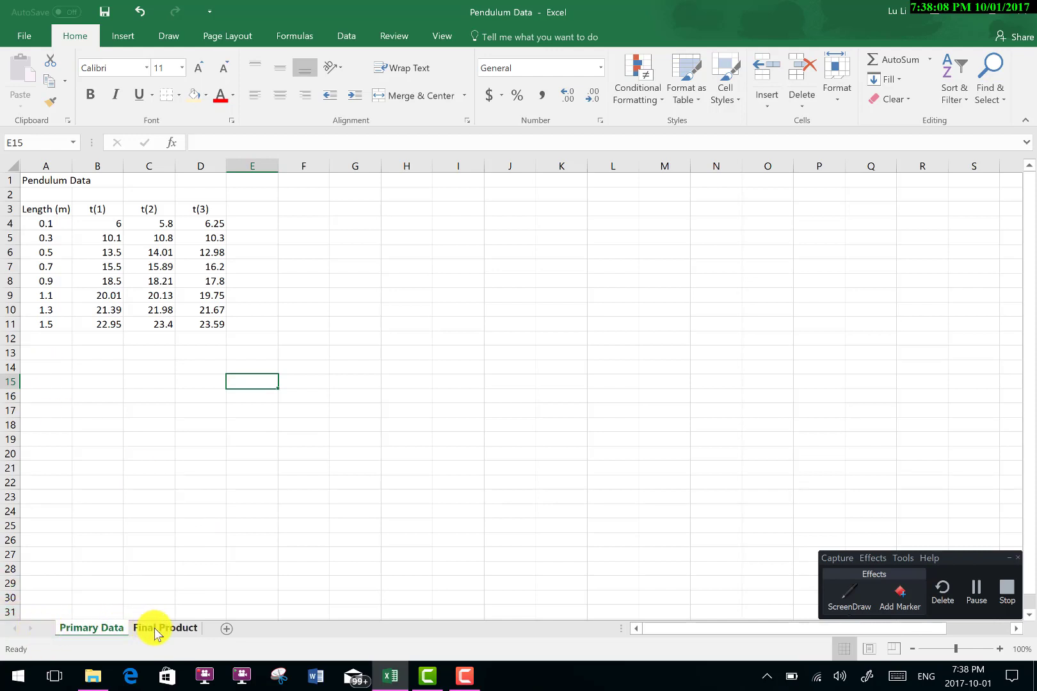
left_click(165, 627)
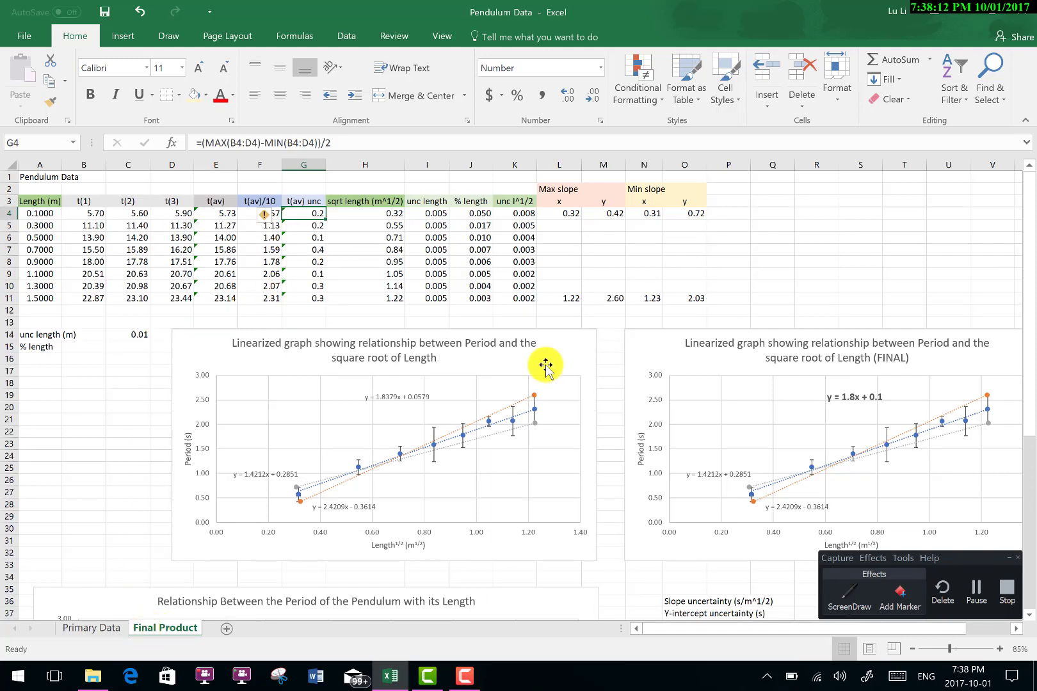
mouse_move(161, 347)
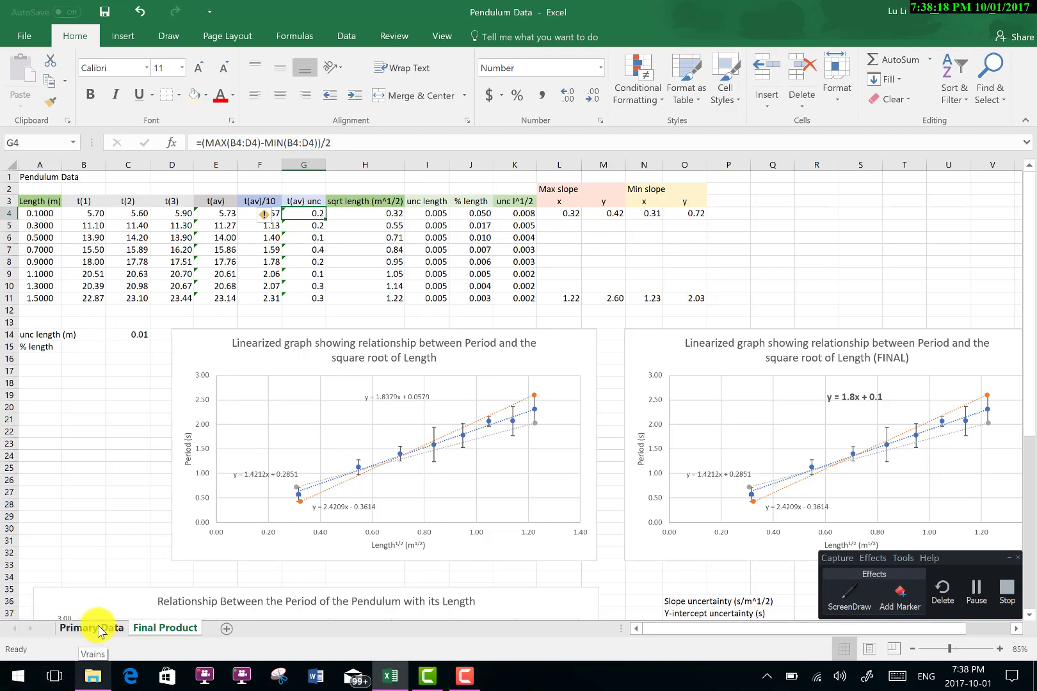
left_click(91, 628)
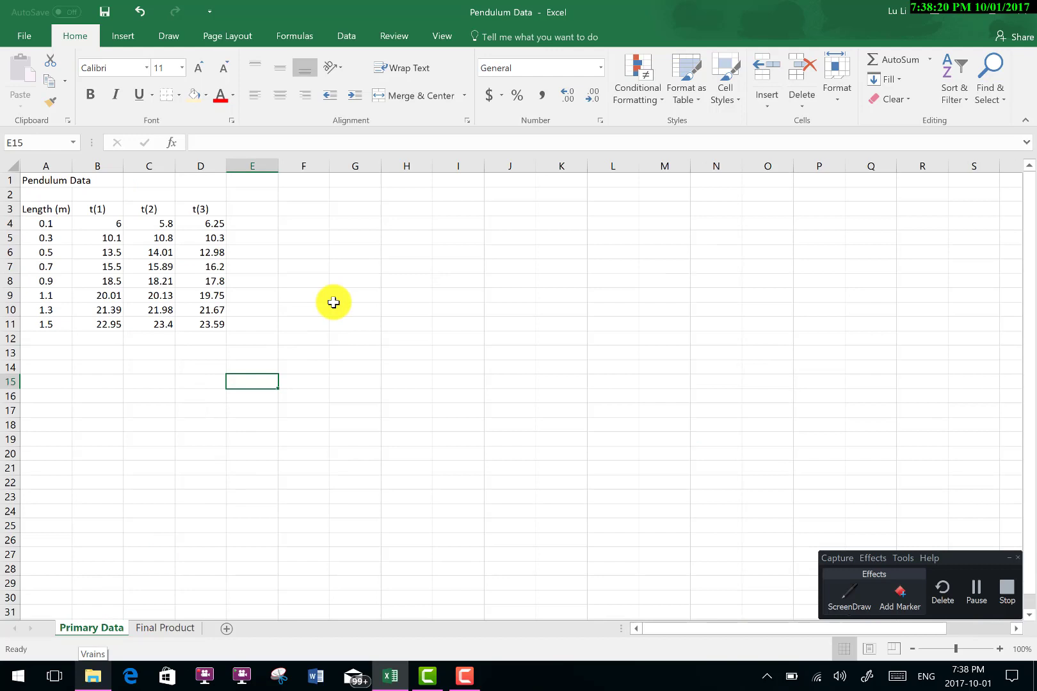
mouse_move(394, 323)
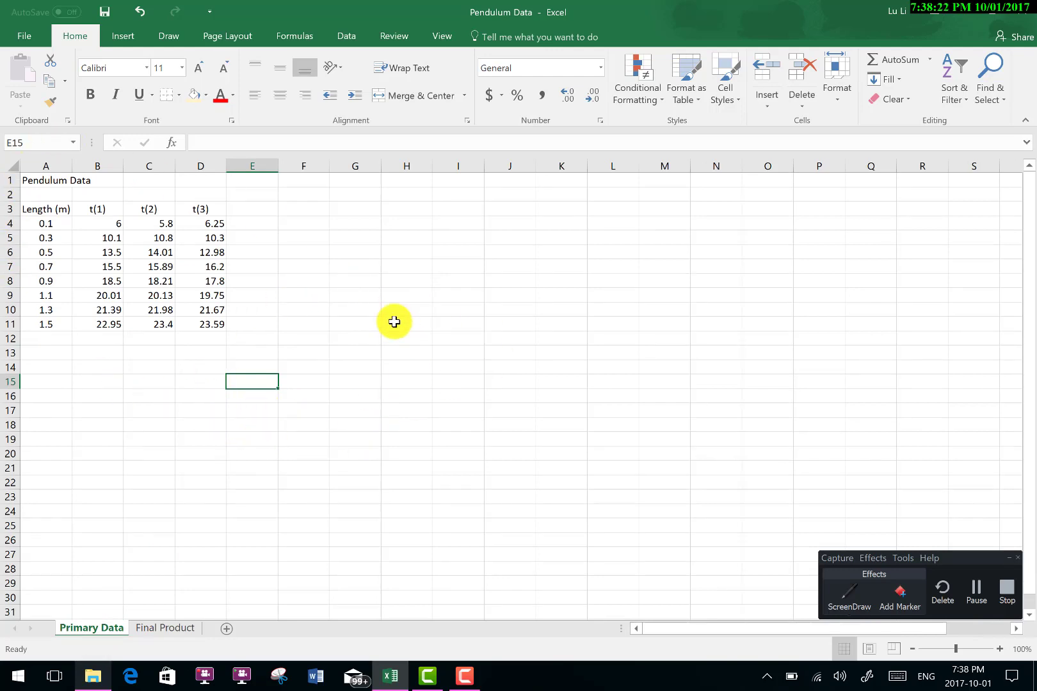
mouse_move(202, 521)
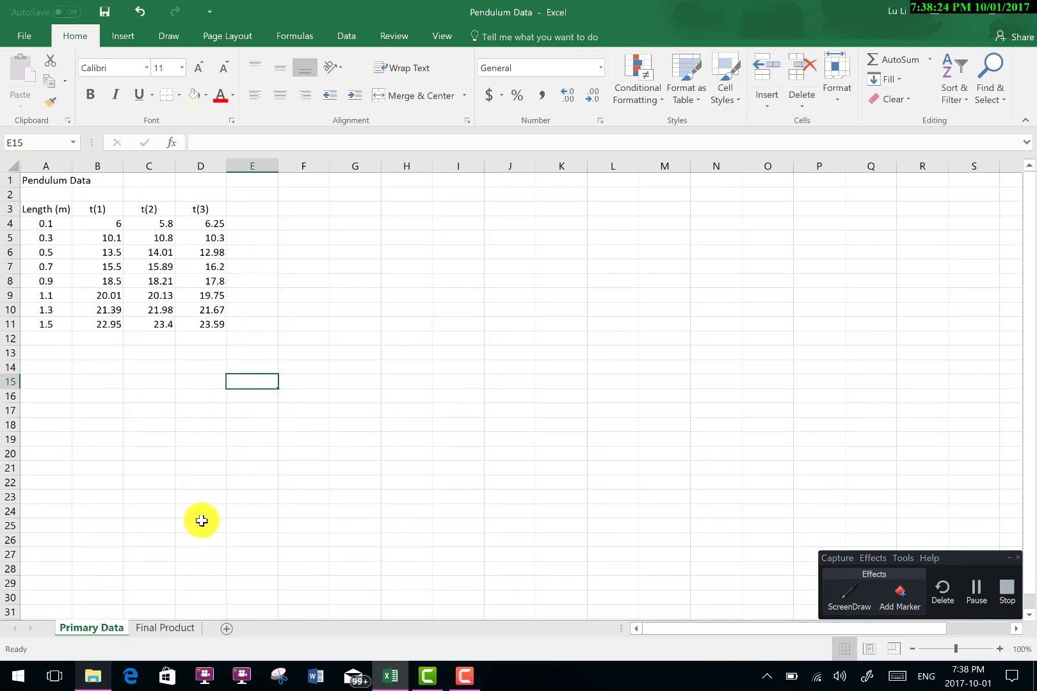
mouse_move(187, 552)
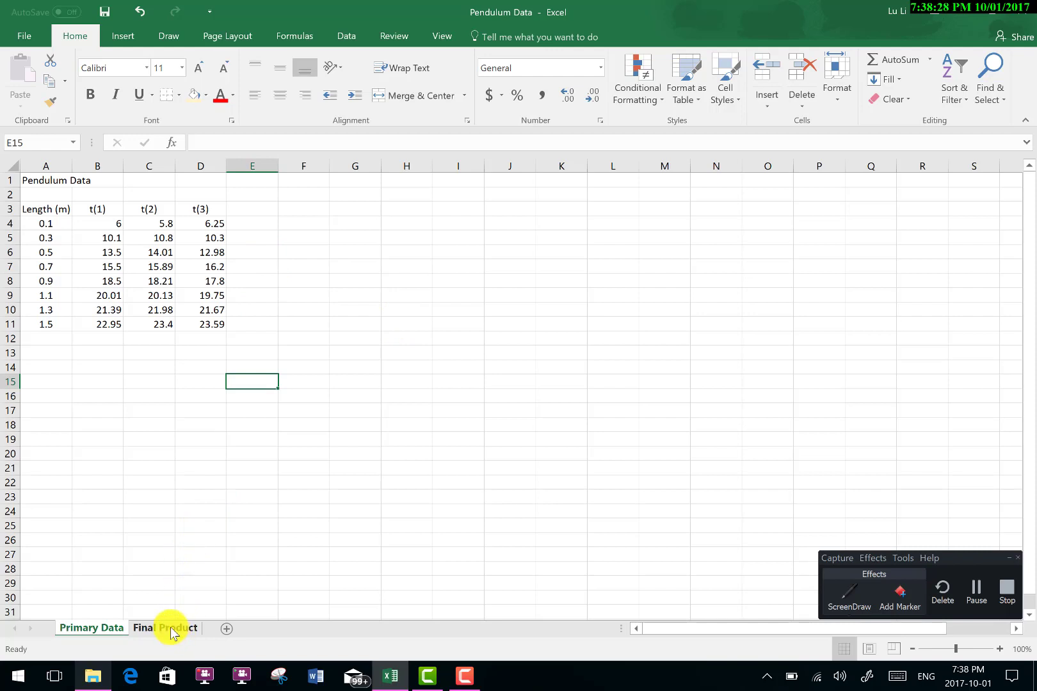
- Flip between the sheets again and leave Final Product showing
left_click(165, 628)
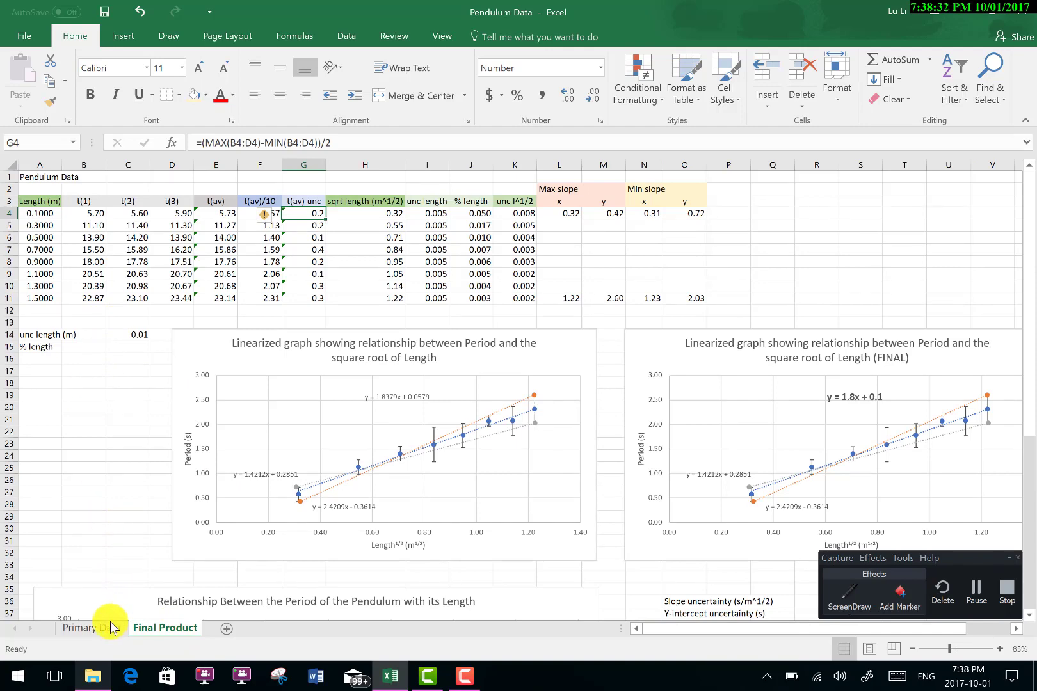
left_click(90, 627)
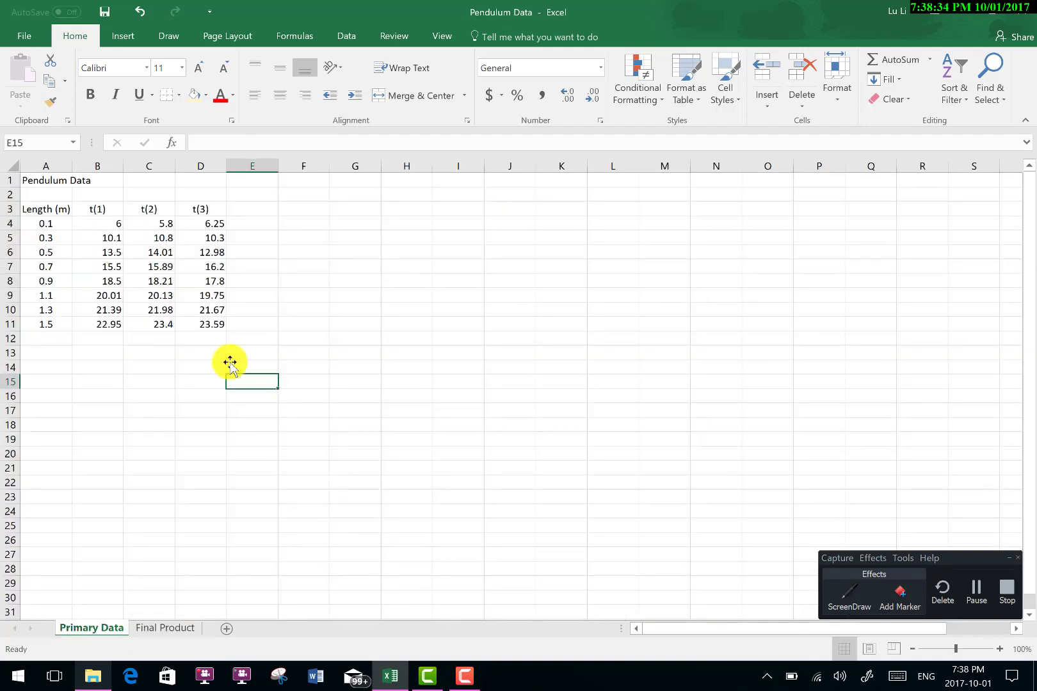
mouse_move(375, 318)
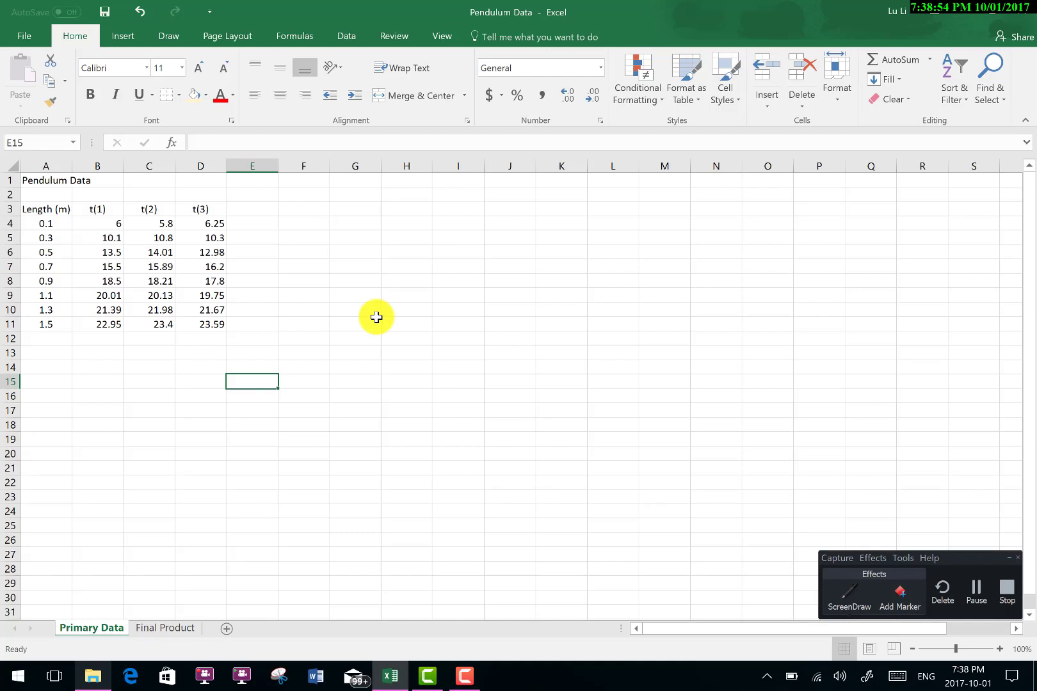
mouse_move(178, 627)
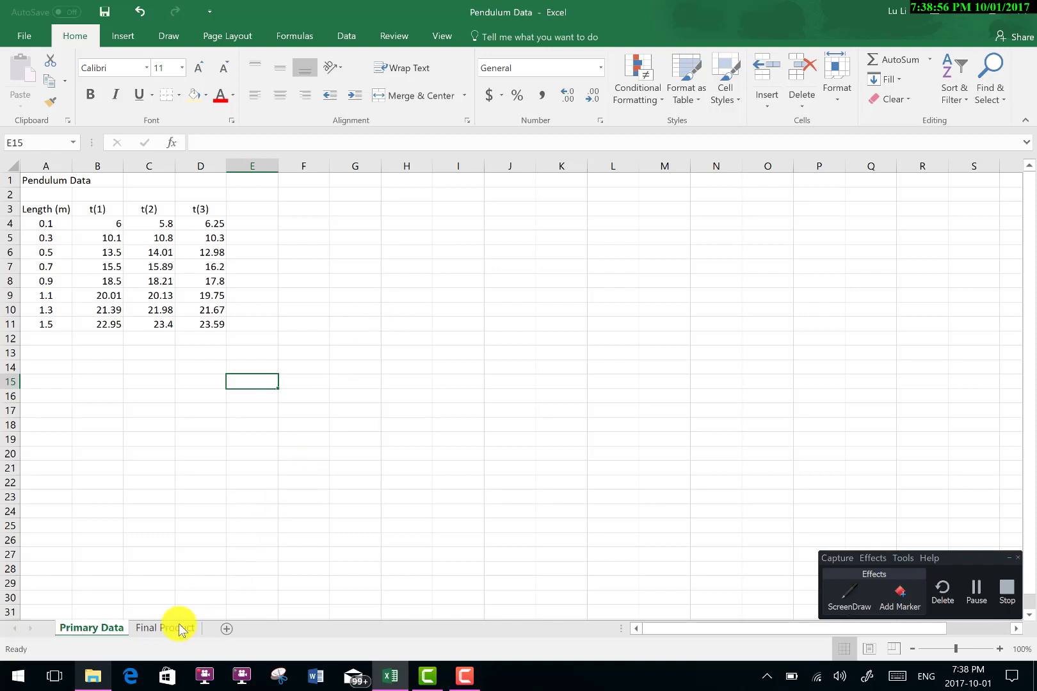
left_click(165, 628)
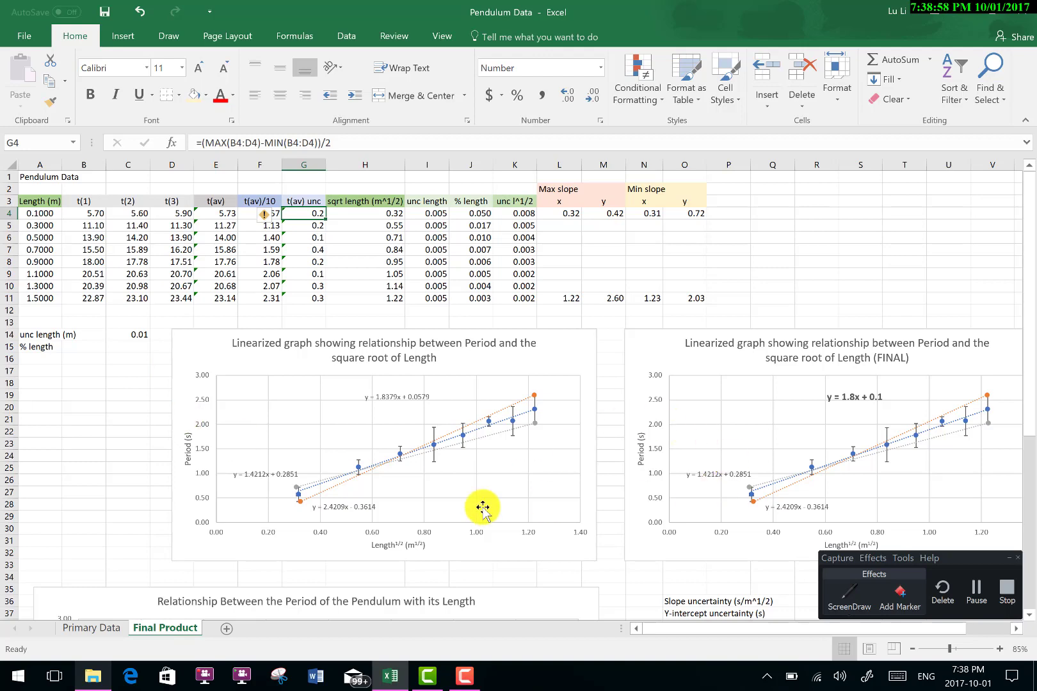
mouse_move(89, 616)
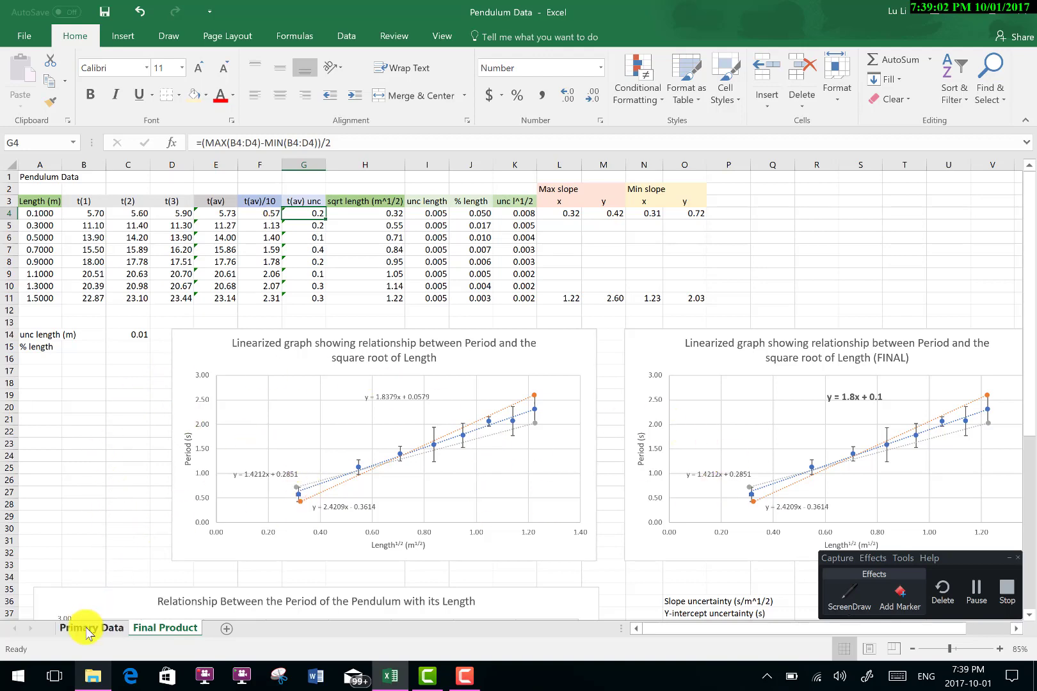
- Return to the Primary Data sheet with the raw lengths and trial times
left_click(91, 627)
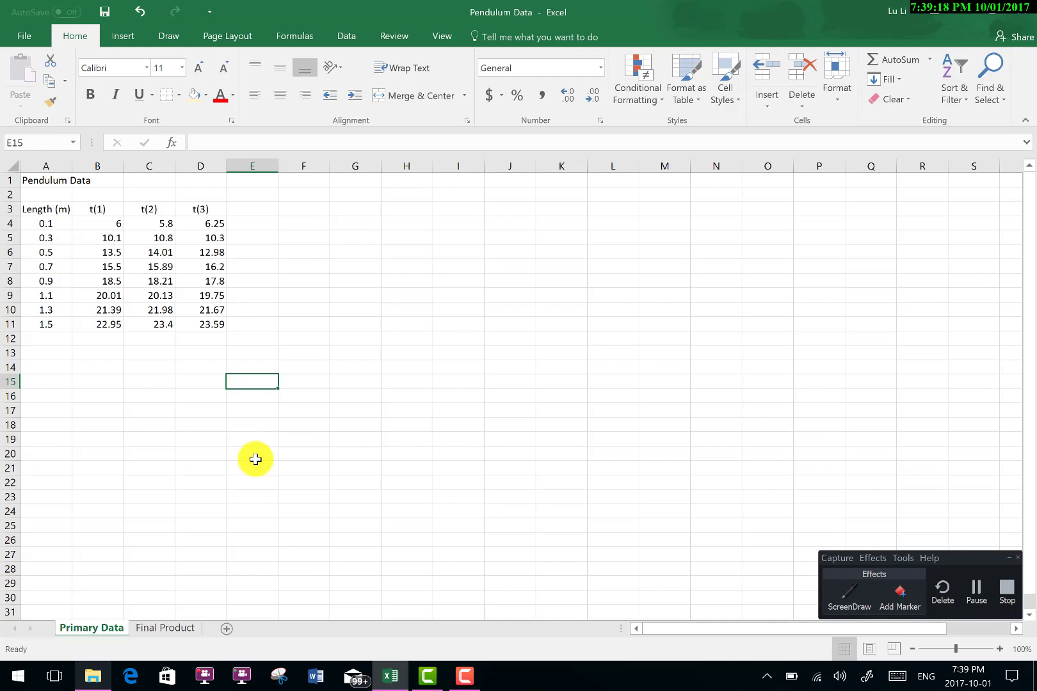
mouse_move(384, 547)
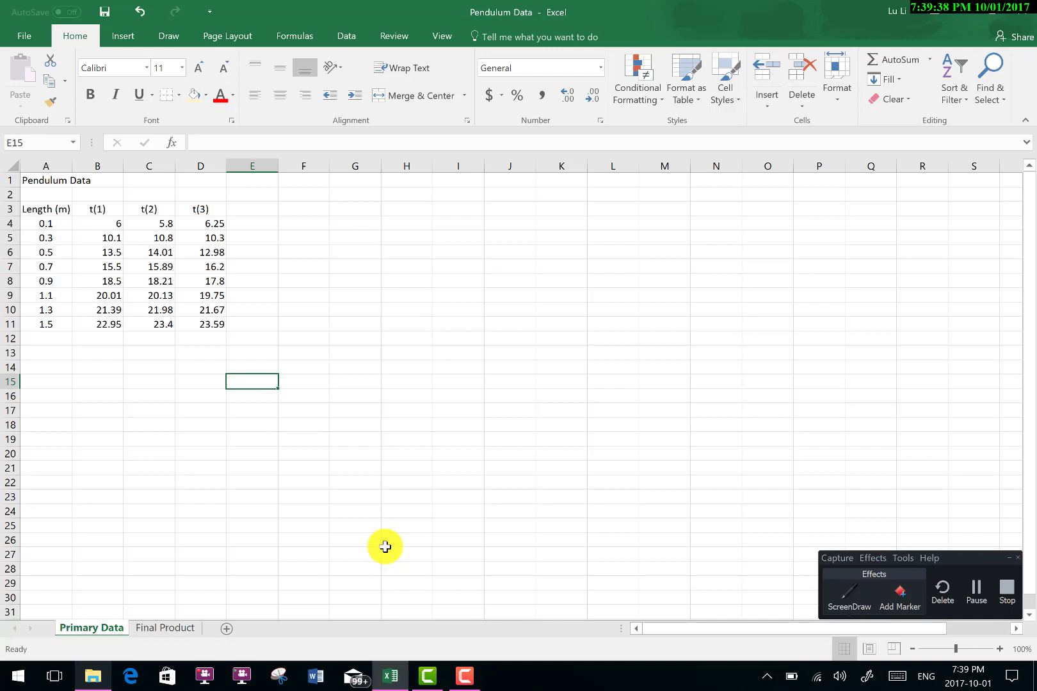
left_click(408, 282)
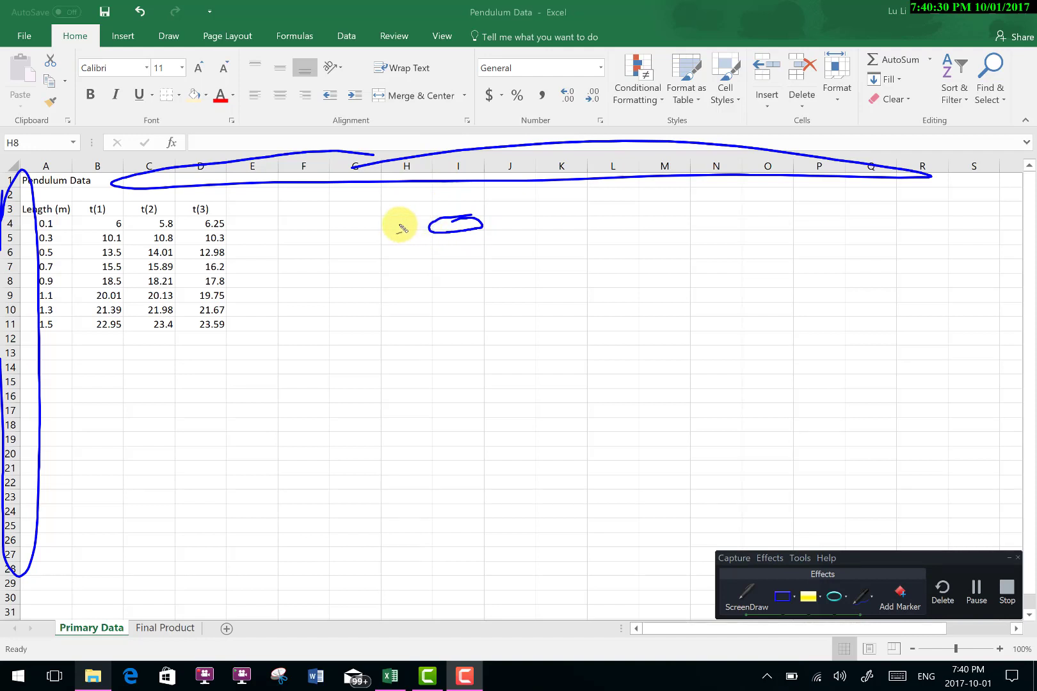
mouse_move(159, 225)
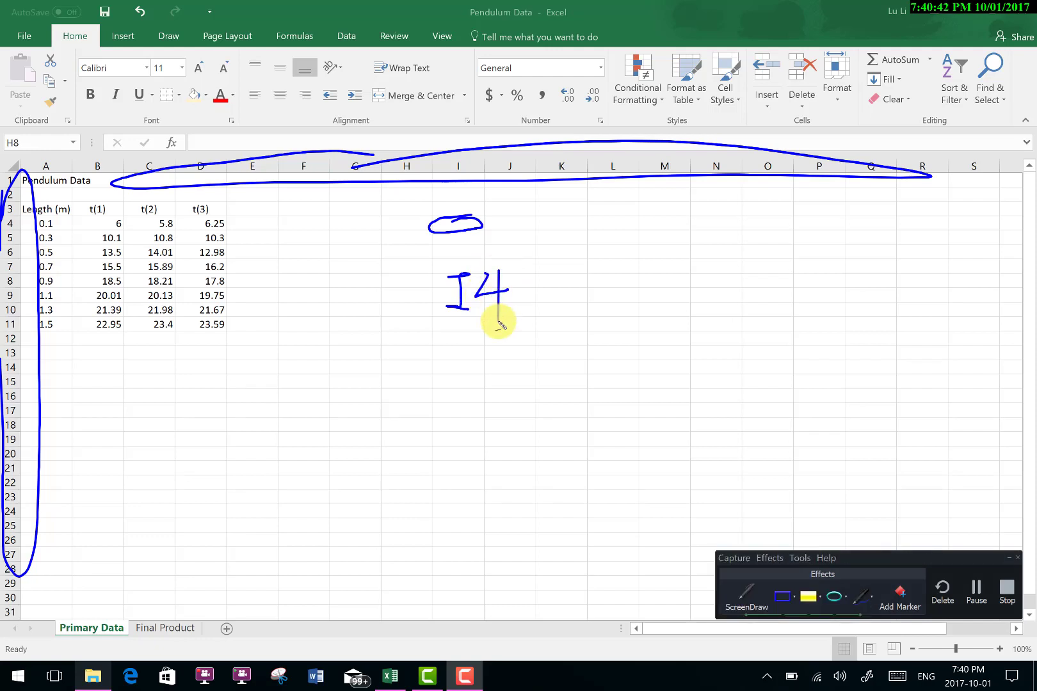
mouse_move(449, 251)
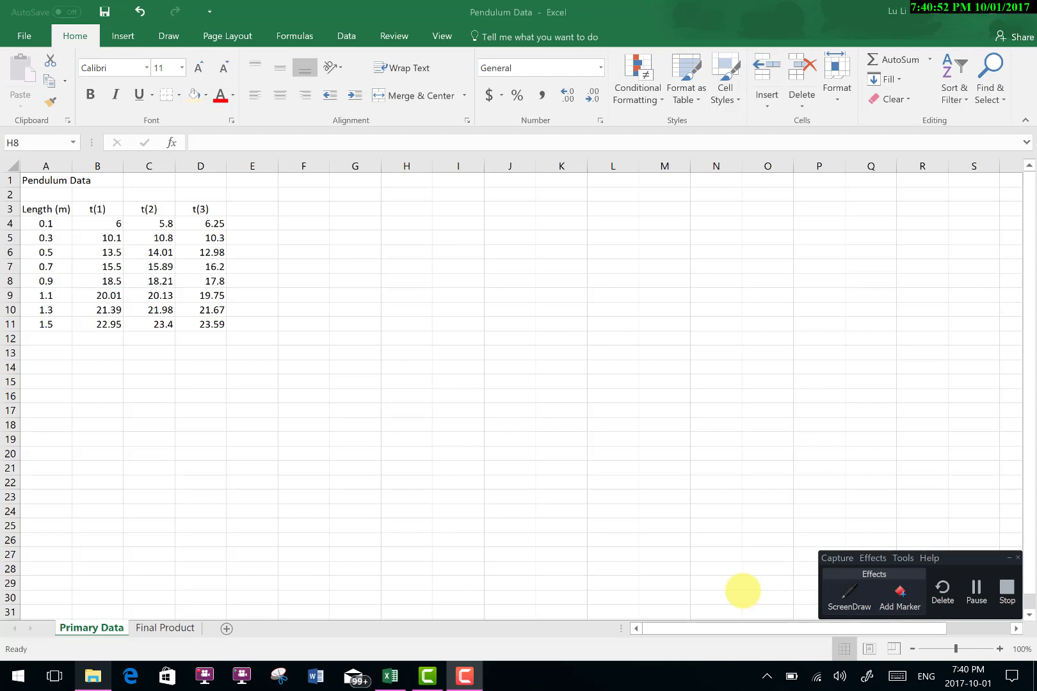
mouse_move(323, 201)
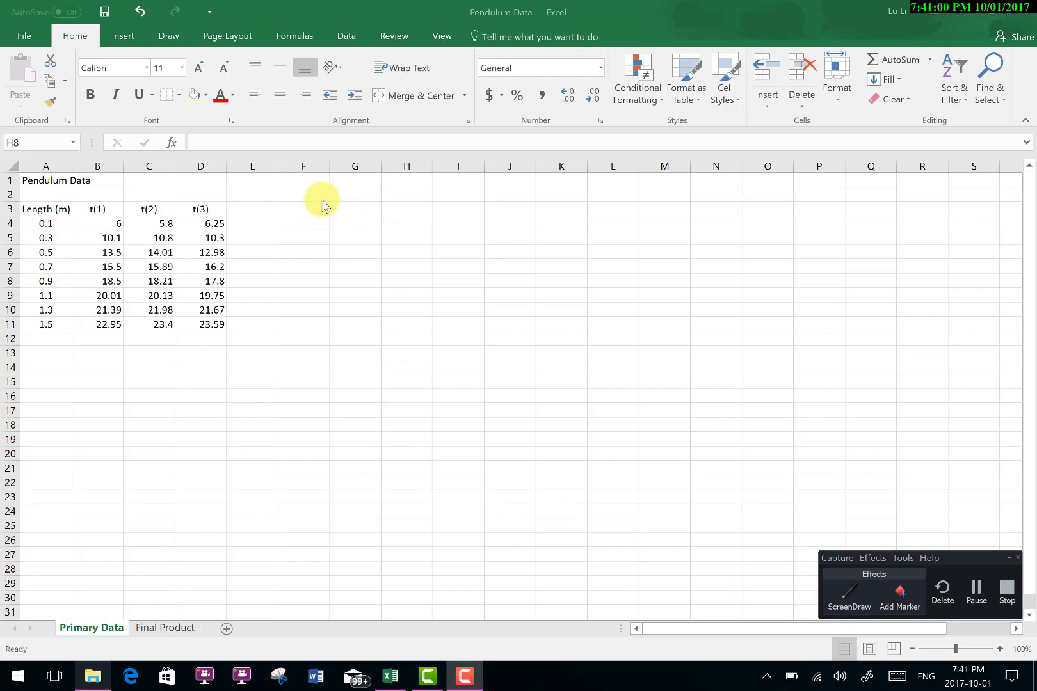
mouse_move(80, 182)
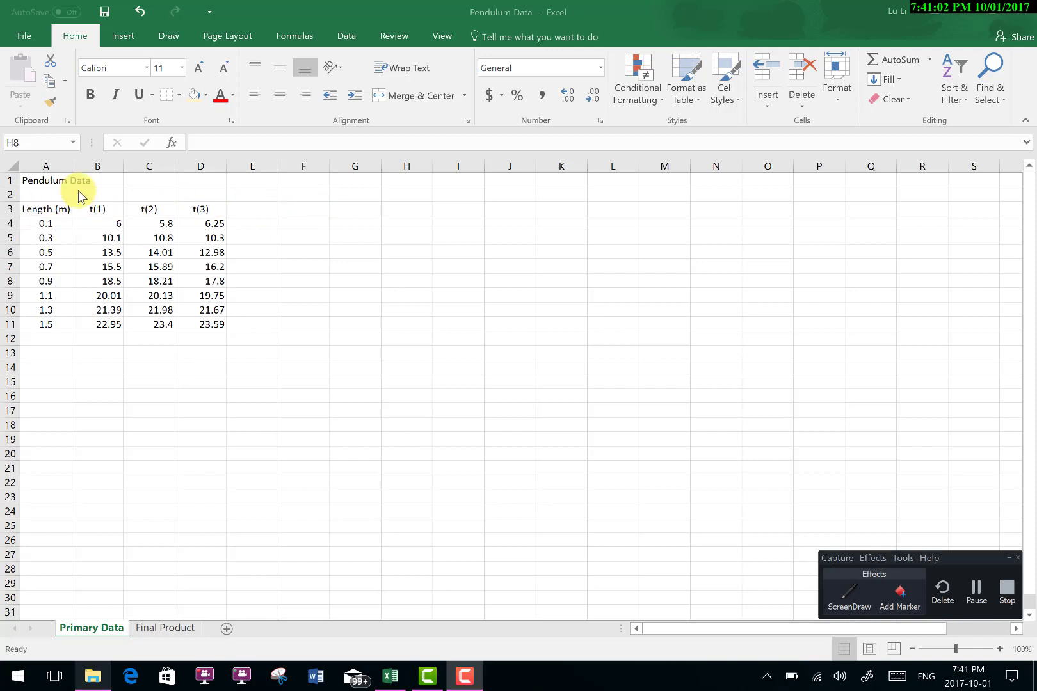
mouse_move(46, 203)
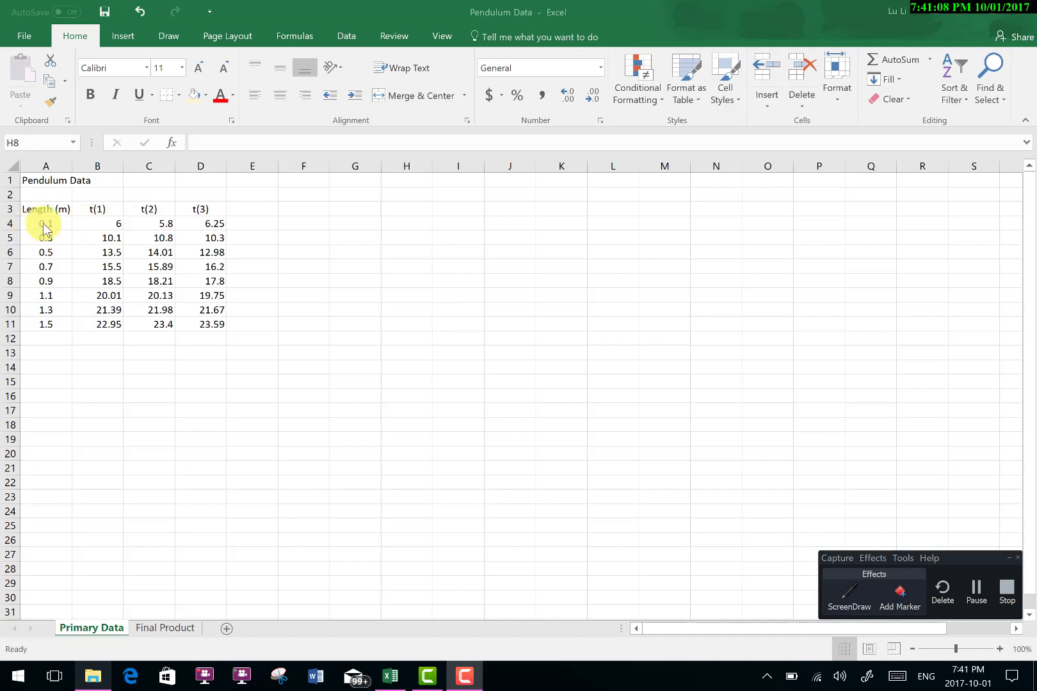
left_click(149, 224)
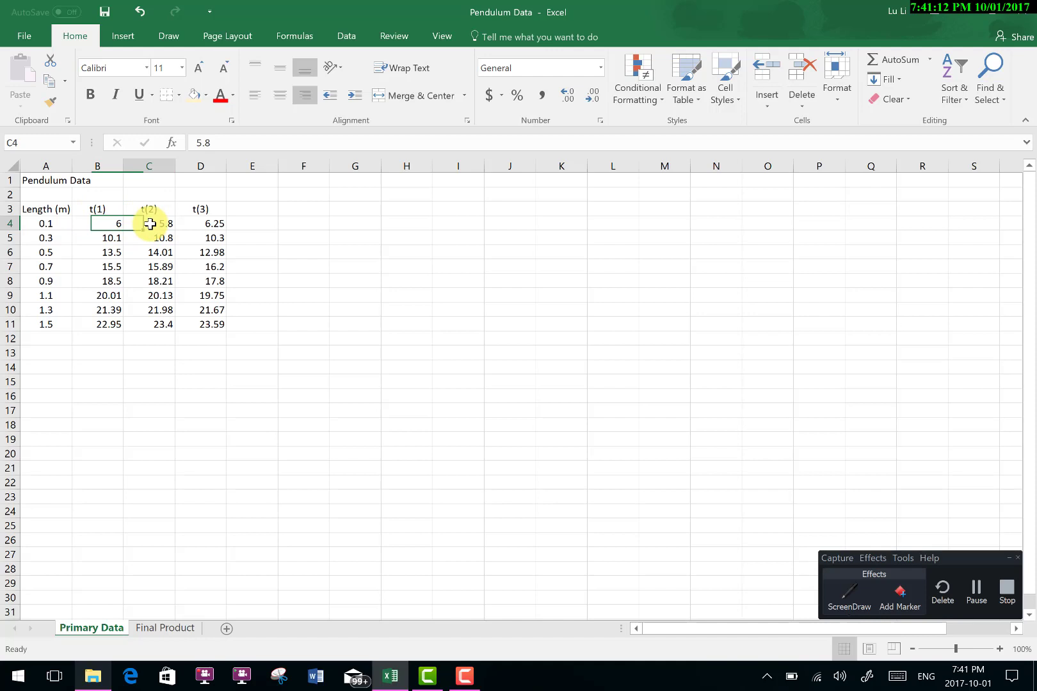
left_click(252, 210)
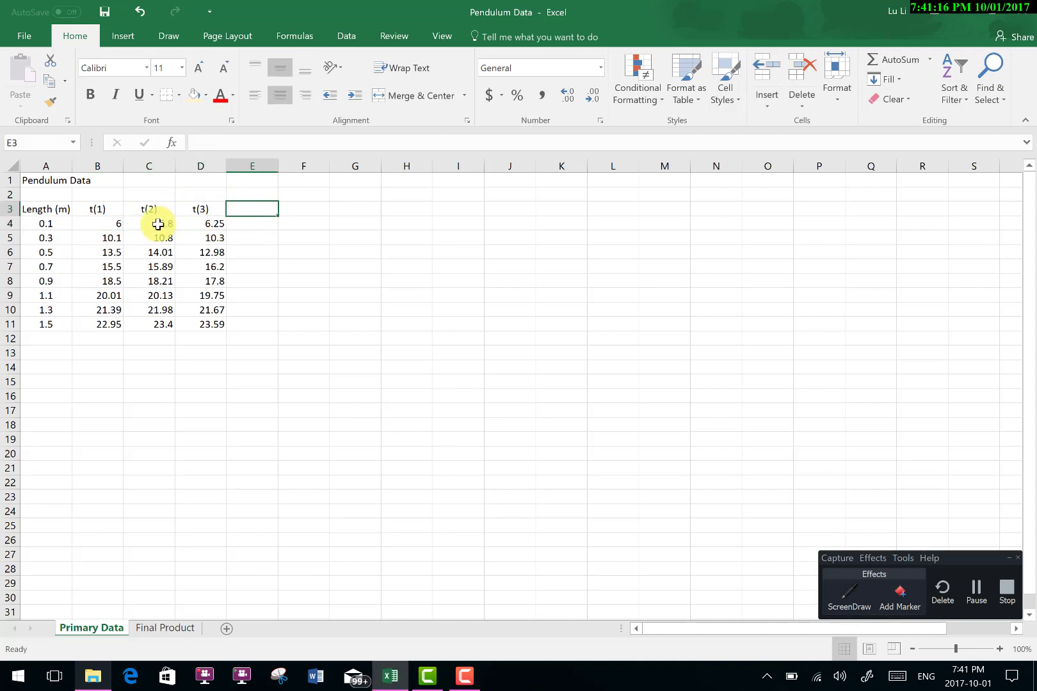
mouse_move(456, 271)
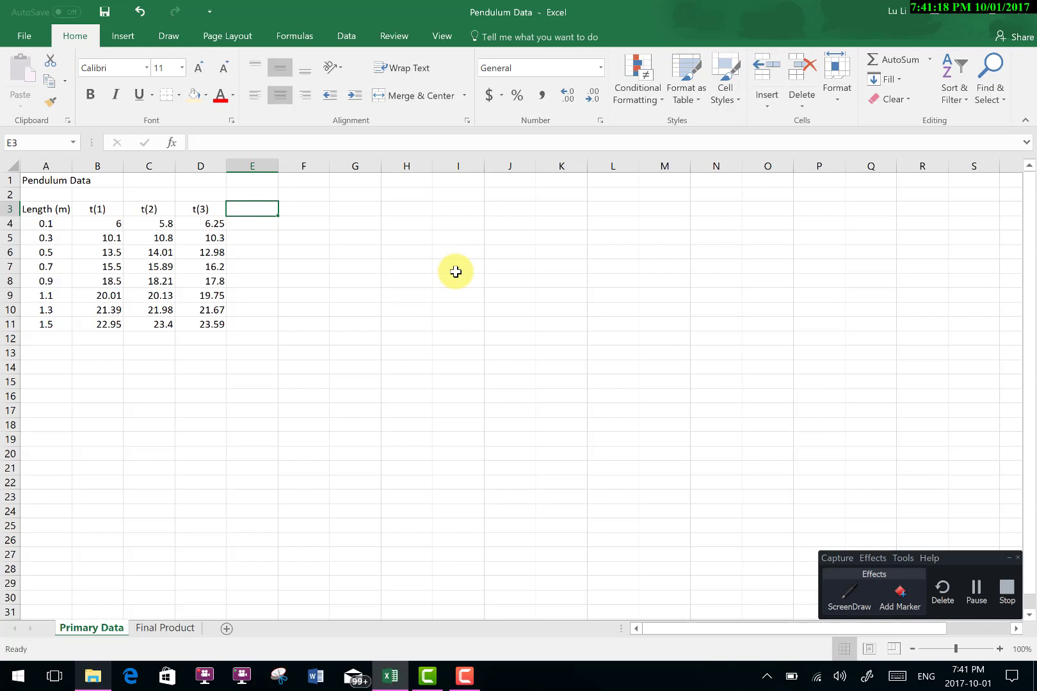
- Enter a t(av) average-time heading in E3 and correct it to read t(av)
type("t")
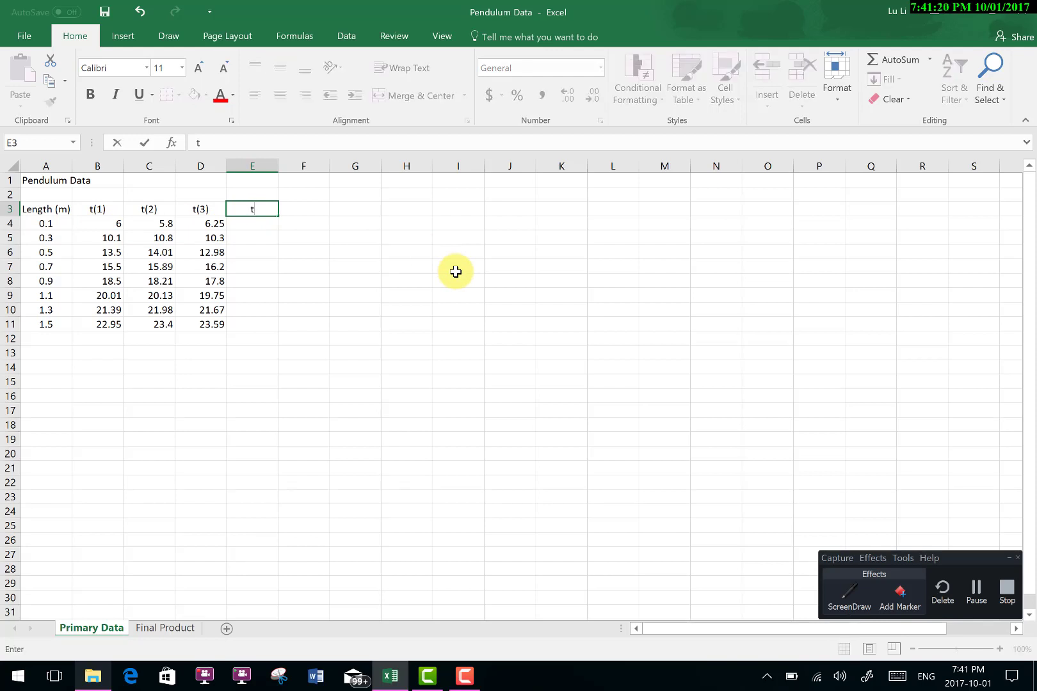
type("av")
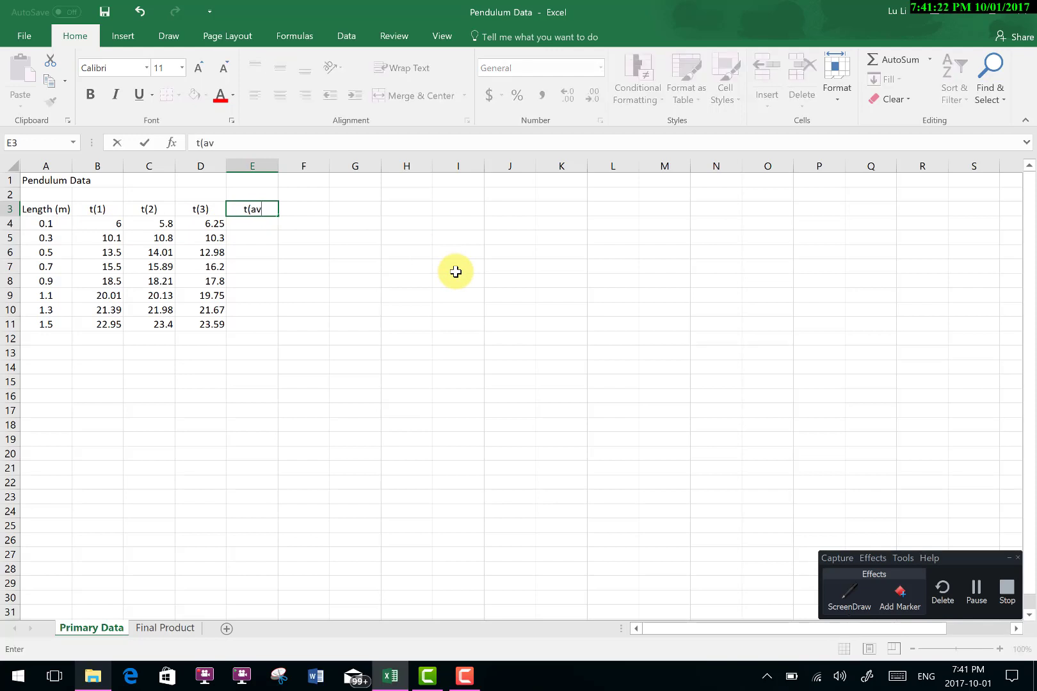
type(")")
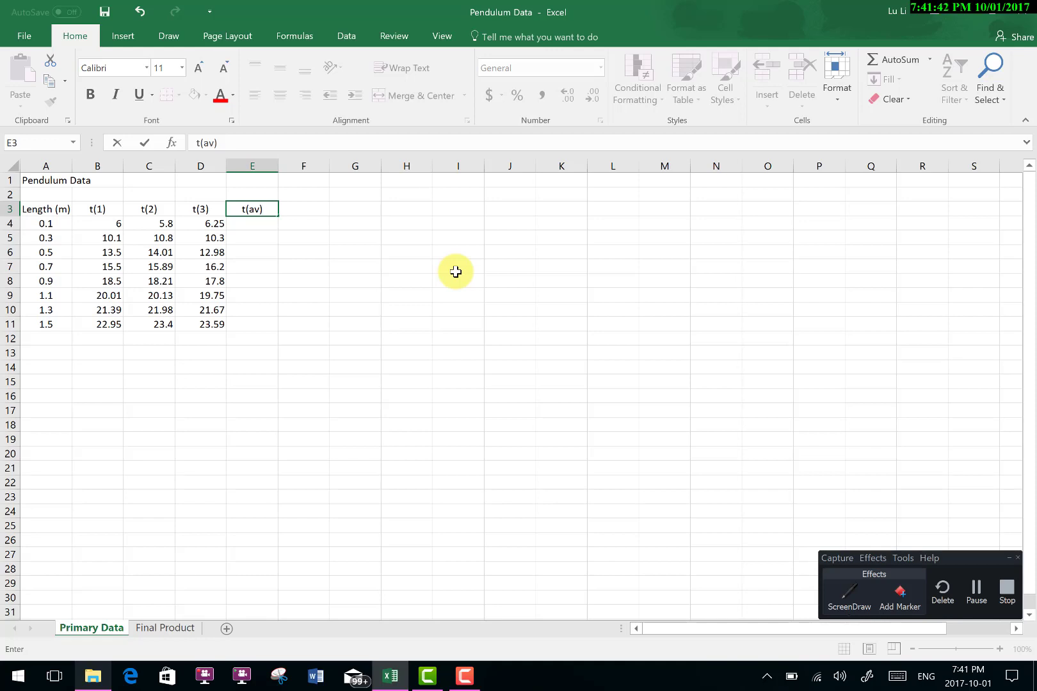
mouse_move(291, 209)
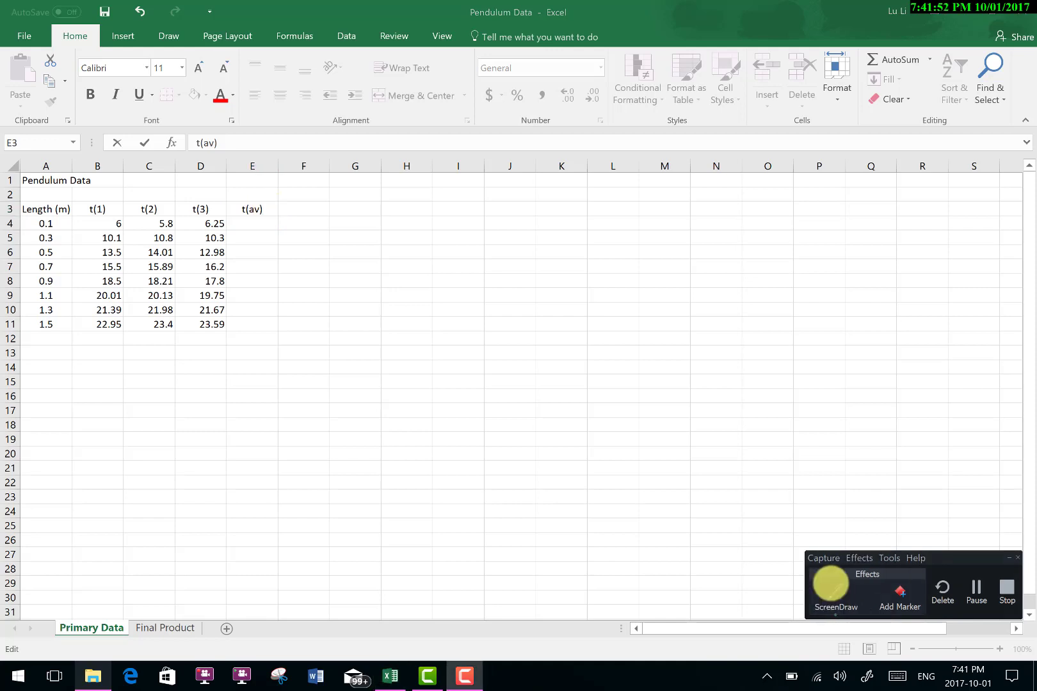
left_click(835, 589)
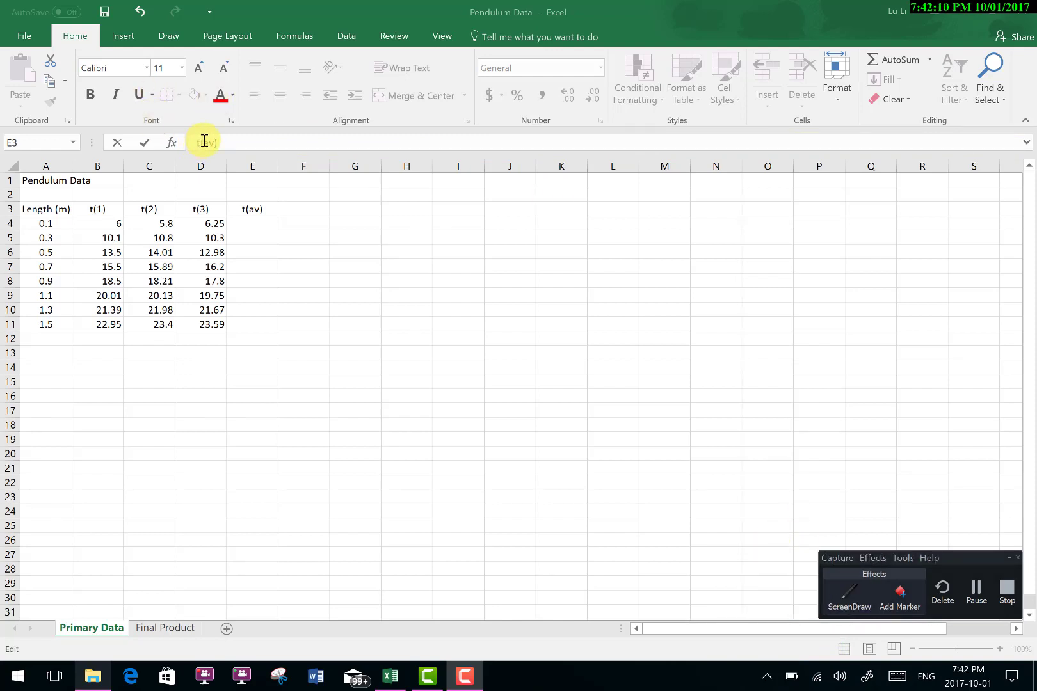
left_click(252, 209)
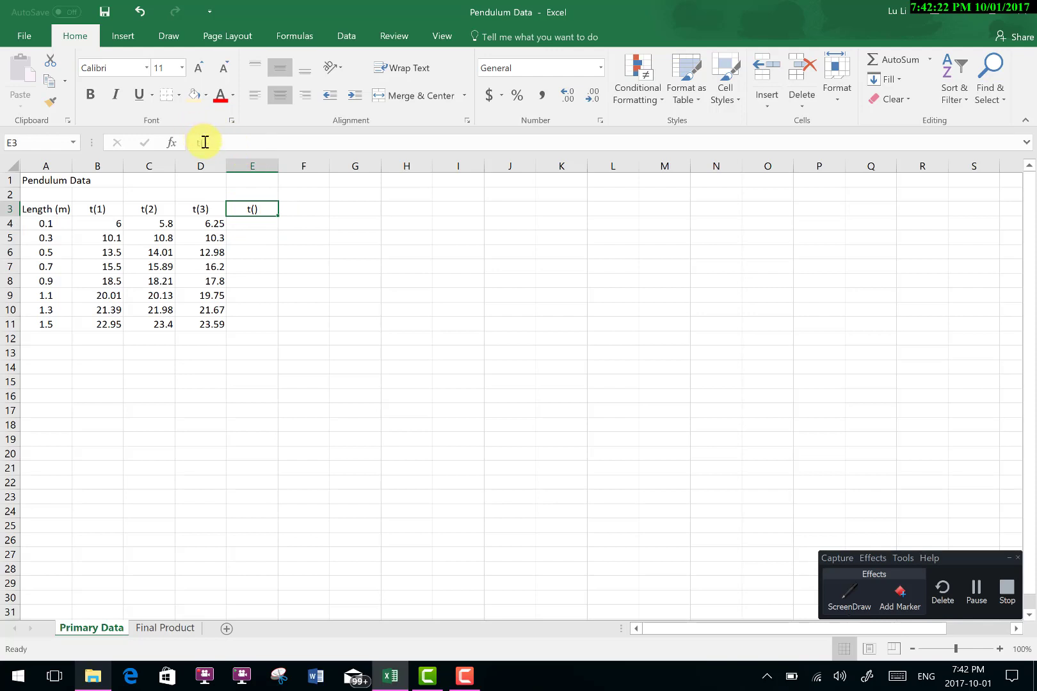
double_click(252, 209)
type("av")
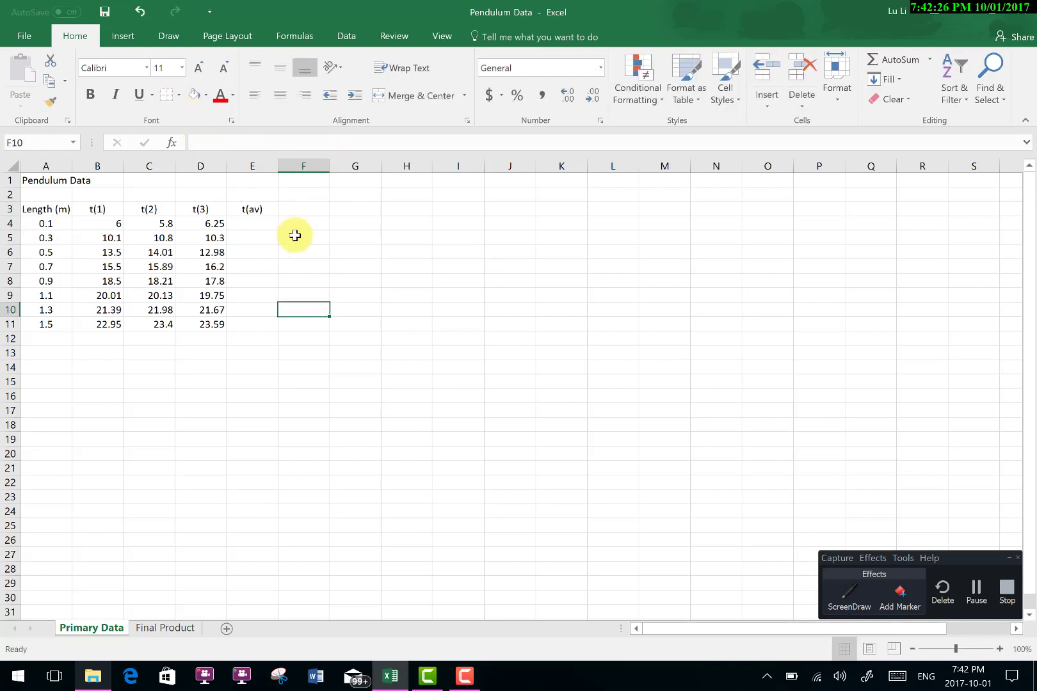
mouse_move(262, 206)
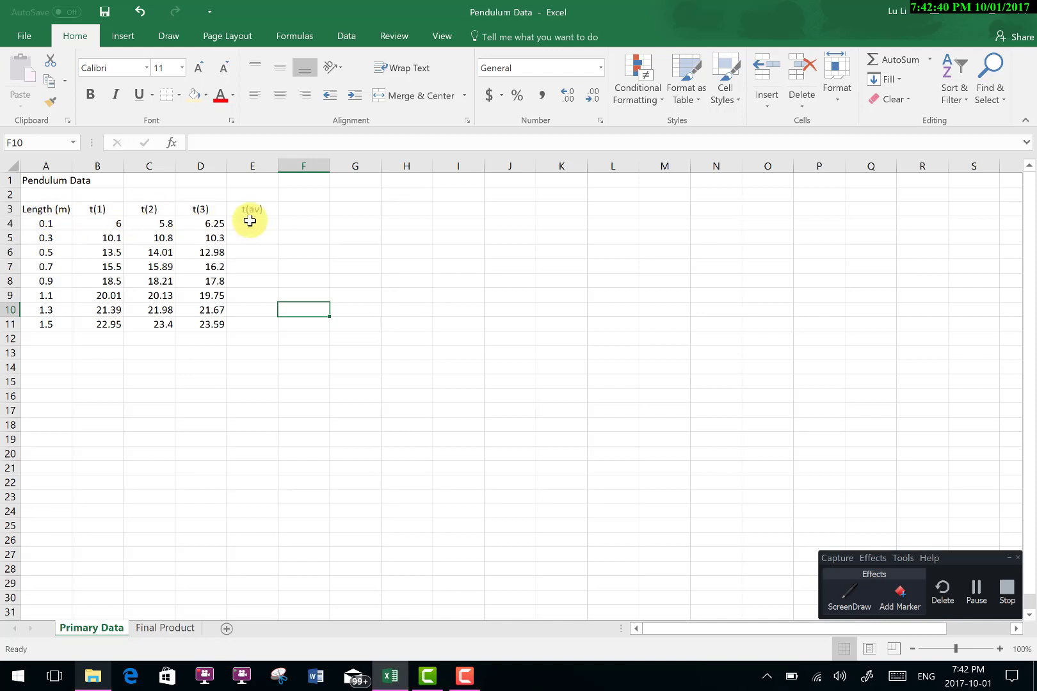
mouse_move(271, 221)
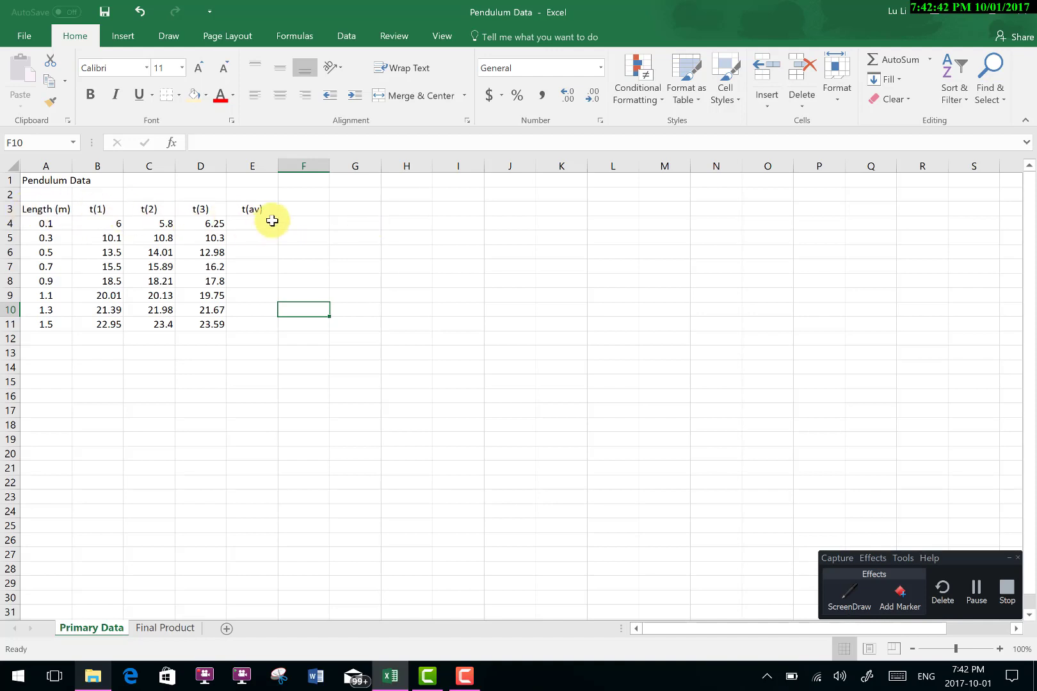
mouse_move(82, 210)
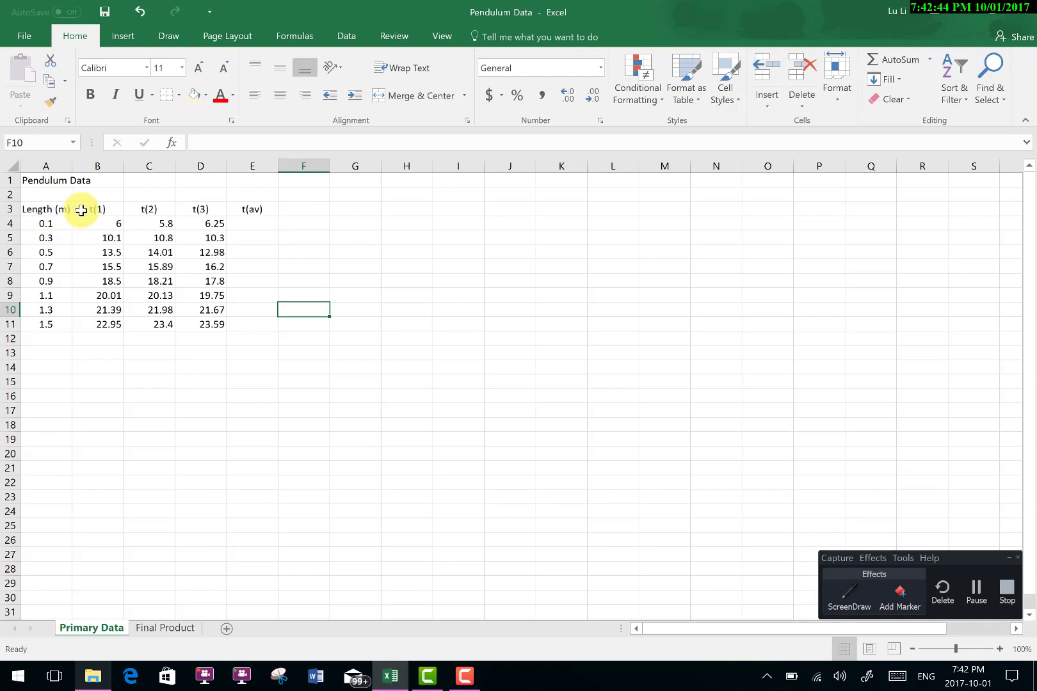
mouse_move(358, 215)
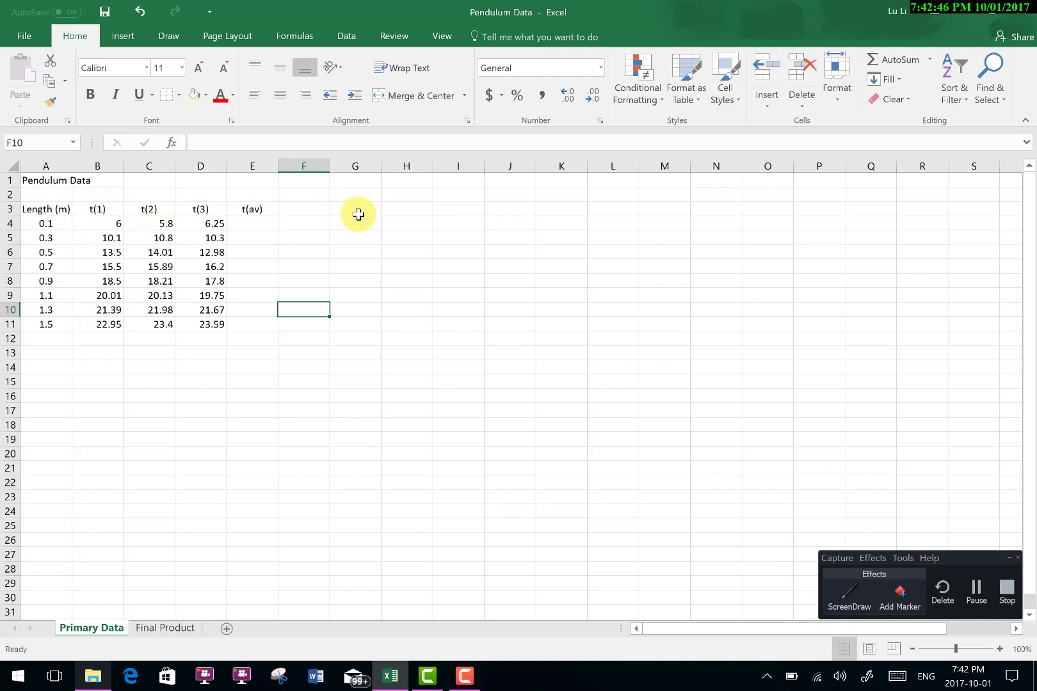
mouse_move(36, 210)
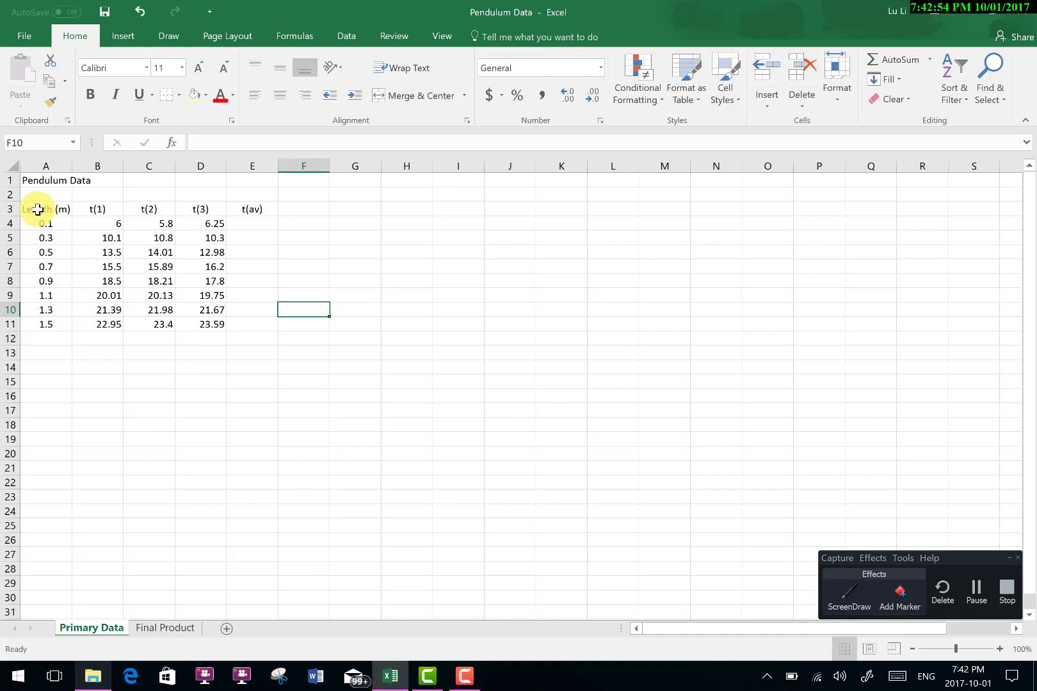
left_click(46, 208)
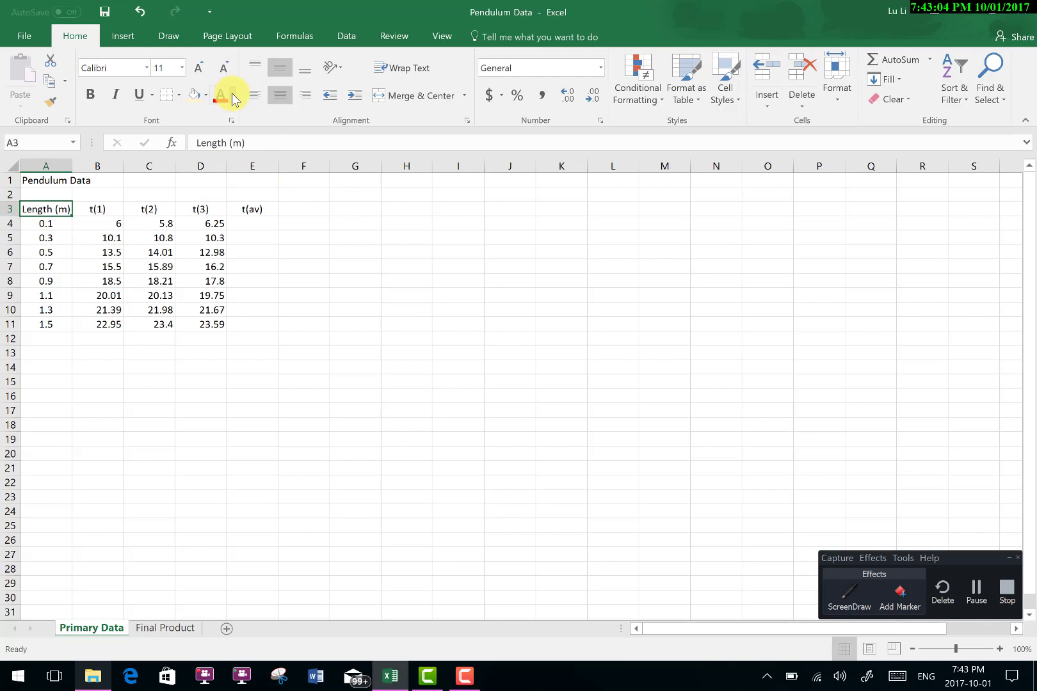
mouse_move(222, 95)
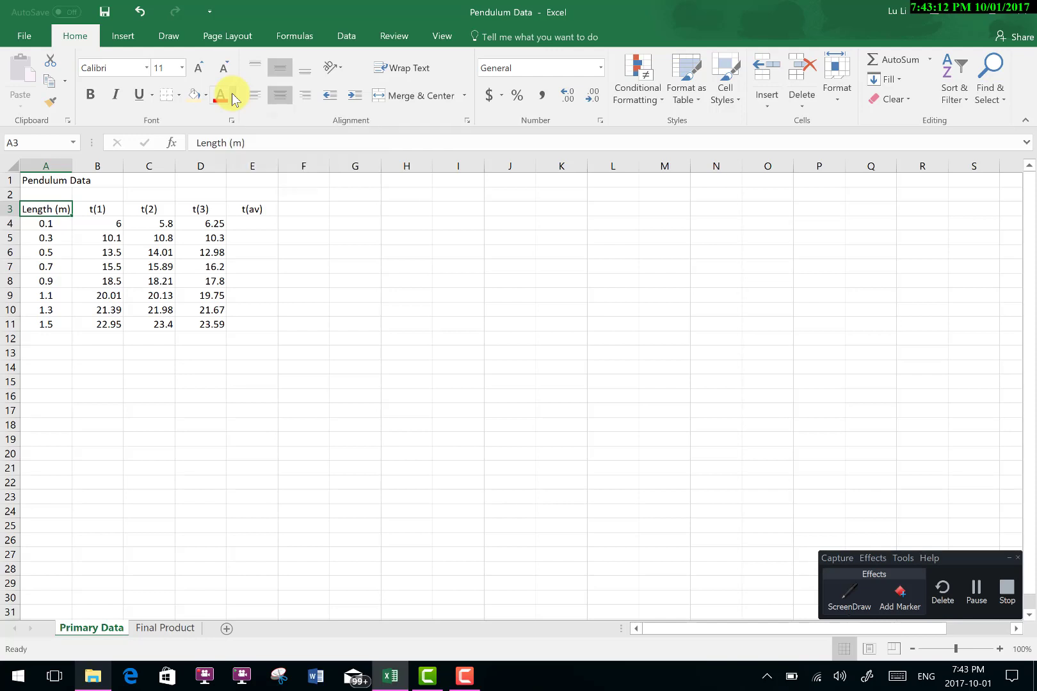
- Fill the t(1), t(2) and t(3) headings in B3:D3 with gray
left_click(231, 95)
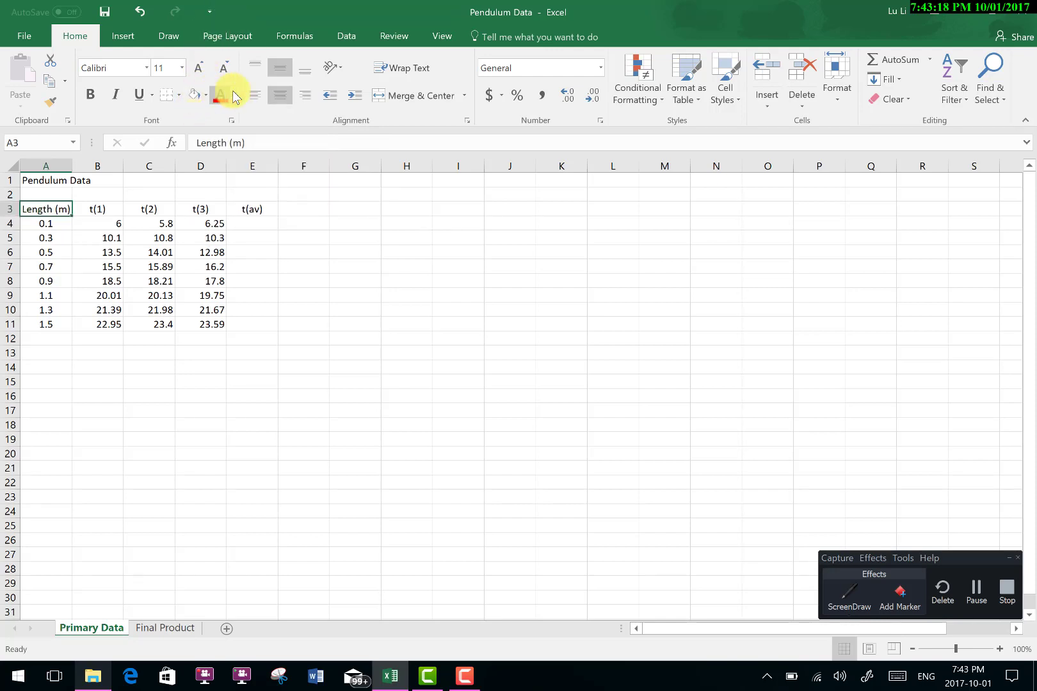
mouse_move(192, 96)
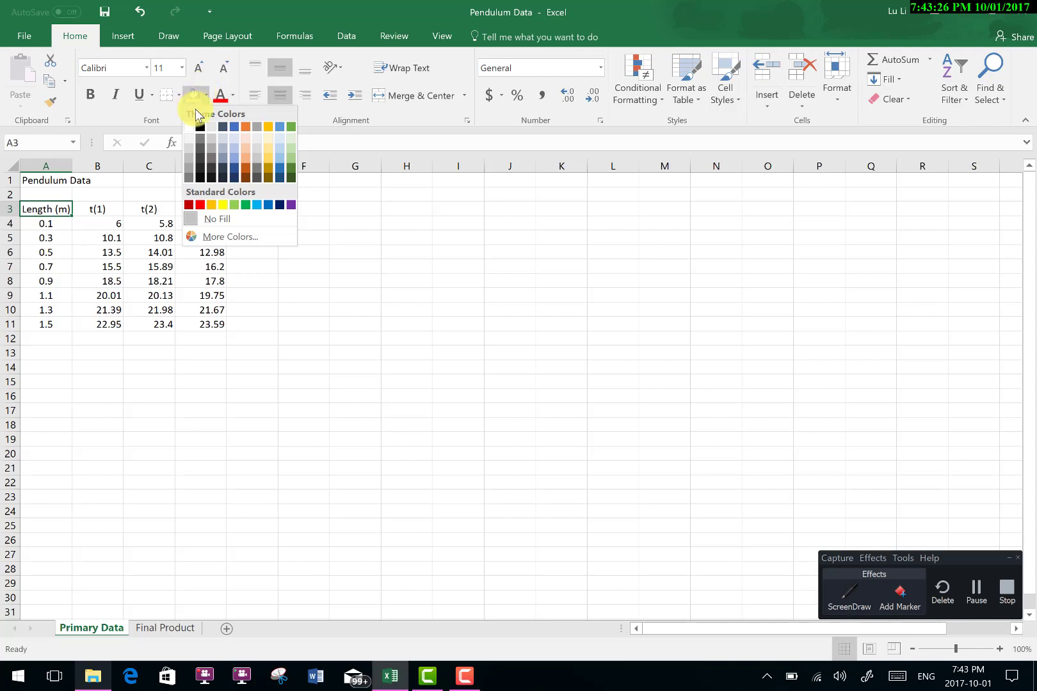
mouse_move(286, 163)
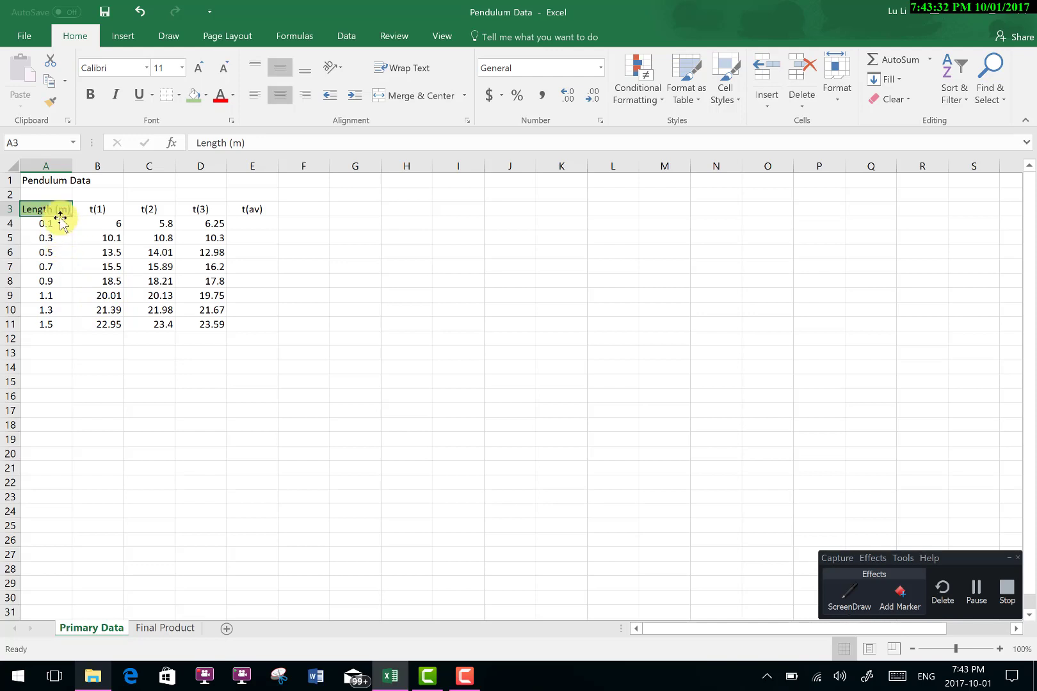
left_click(46, 224)
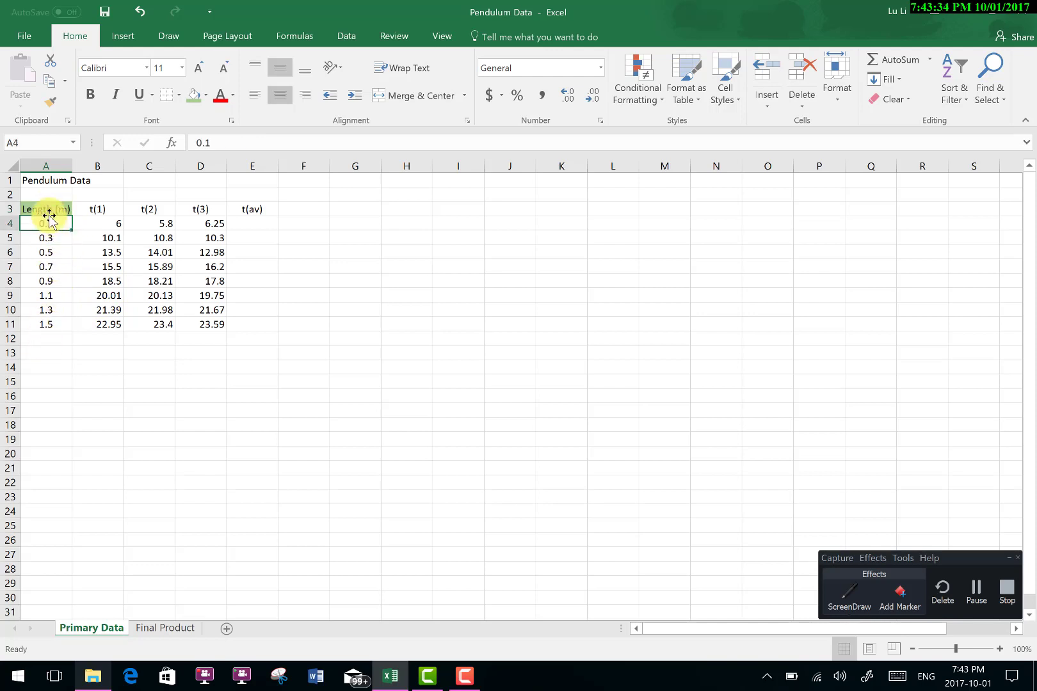
left_click(97, 209)
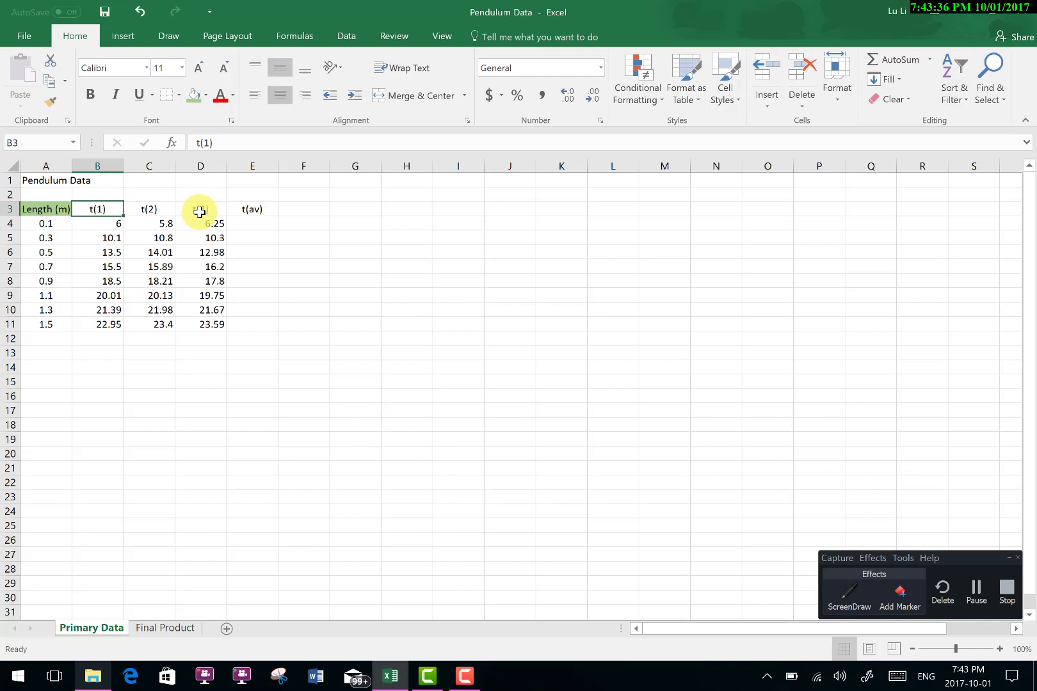
left_click(203, 95)
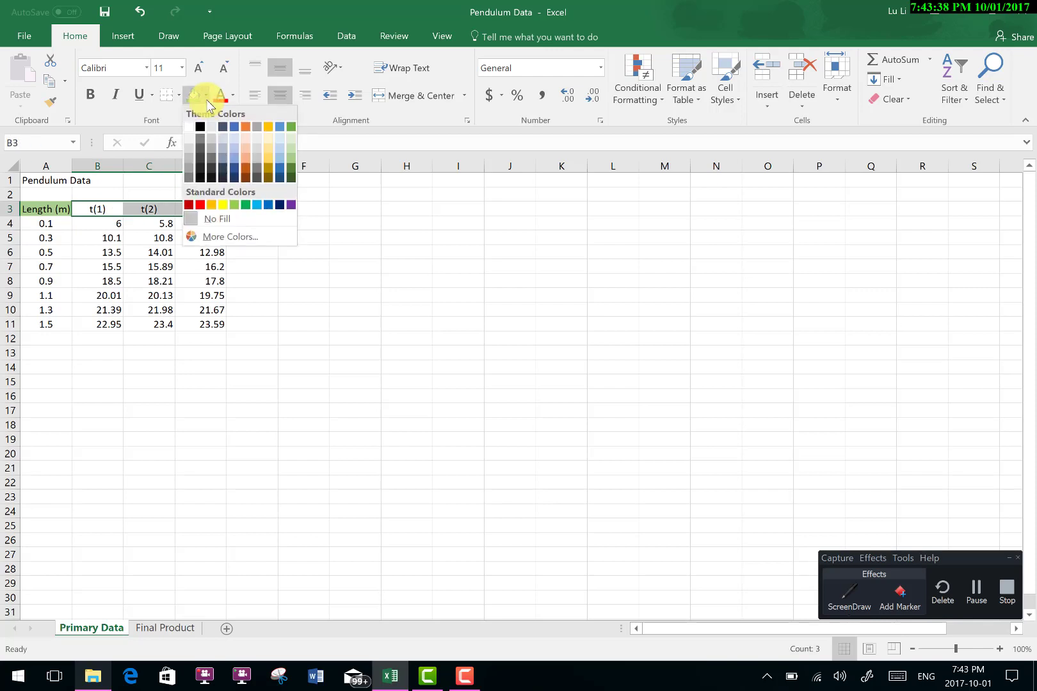
mouse_move(255, 143)
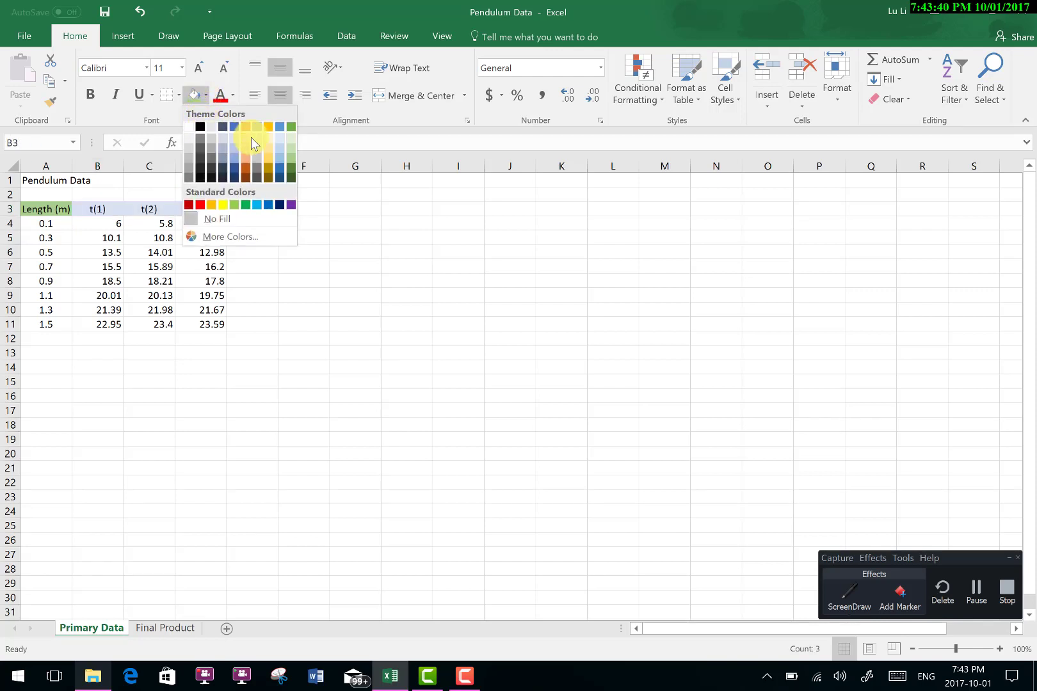
mouse_move(257, 139)
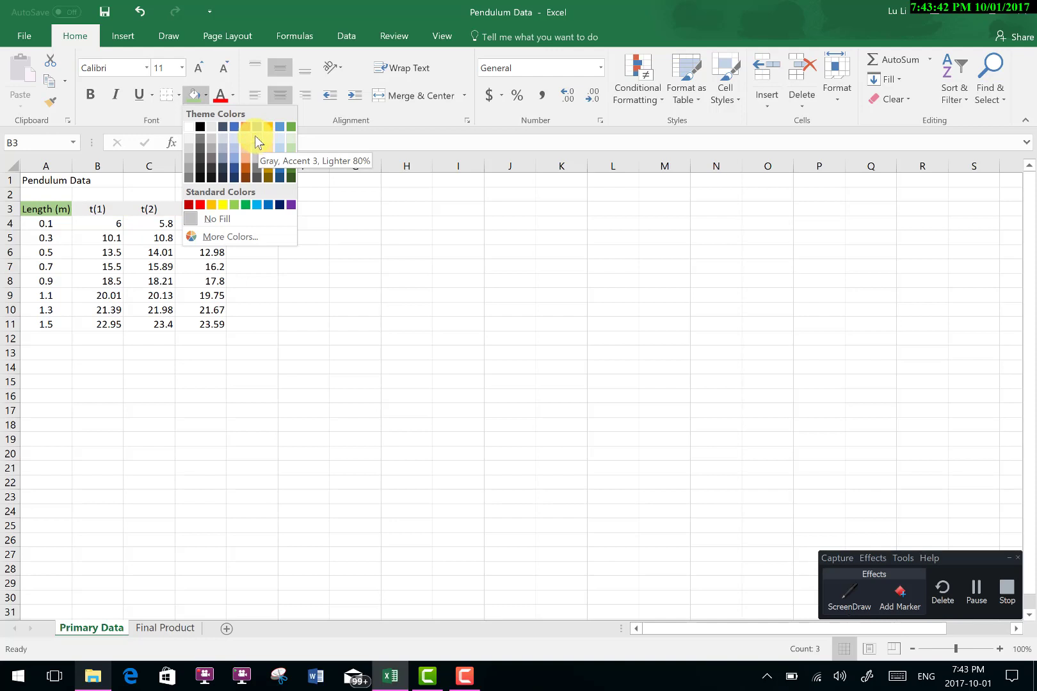
mouse_move(215, 143)
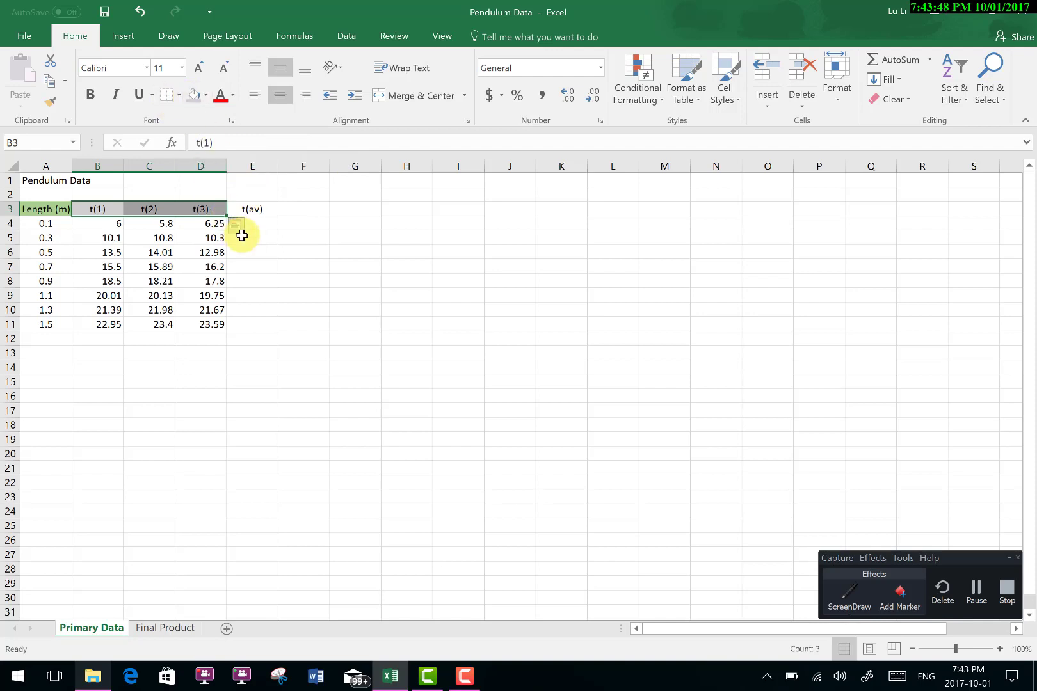
left_click(253, 238)
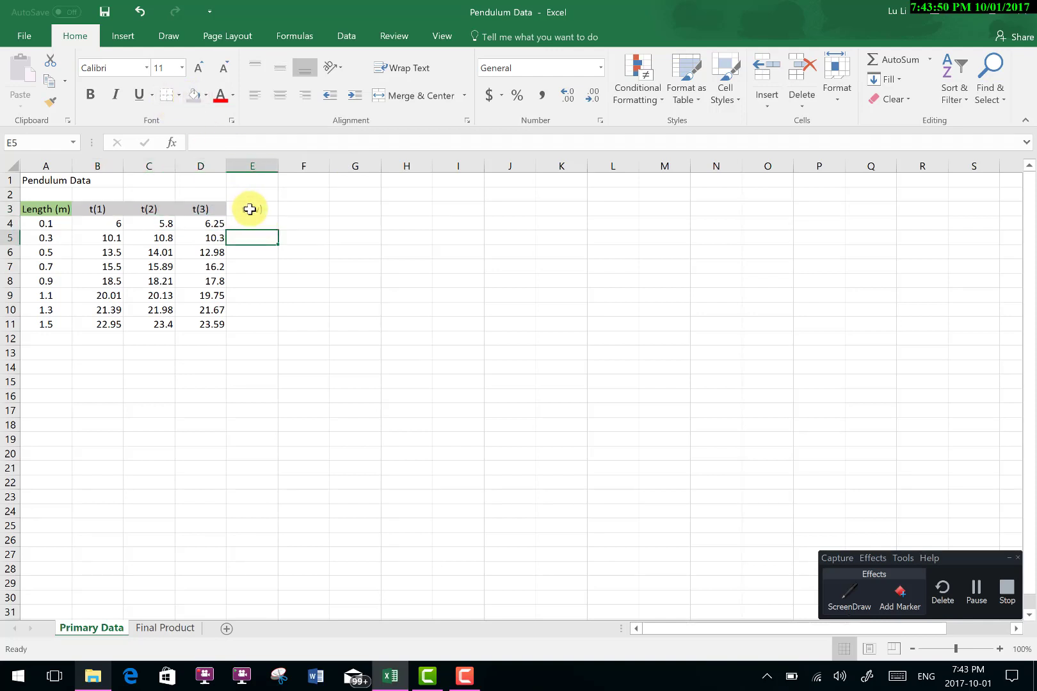
- Give the t(av) heading in E3 the same gray fill
type("t(av)")
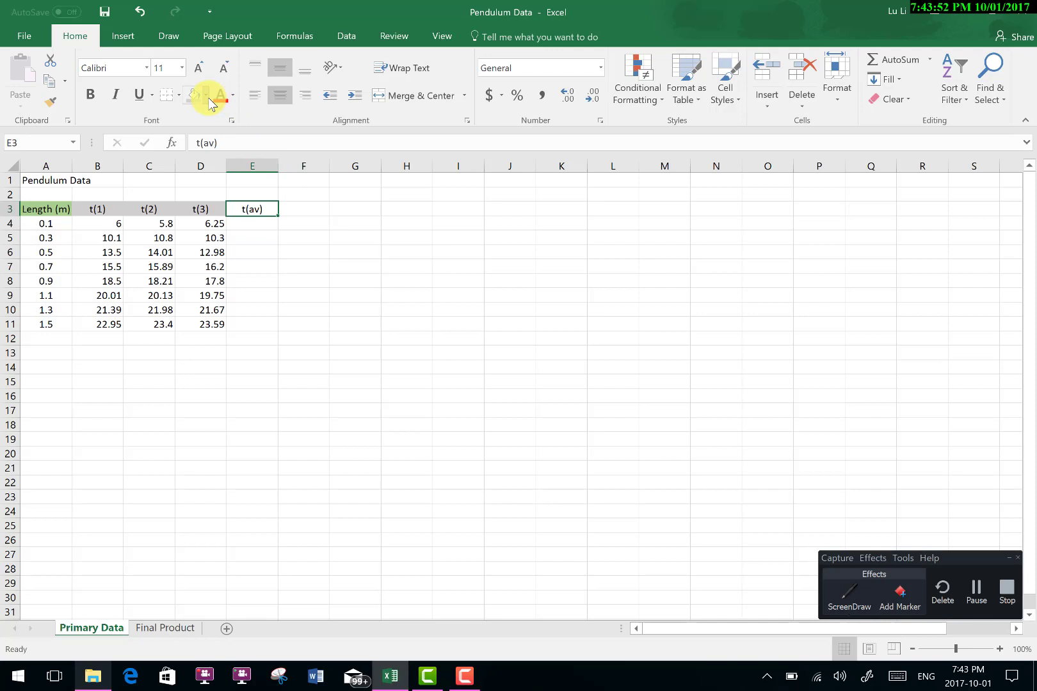
left_click(206, 95)
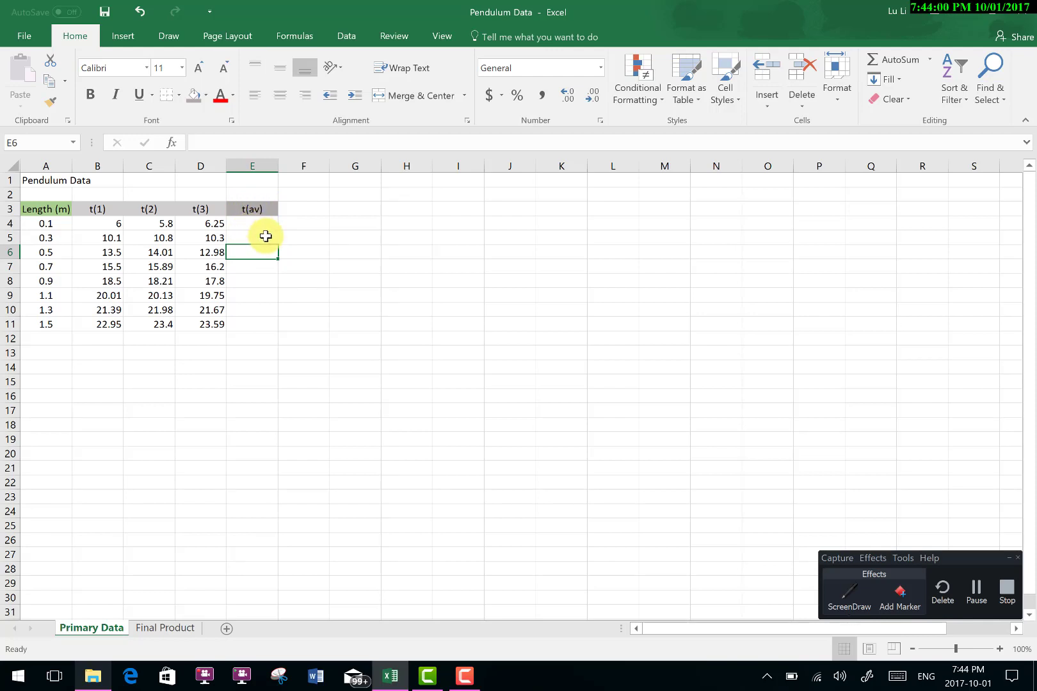
mouse_move(120, 210)
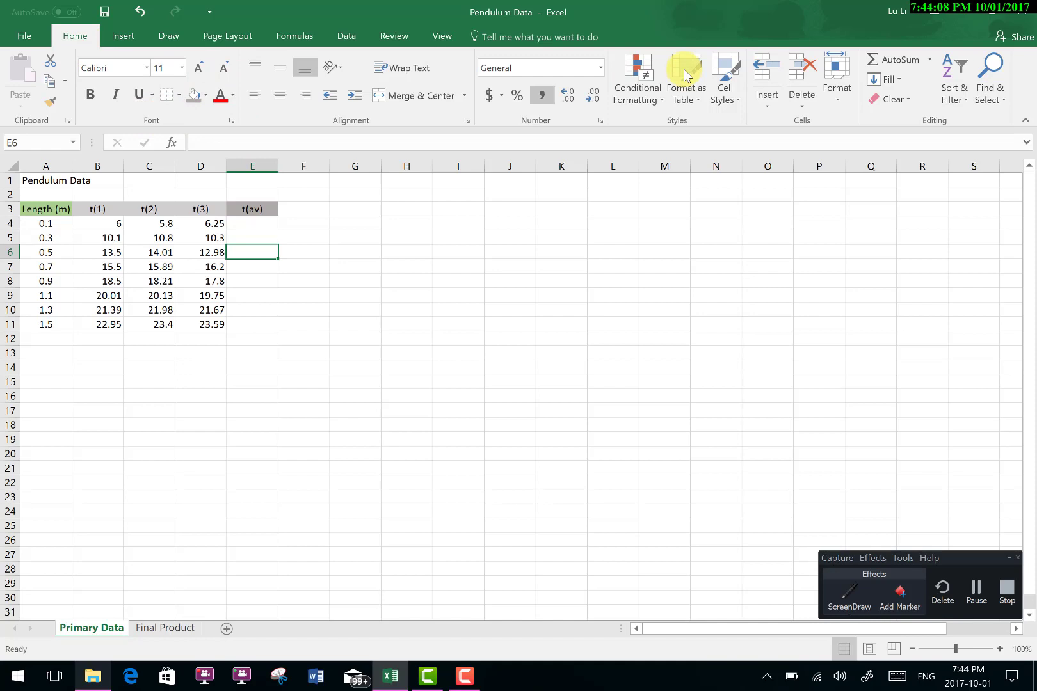
mouse_move(1020, 74)
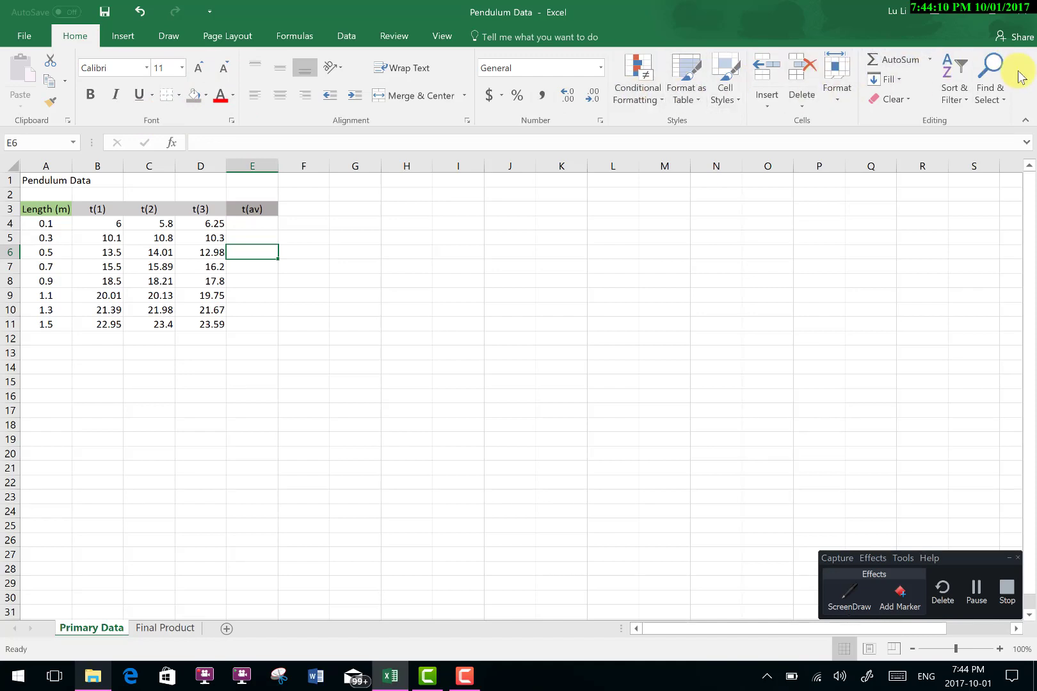
mouse_move(129, 85)
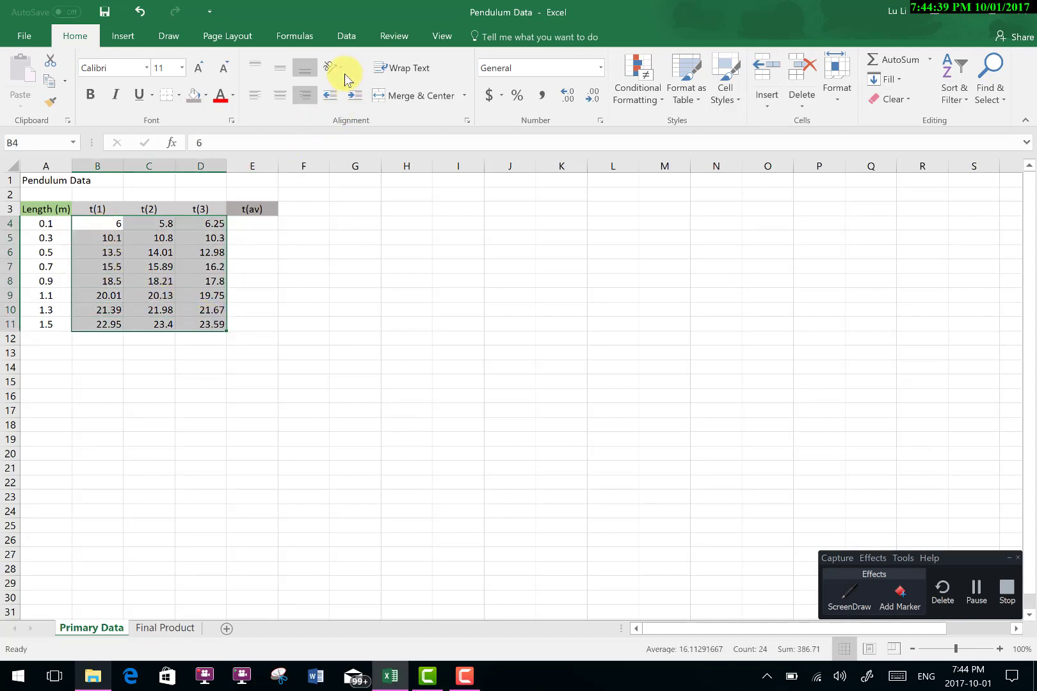
mouse_move(249, 113)
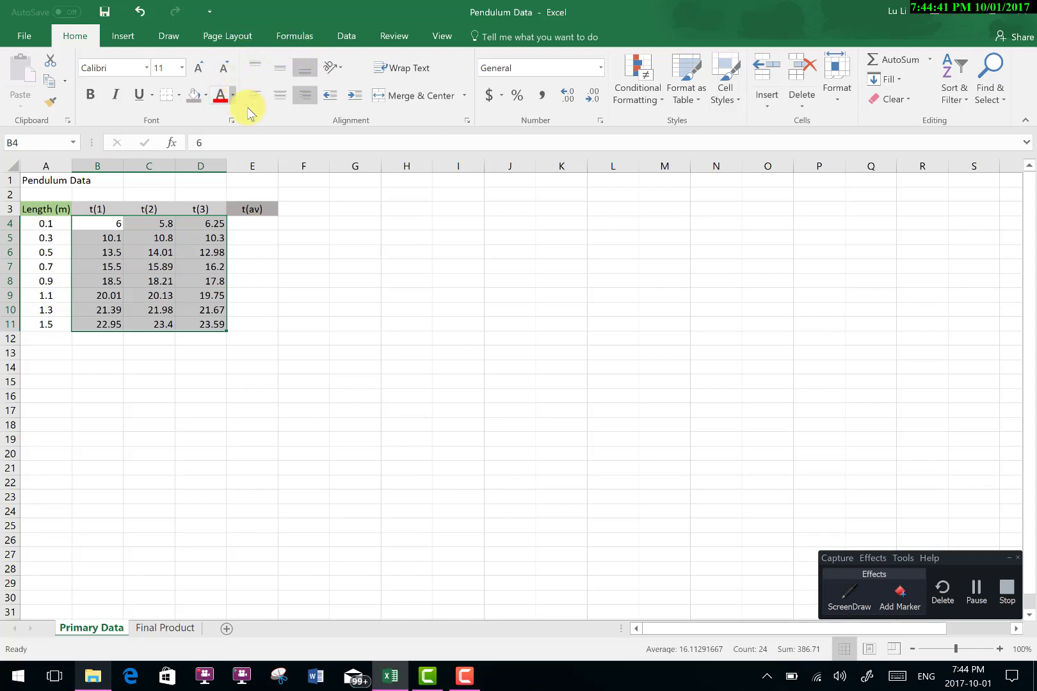
mouse_move(248, 91)
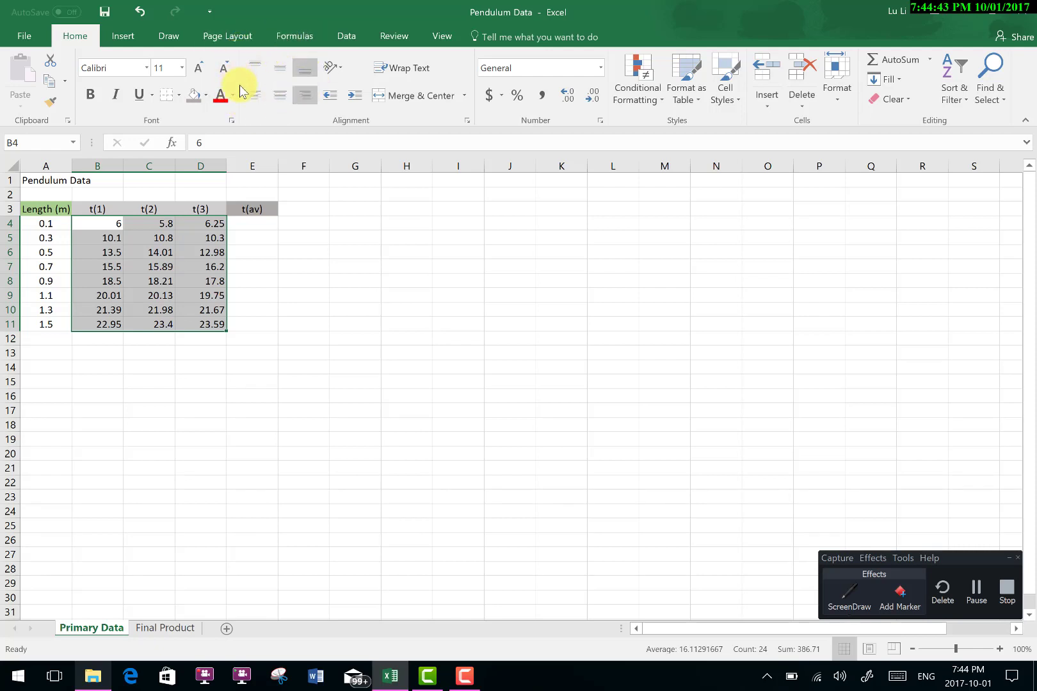
mouse_move(250, 124)
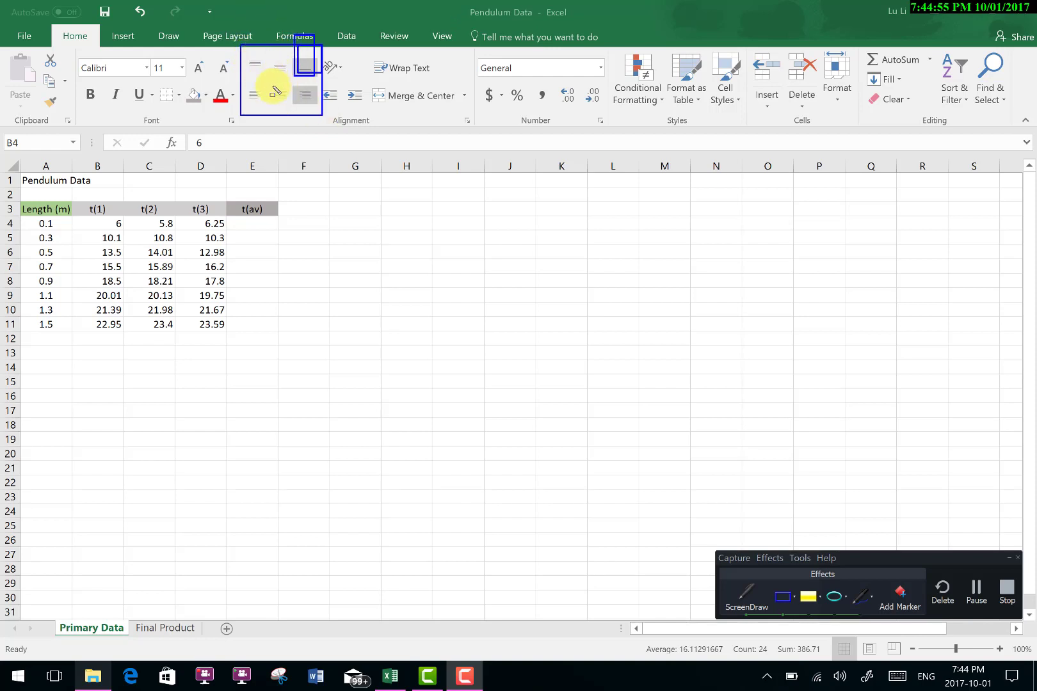
mouse_move(614, 463)
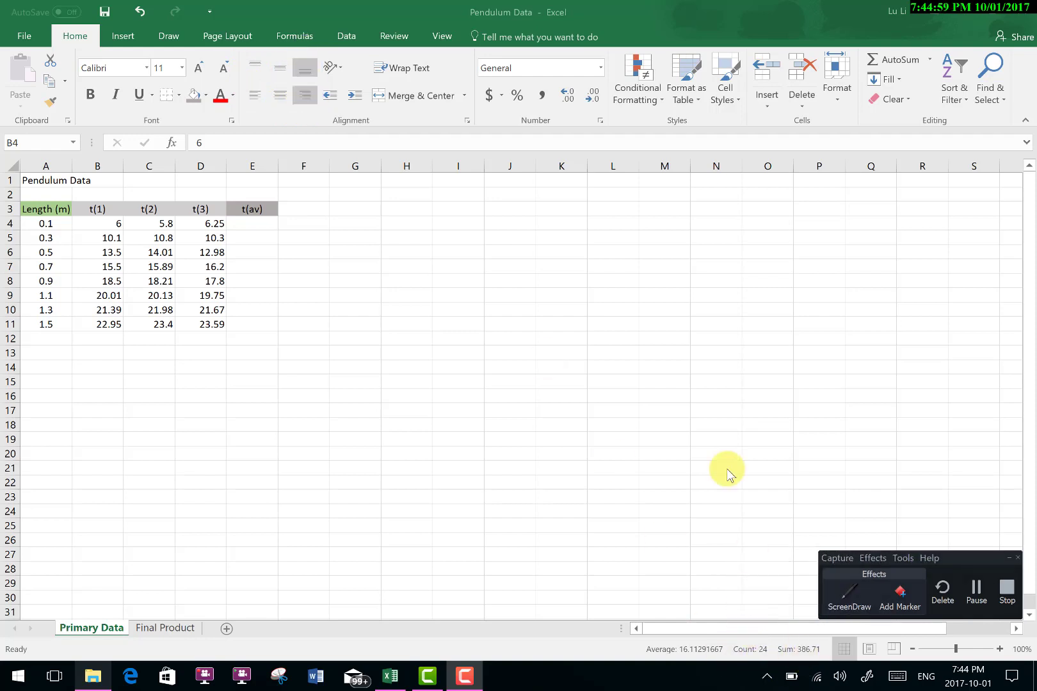
mouse_move(98, 229)
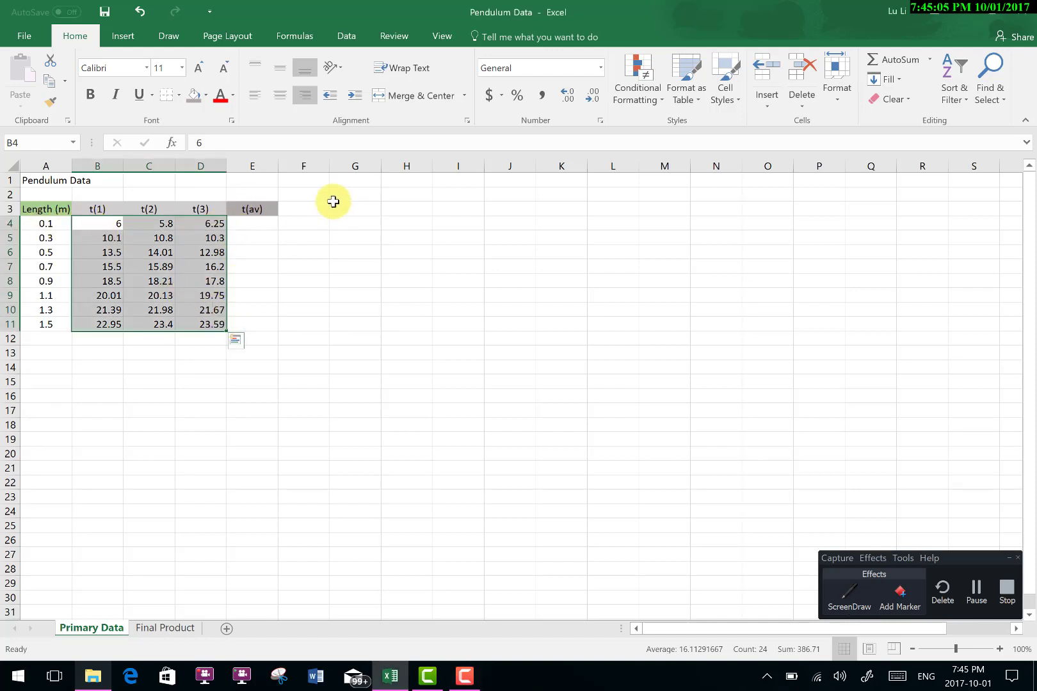
mouse_move(255, 95)
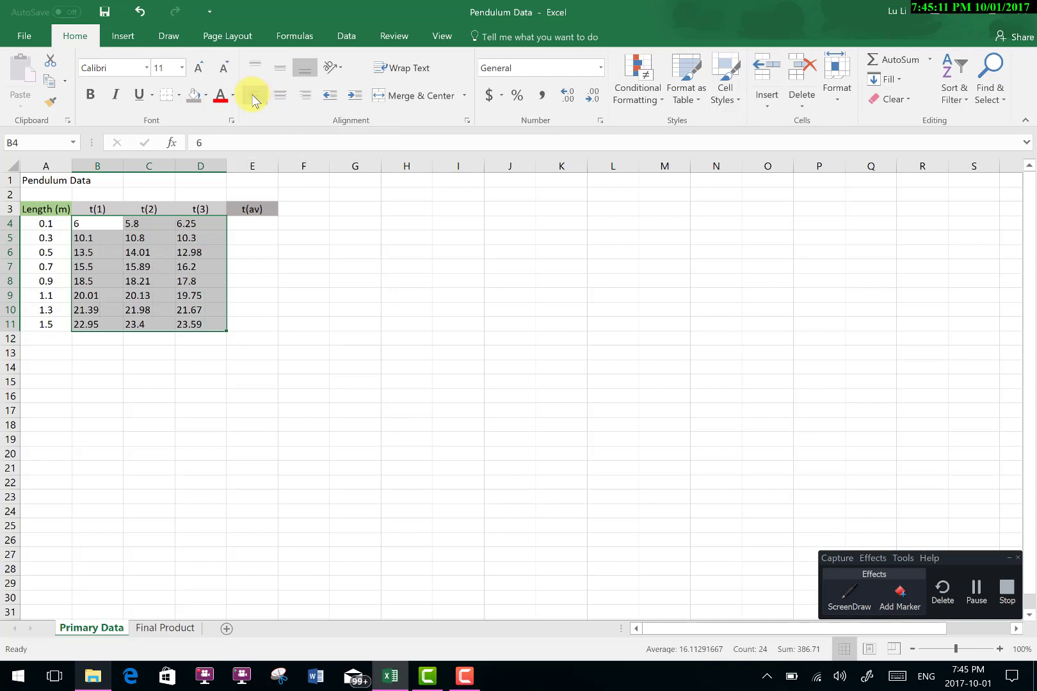
mouse_move(284, 71)
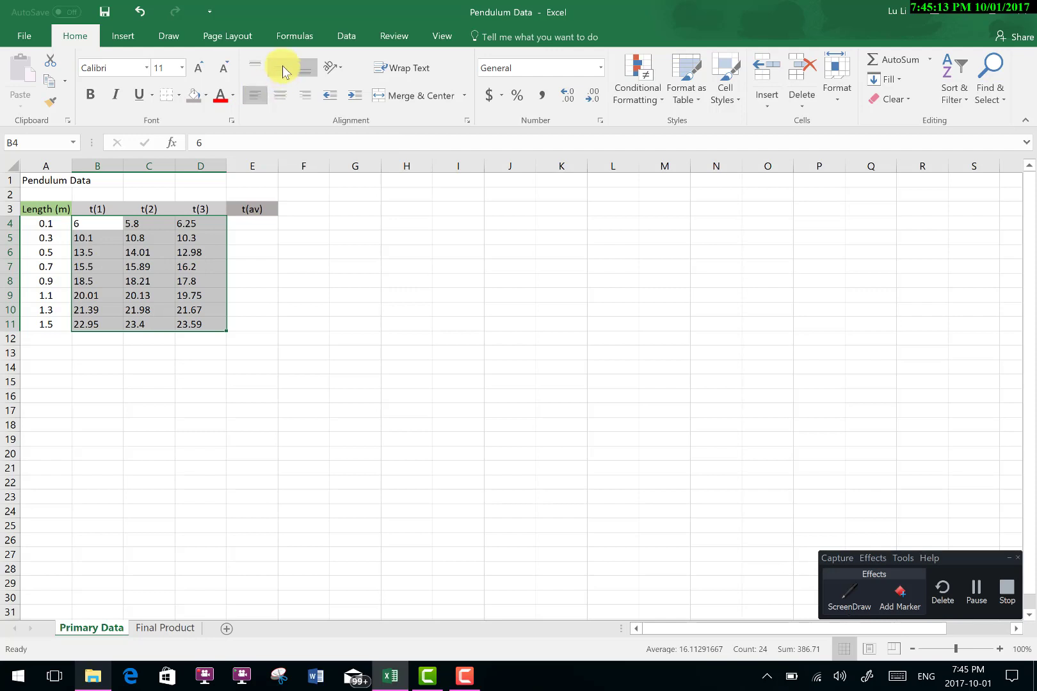
mouse_move(281, 66)
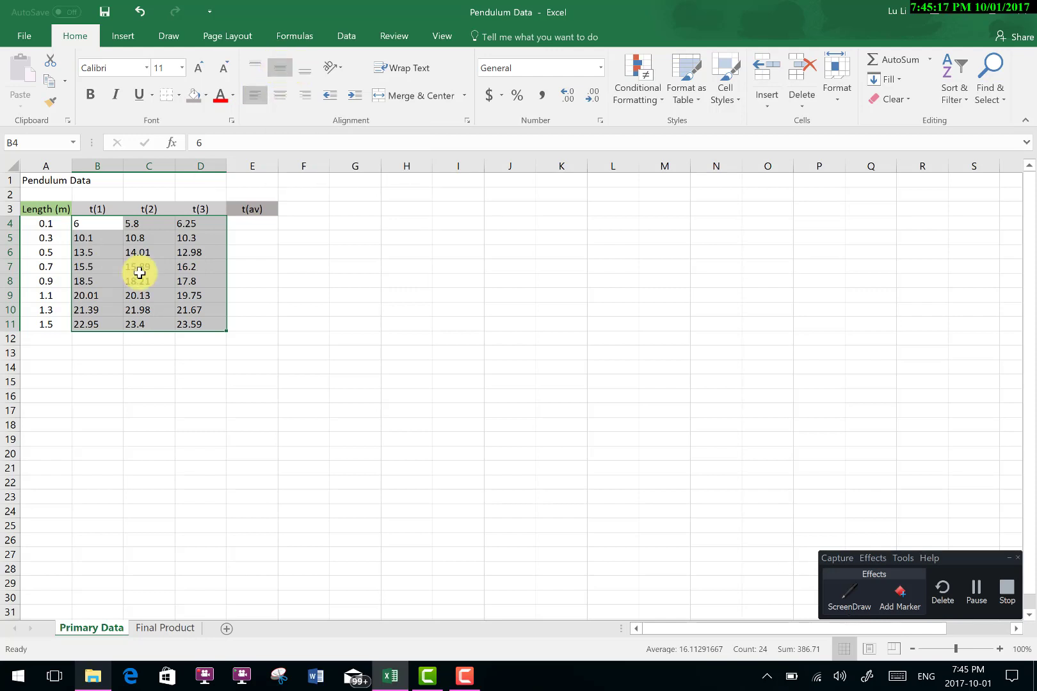
- Deselect the left-aligned trial times in B4:D11 to view the result
left_click(407, 295)
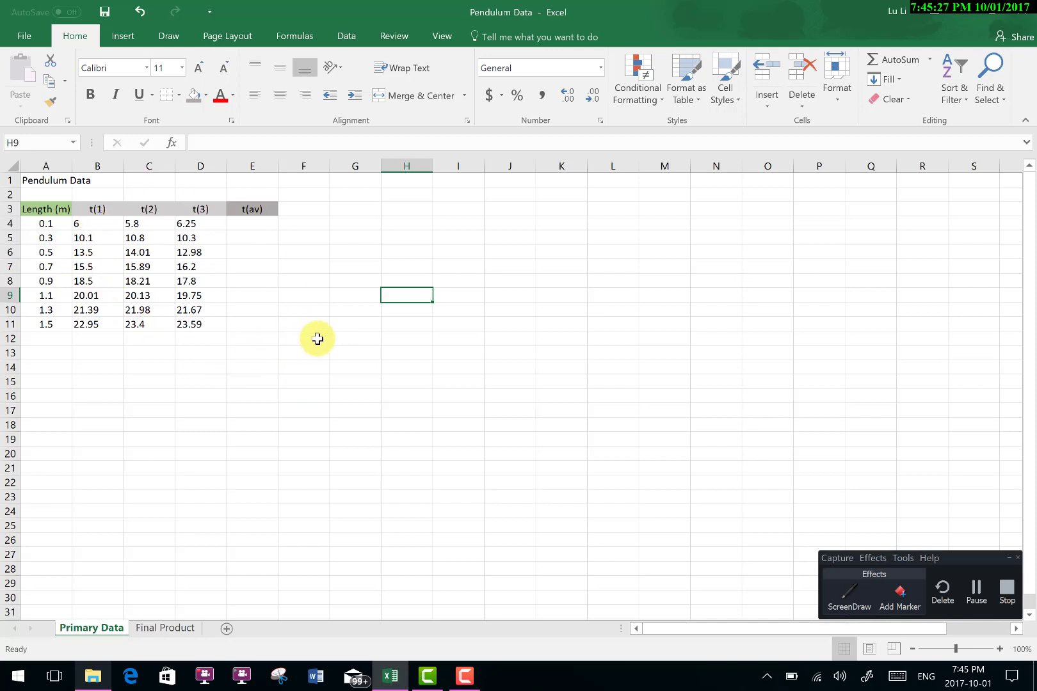
mouse_move(316, 328)
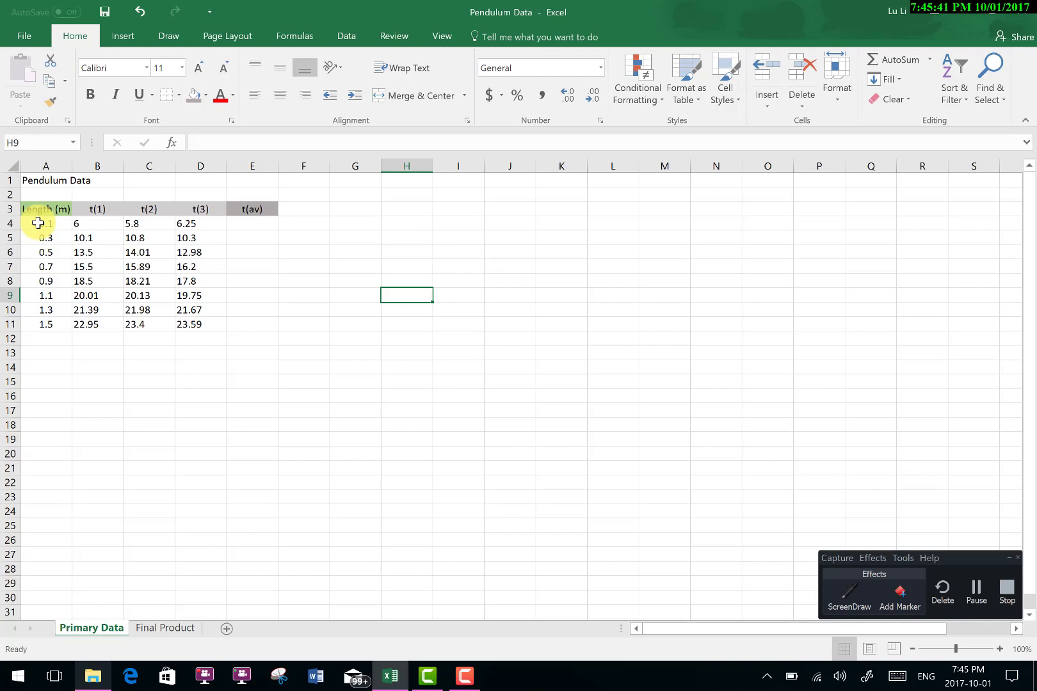
left_click(46, 224)
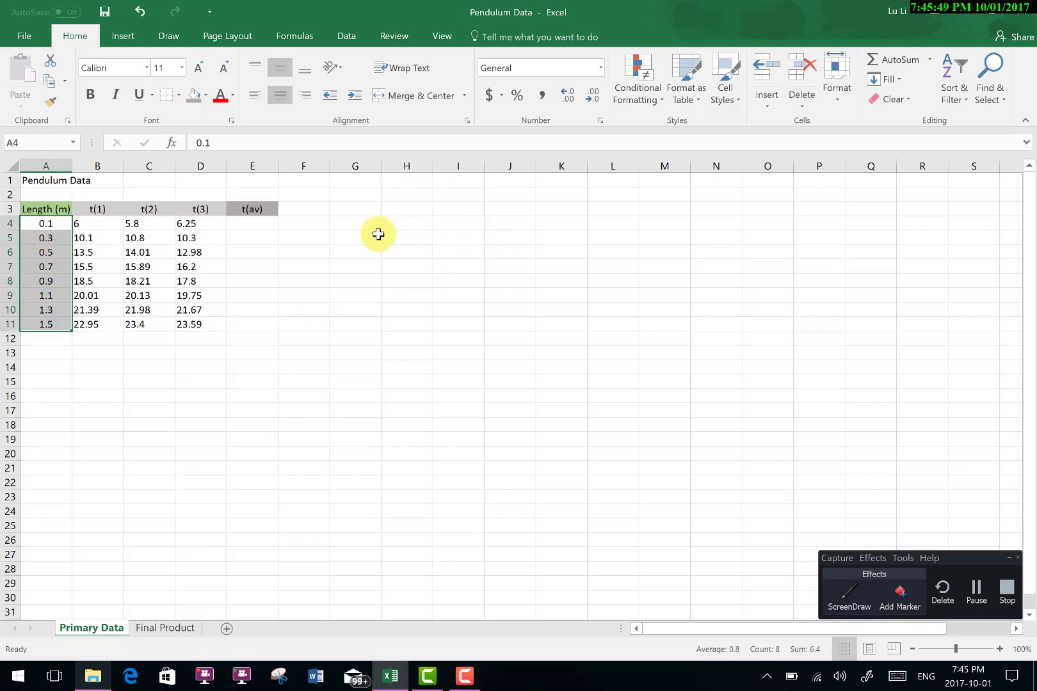
left_click(355, 238)
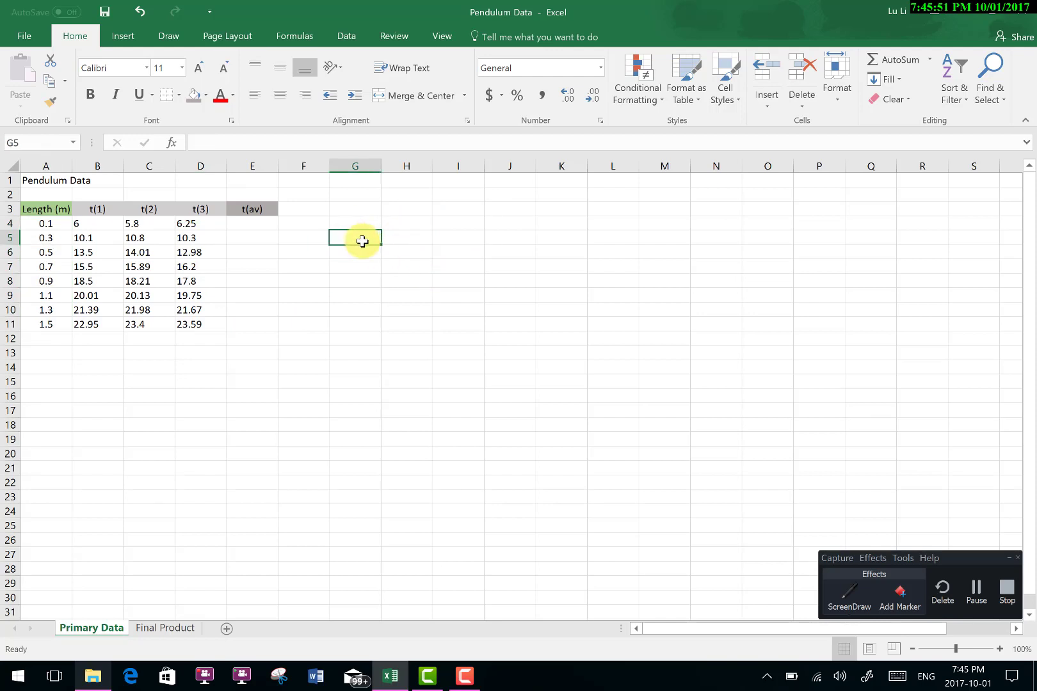
mouse_move(402, 360)
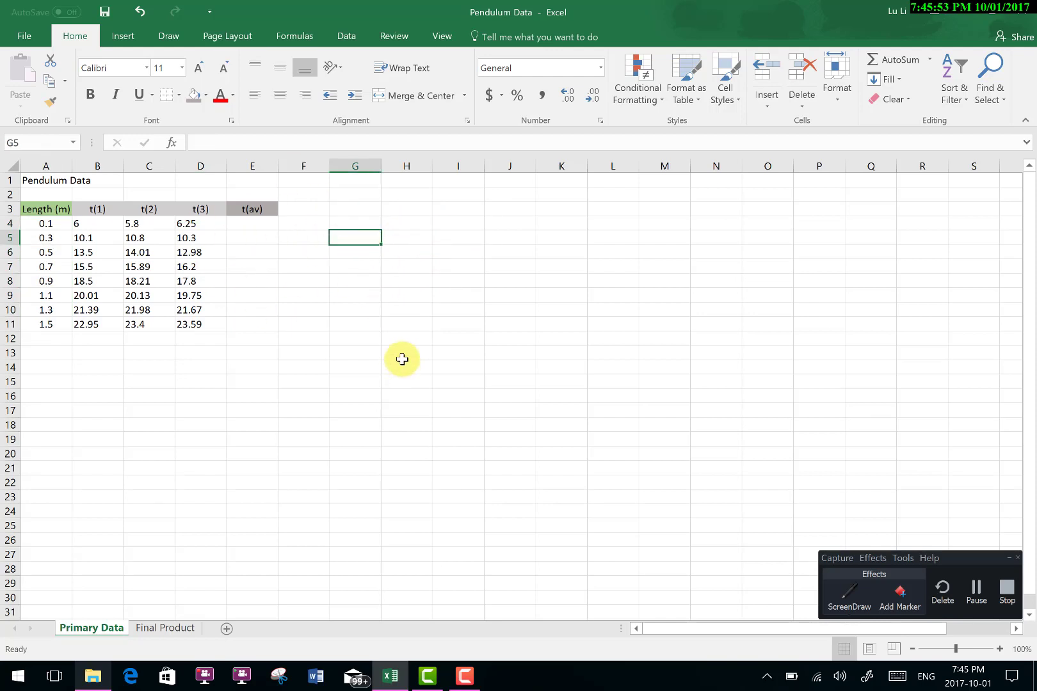
- Enter a test value 0.100 in G5 and check that it displays as 0.1
type("0.")
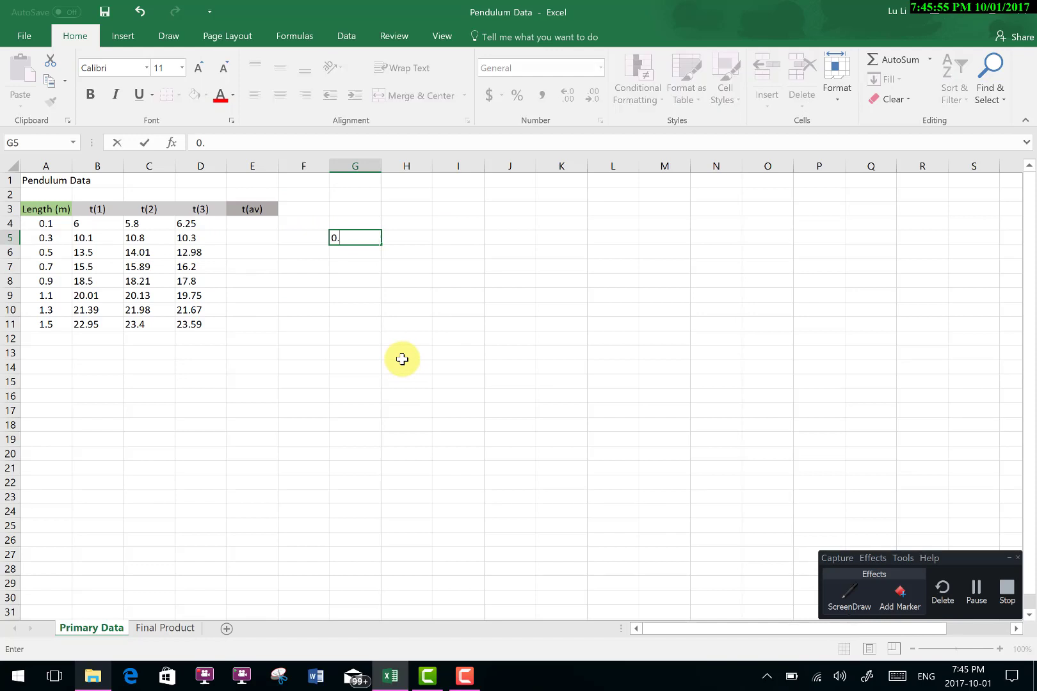
type("100")
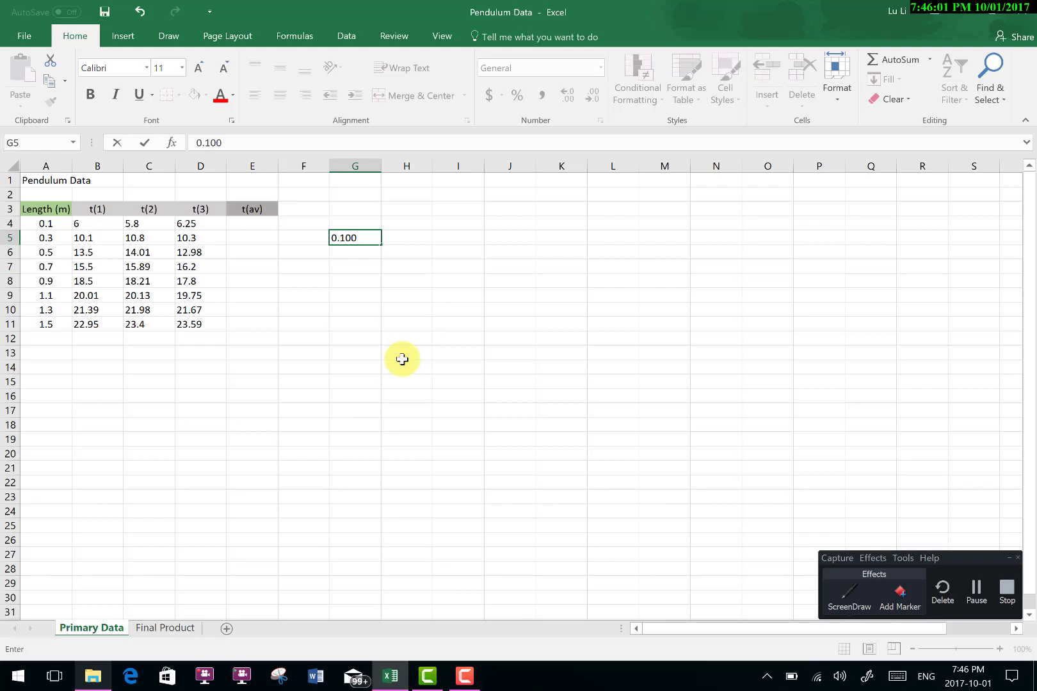
key("Return")
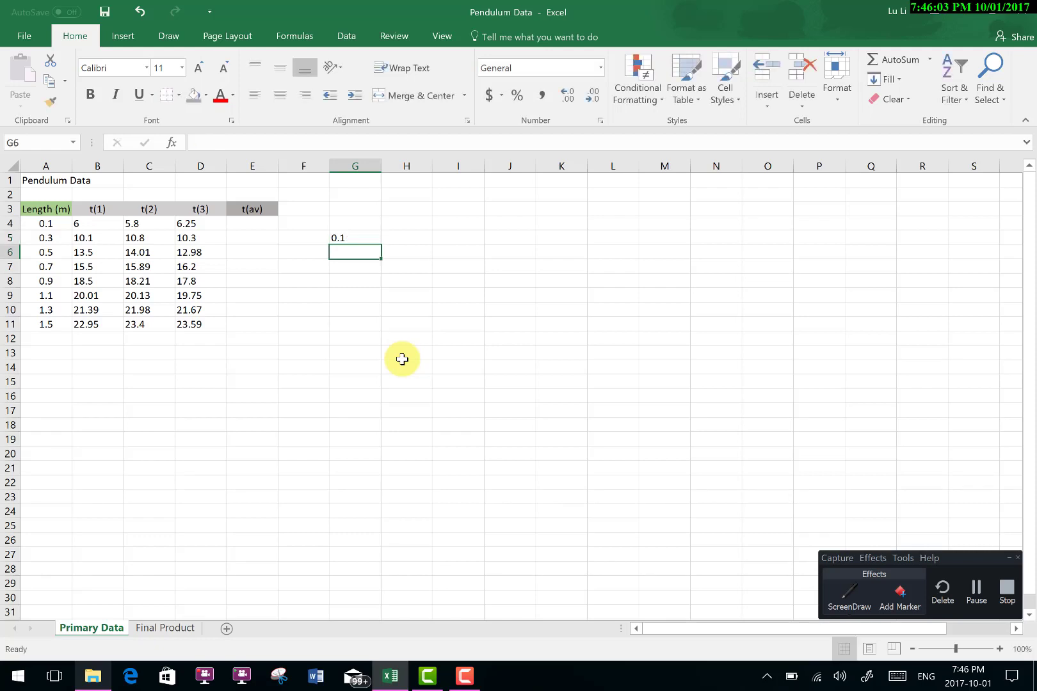
mouse_move(355, 246)
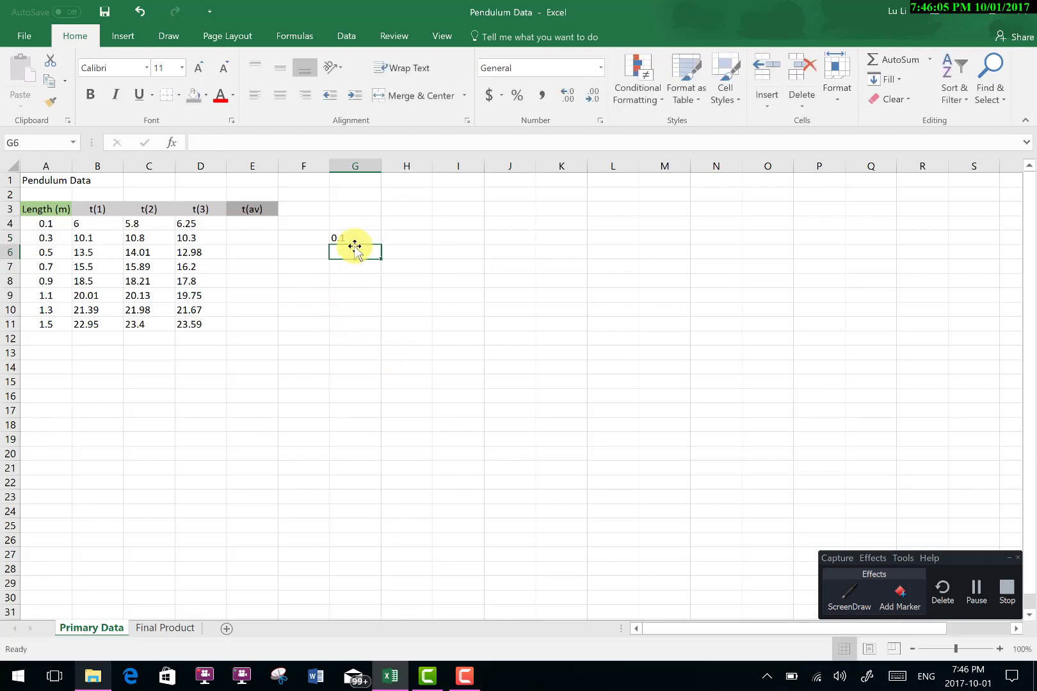
left_click(354, 238)
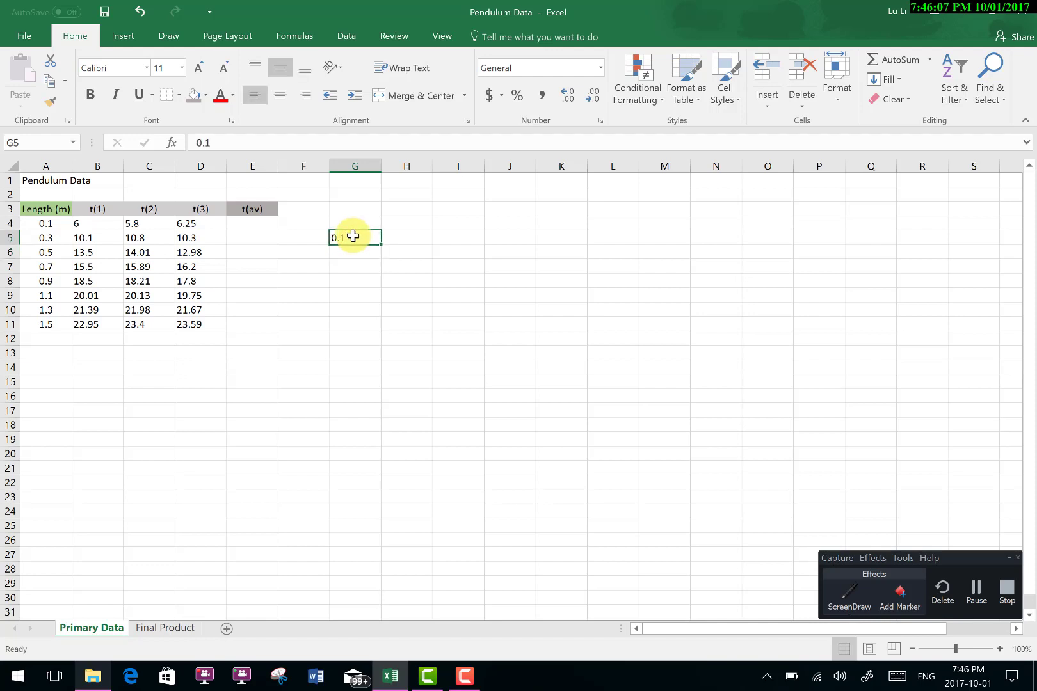
left_click(303, 266)
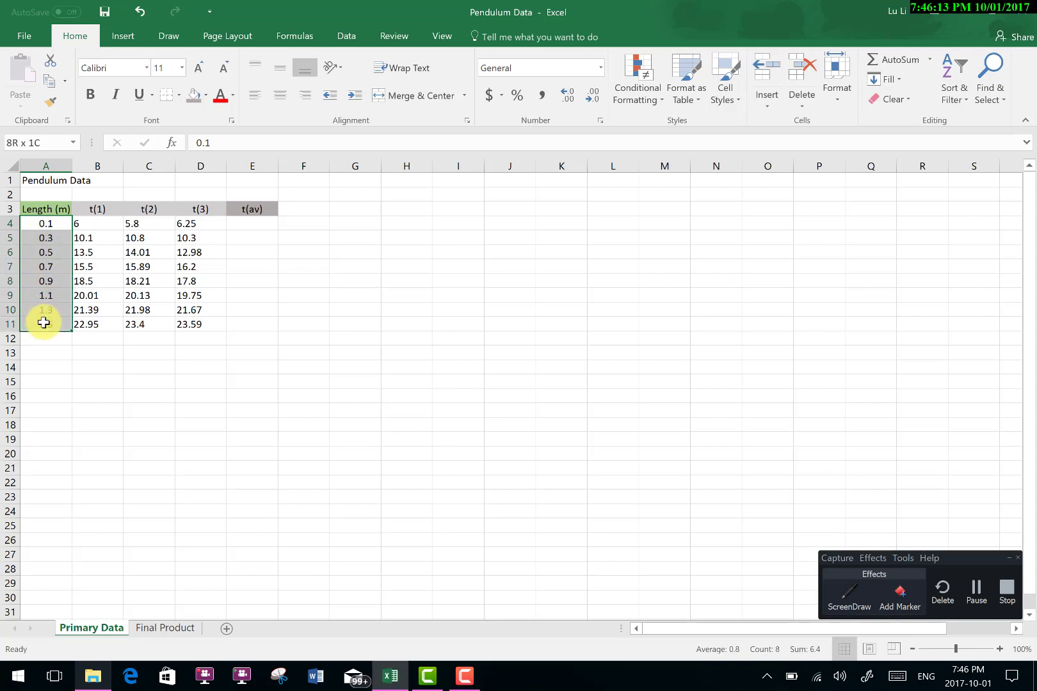
- Format the Length values A4:A11 as Number with 4 decimal places
left_click(46, 223)
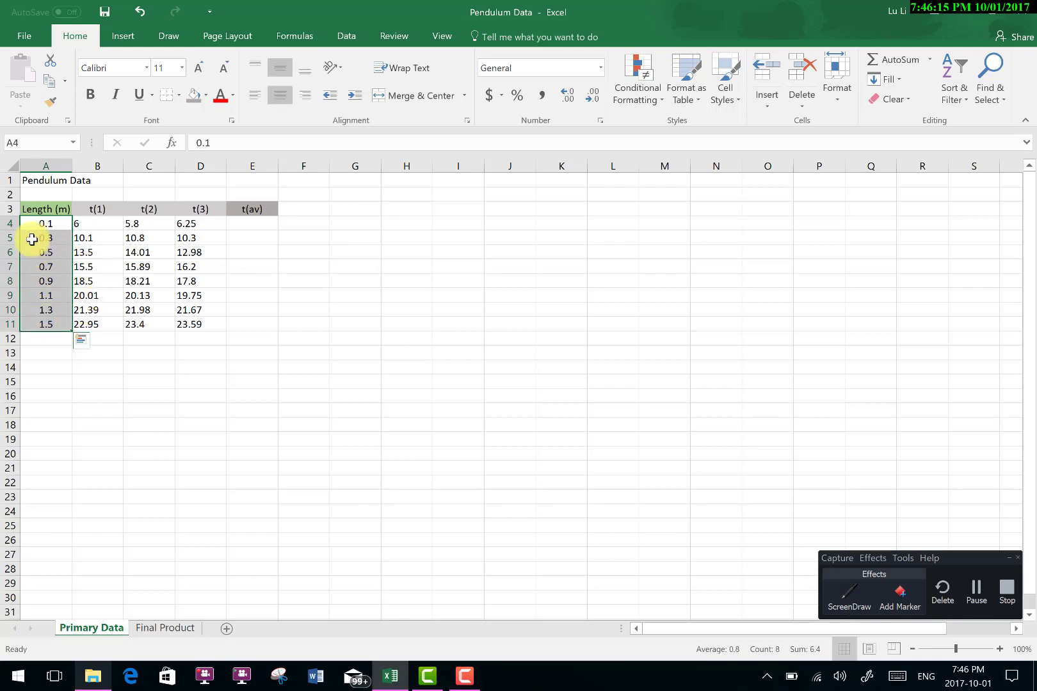
right_click(31, 239)
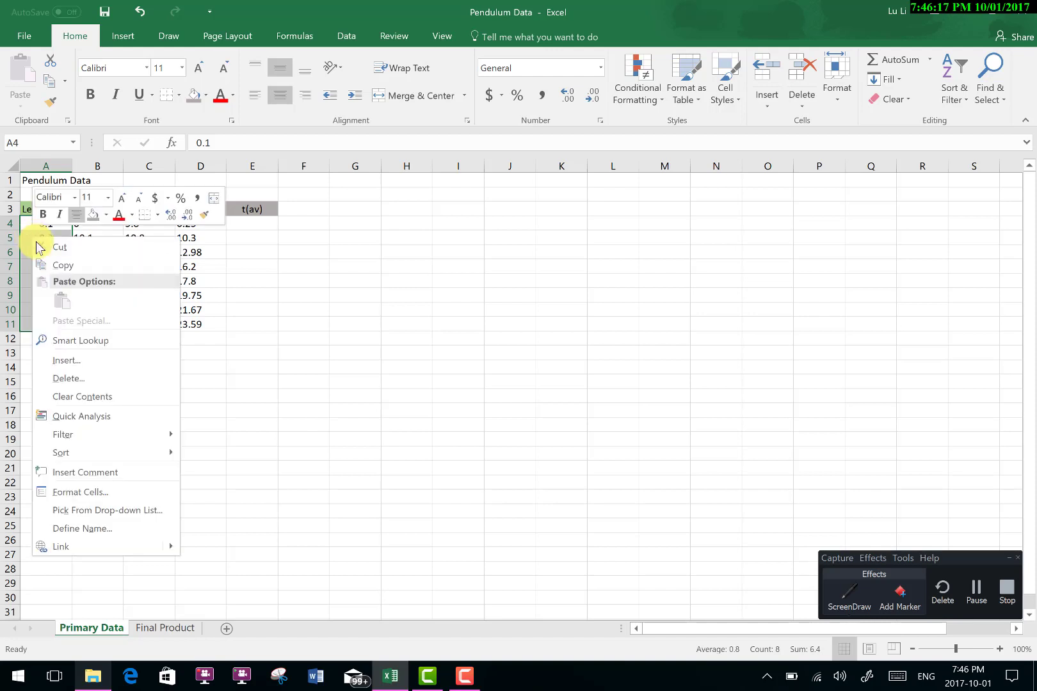
mouse_move(91, 339)
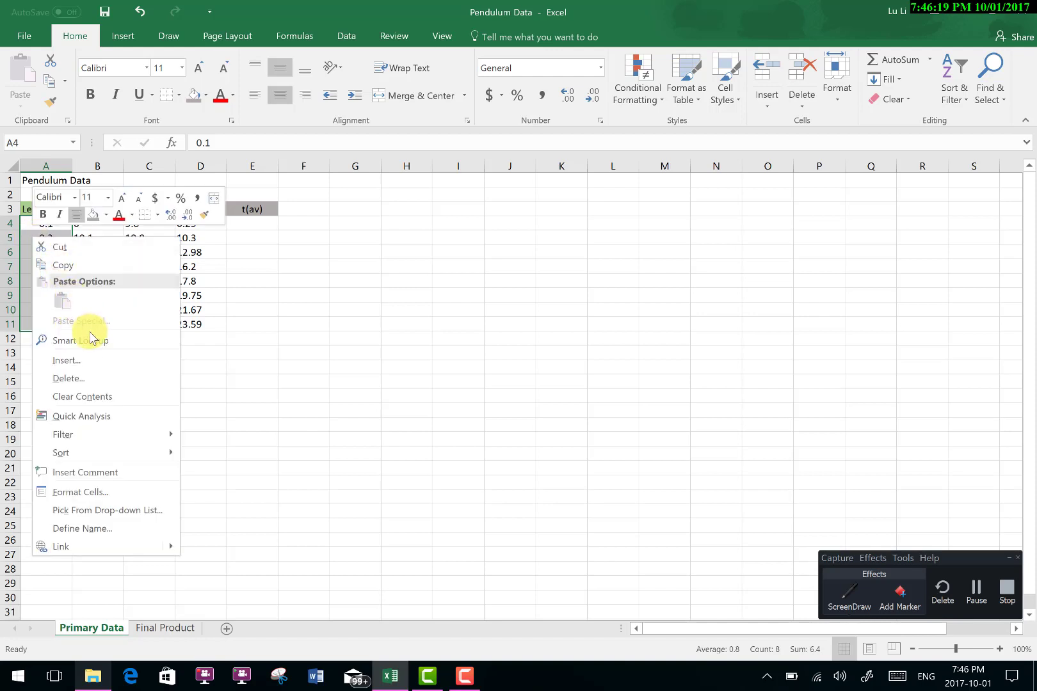
mouse_move(79, 492)
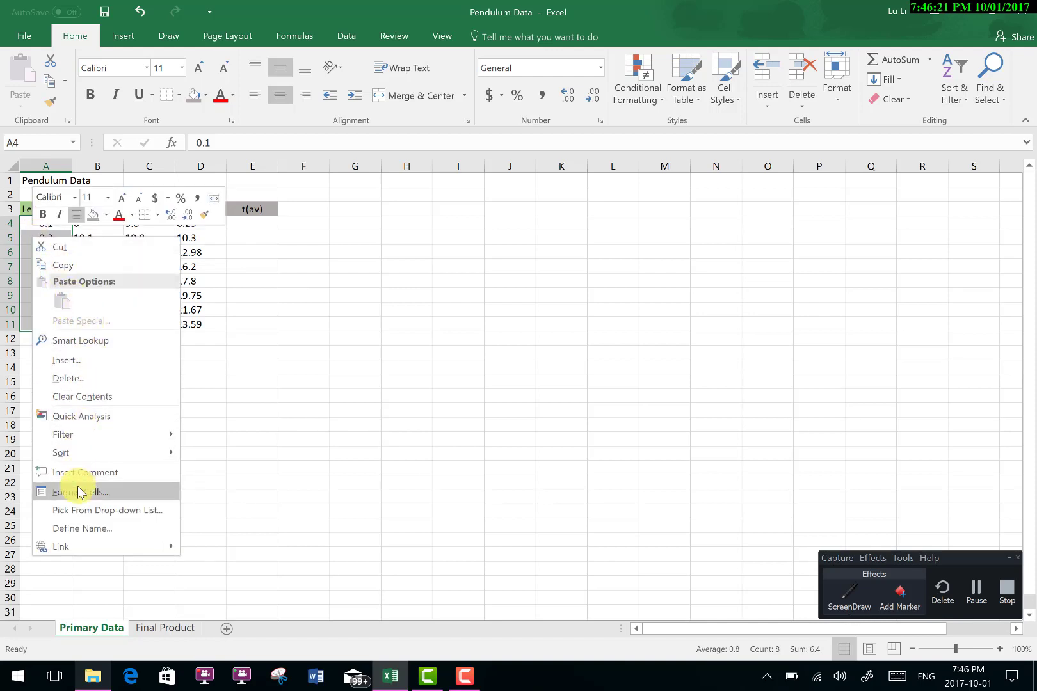
left_click(81, 492)
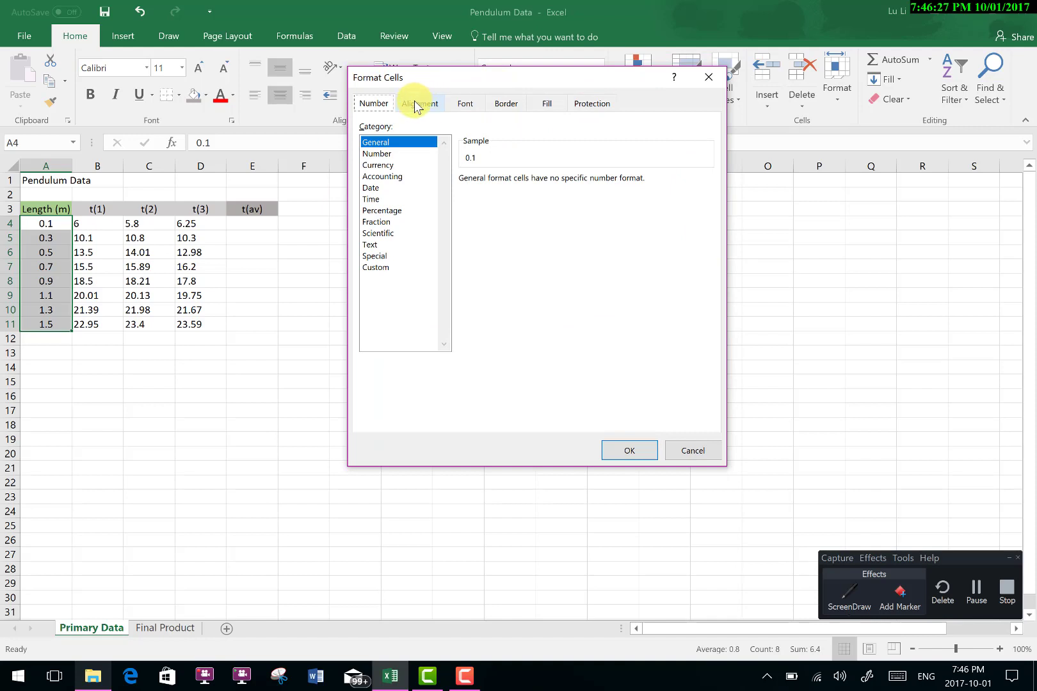
mouse_move(592, 103)
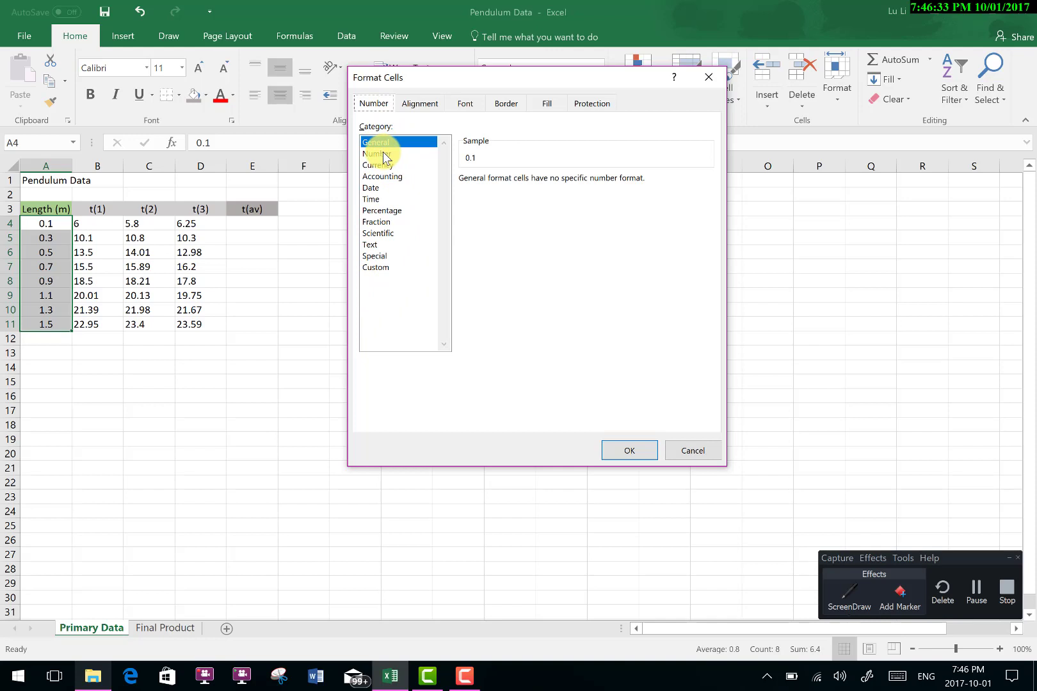
left_click(376, 154)
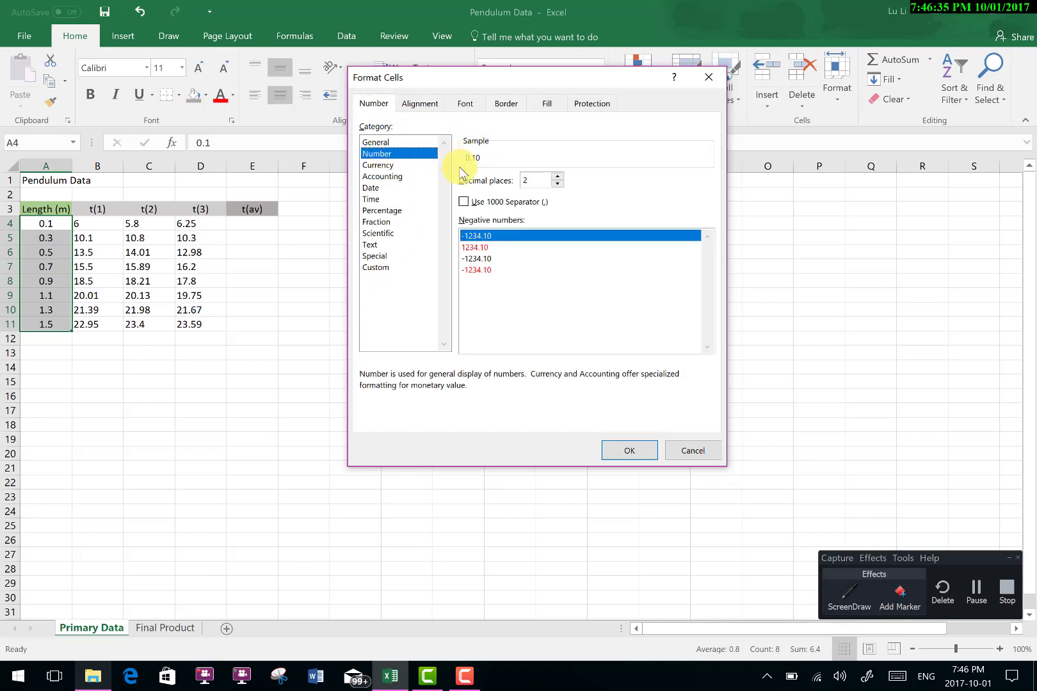
mouse_move(471, 189)
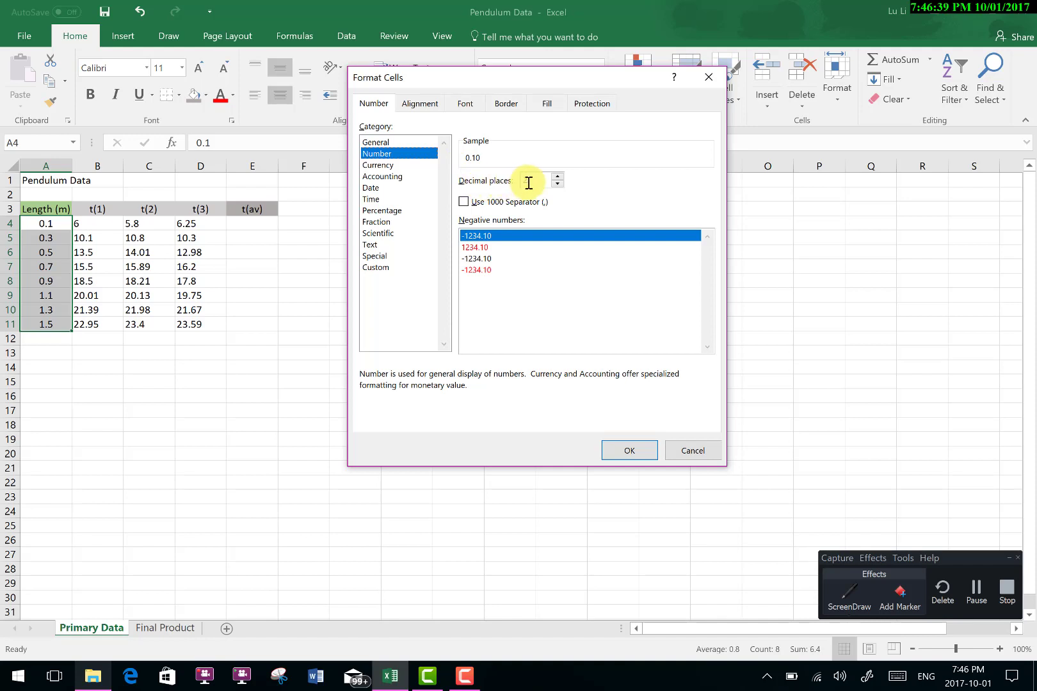
left_click(557, 176)
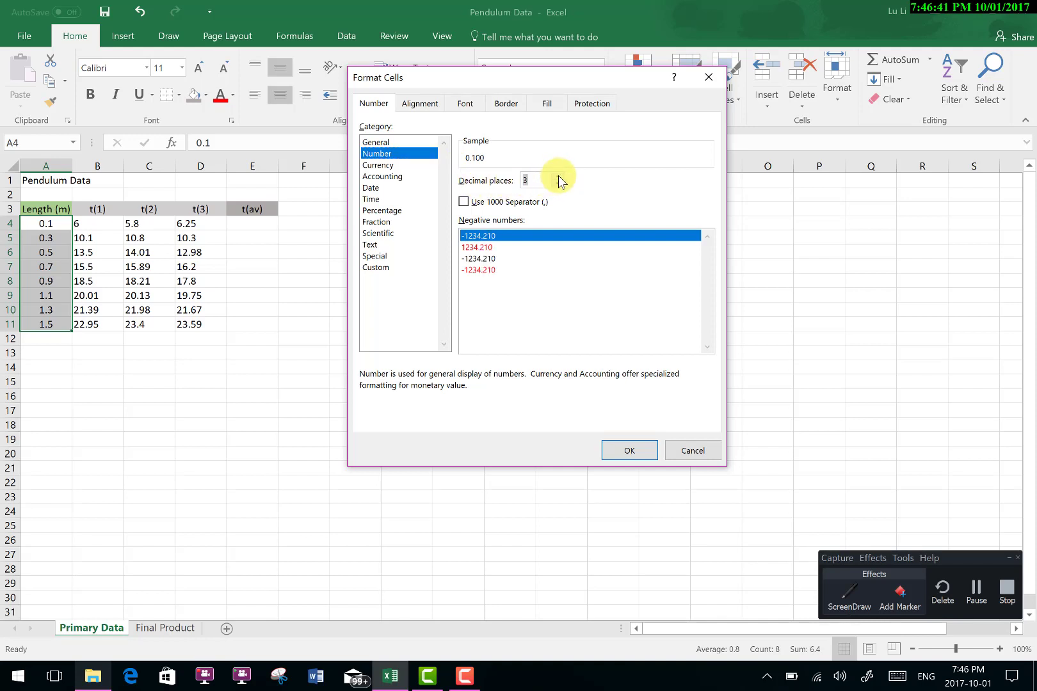
left_click(557, 175)
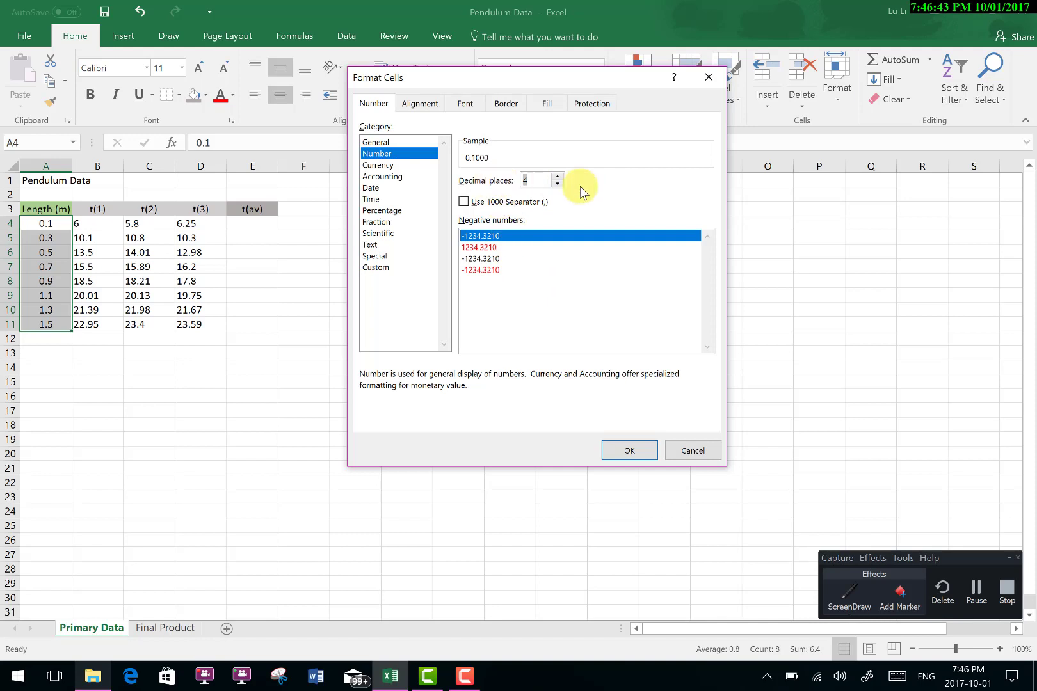
mouse_move(483, 147)
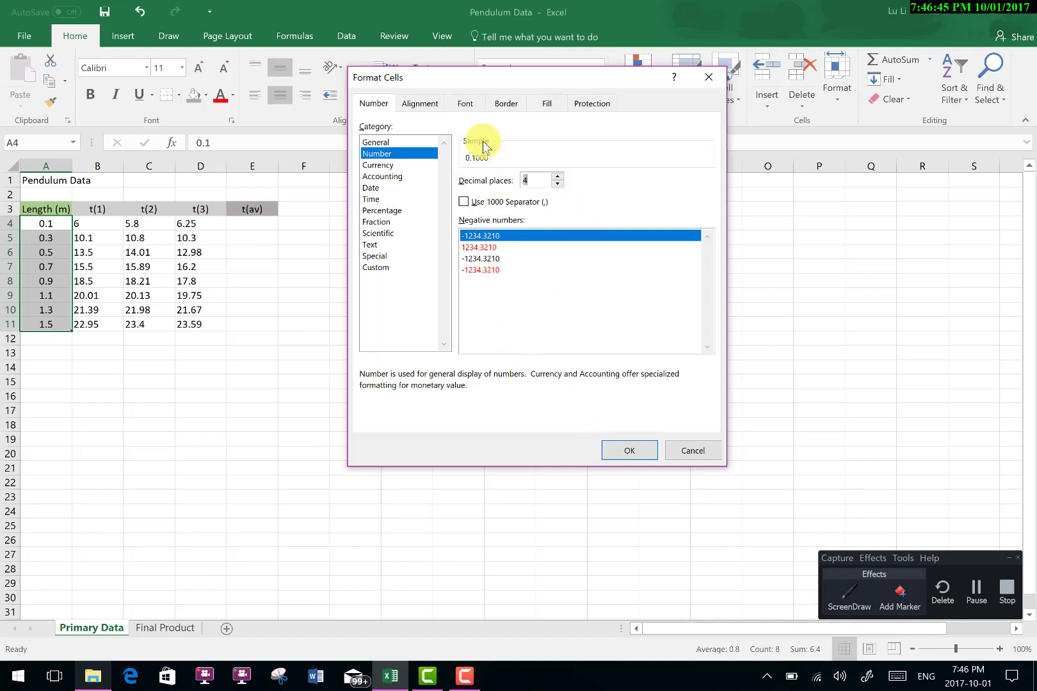
mouse_move(539, 456)
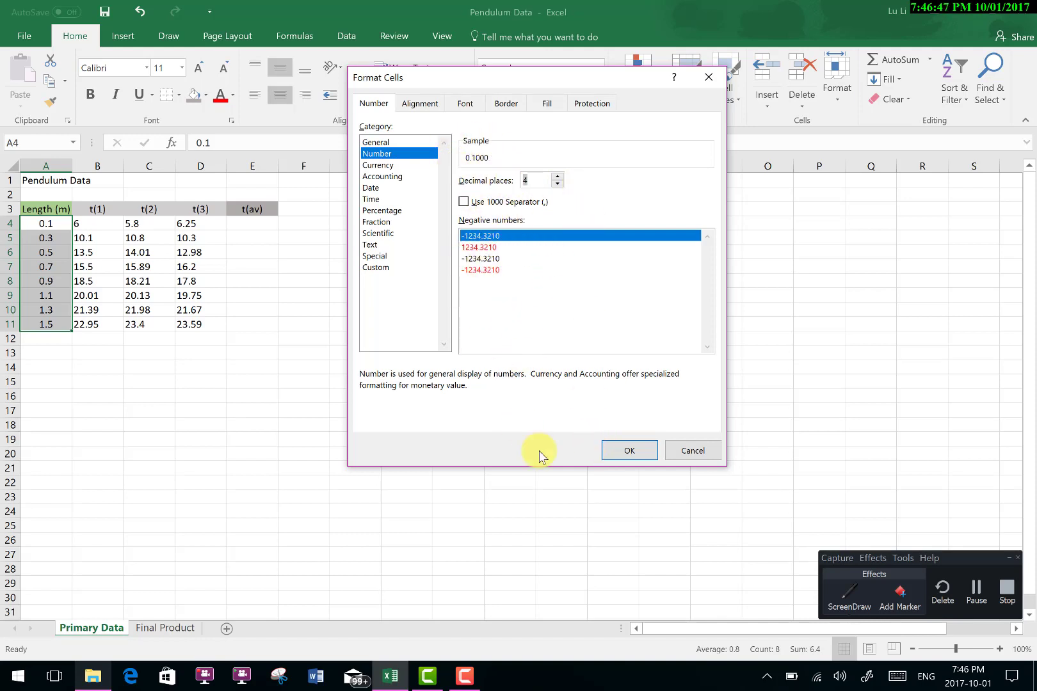
left_click(627, 449)
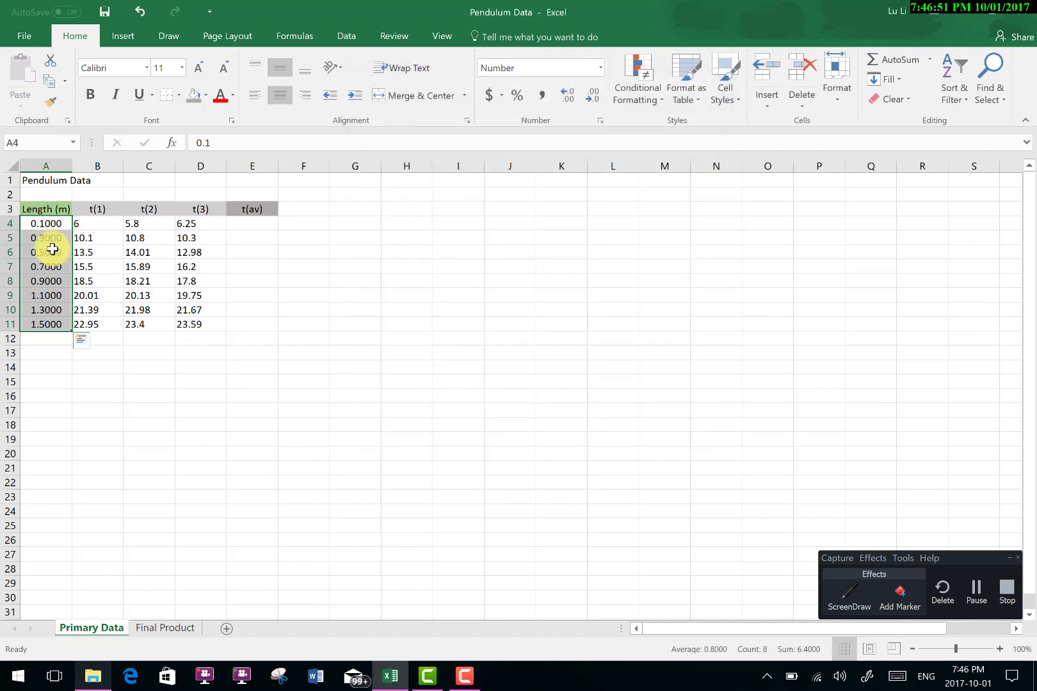
left_click(46, 381)
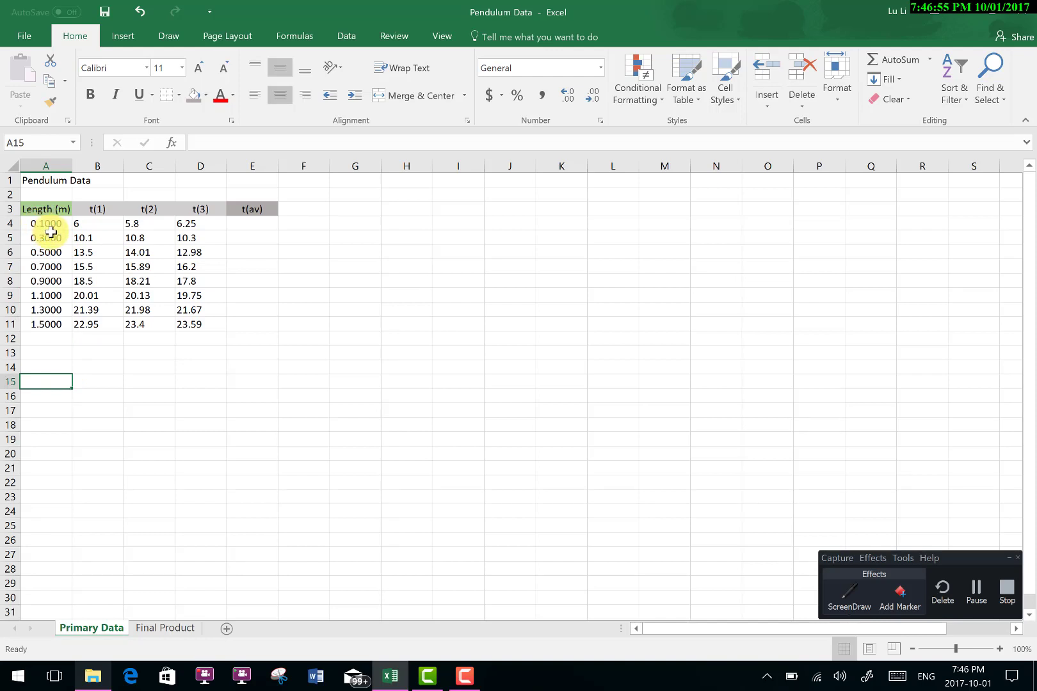
mouse_move(46, 323)
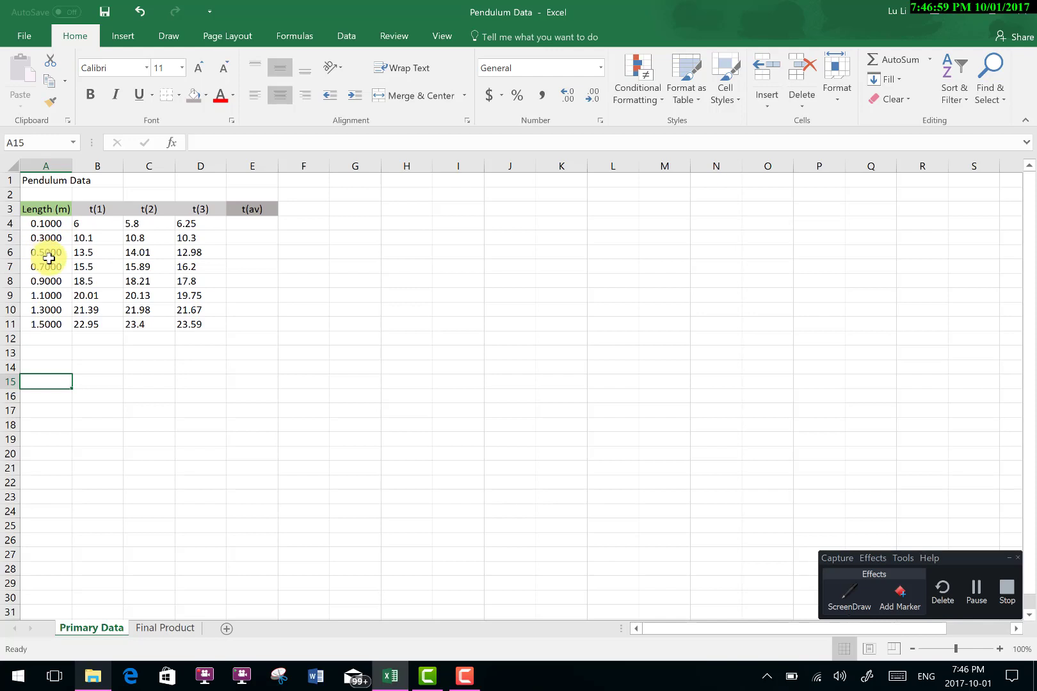
mouse_move(112, 368)
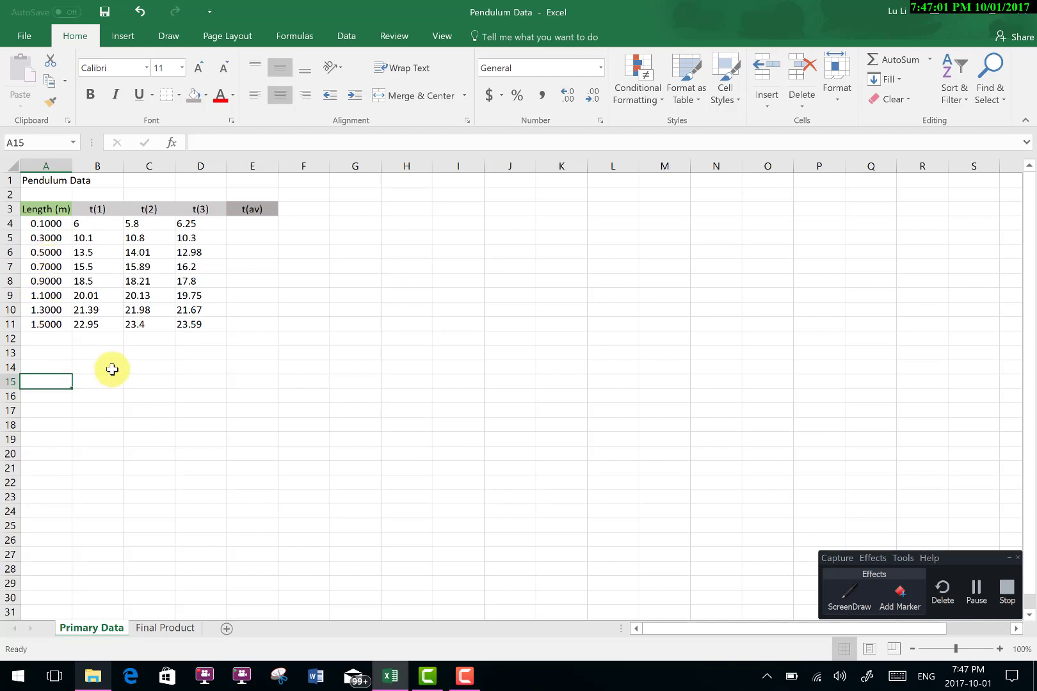
mouse_move(90, 256)
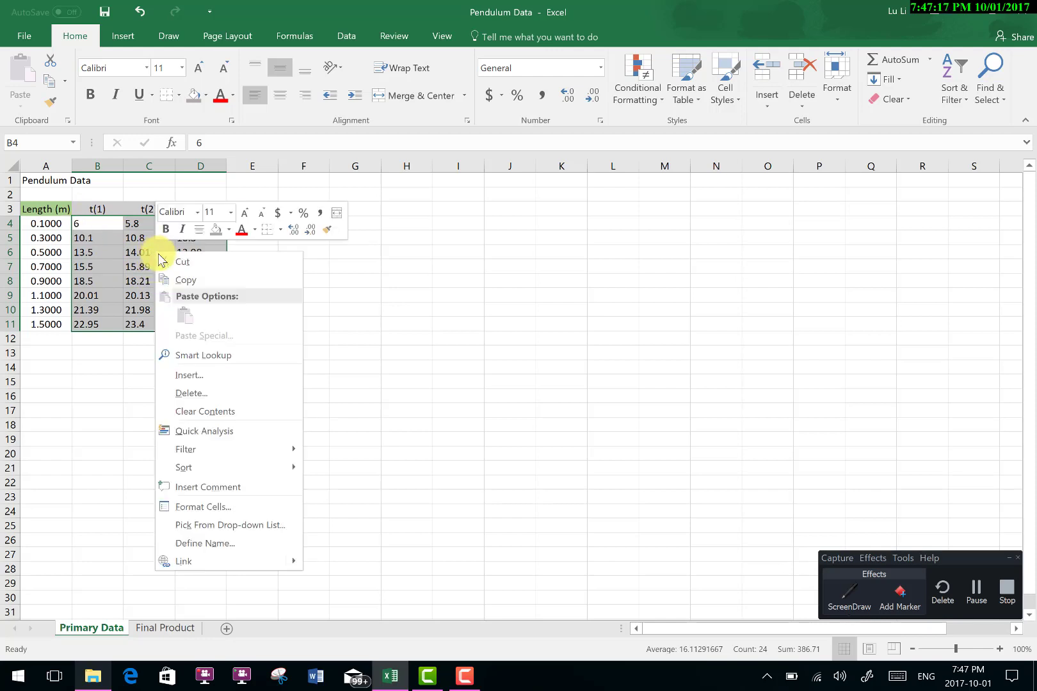
- Format the trial times B4:D11 as Number with 2 decimal places
left_click(202, 507)
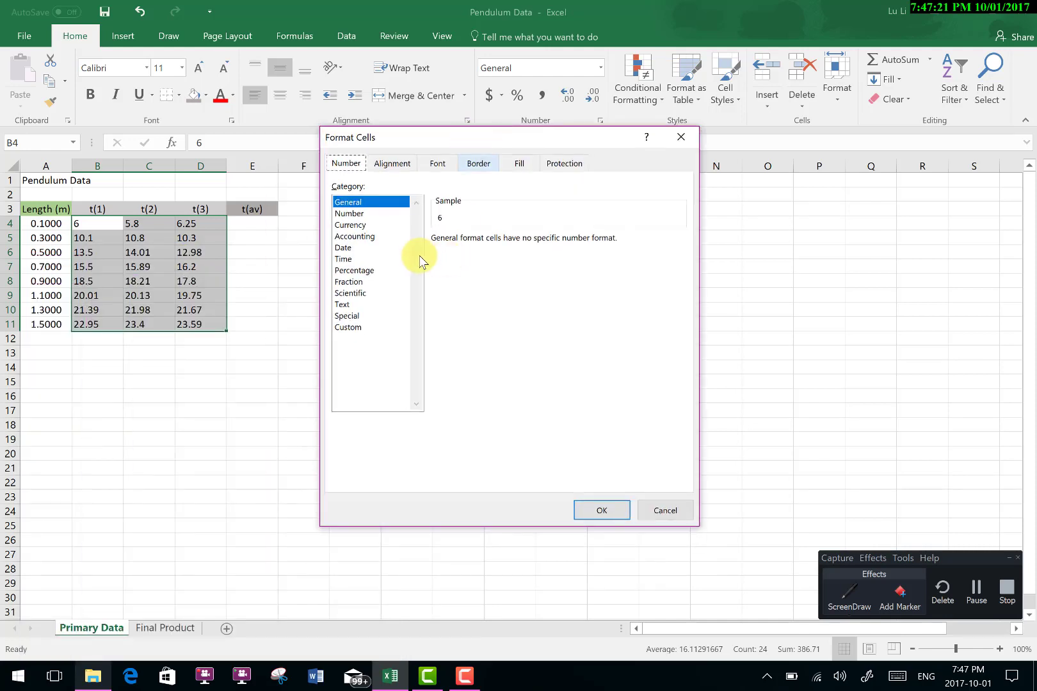
left_click(350, 213)
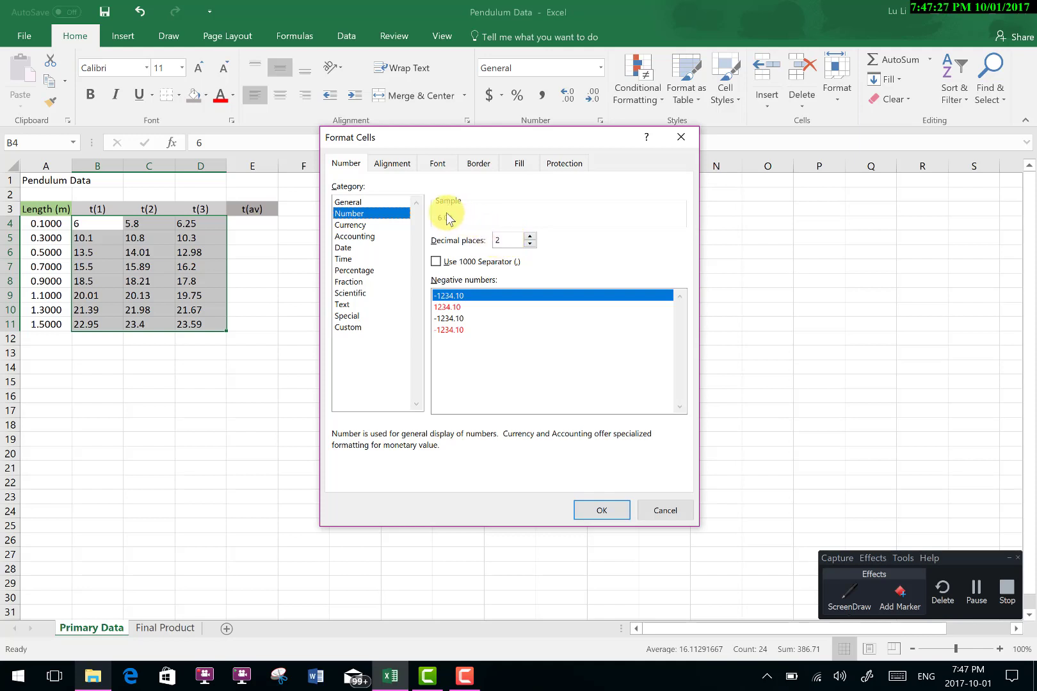
left_click(601, 510)
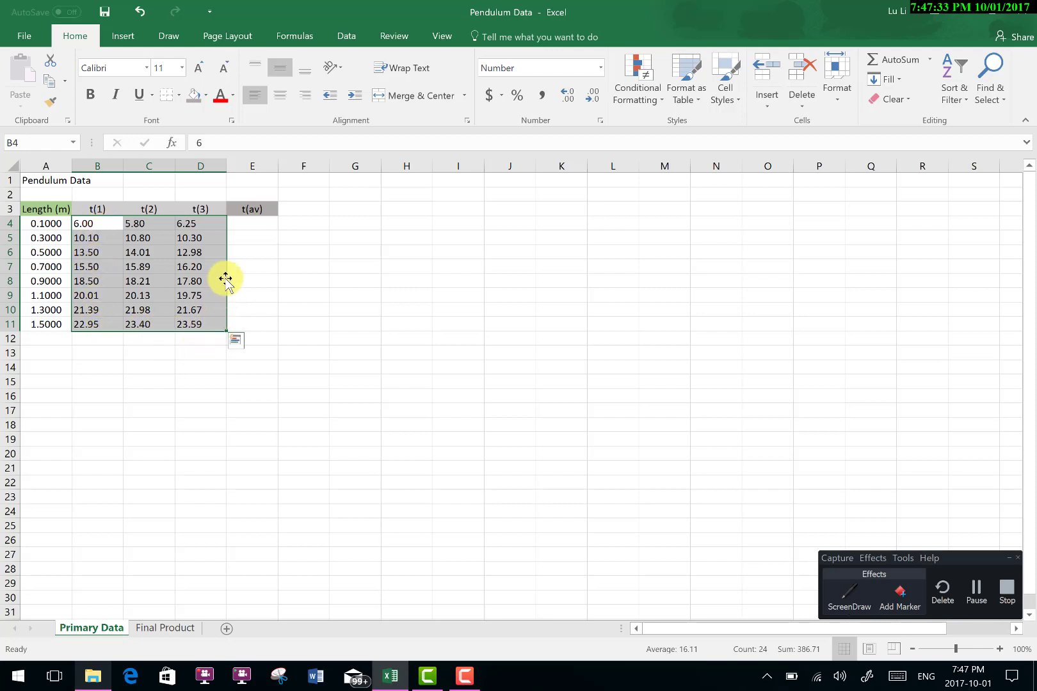
left_click(253, 253)
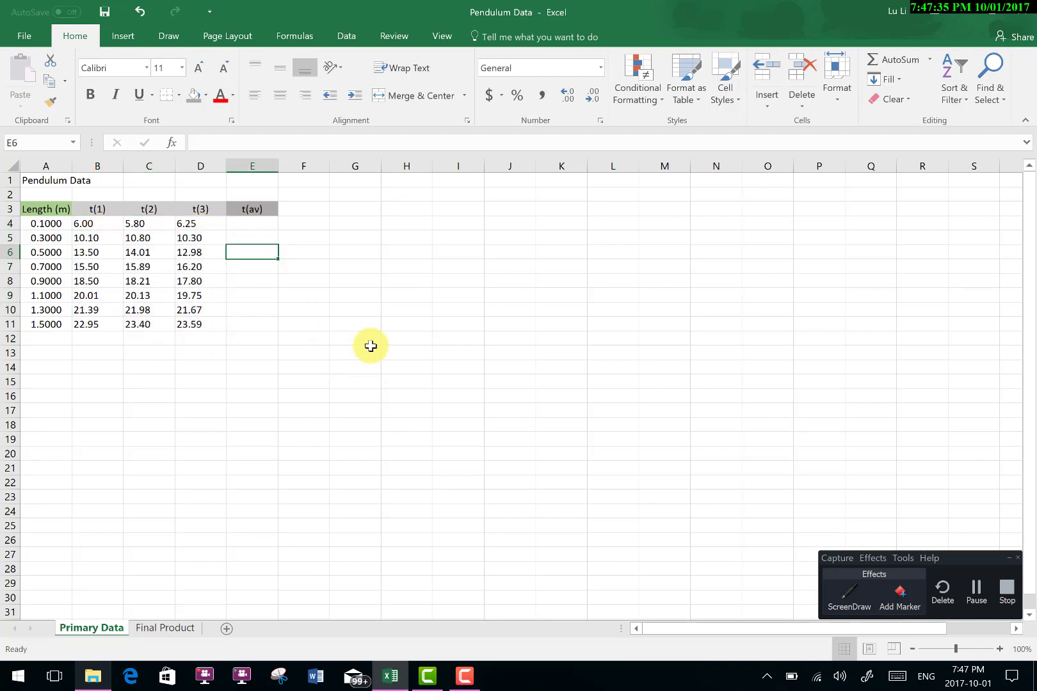
mouse_move(381, 344)
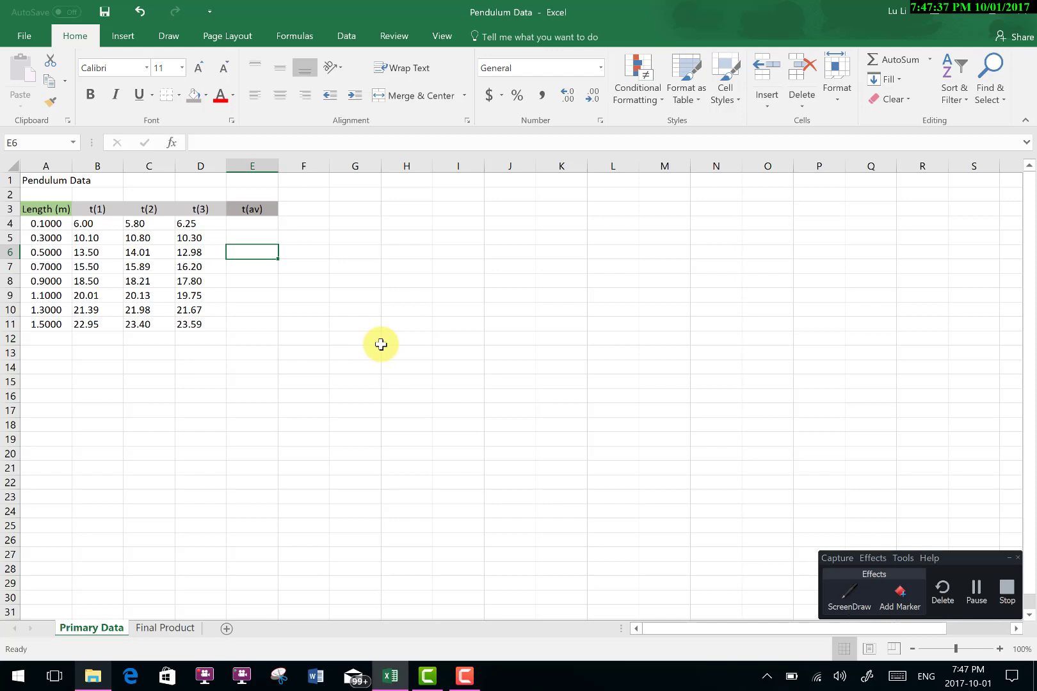
mouse_move(18, 251)
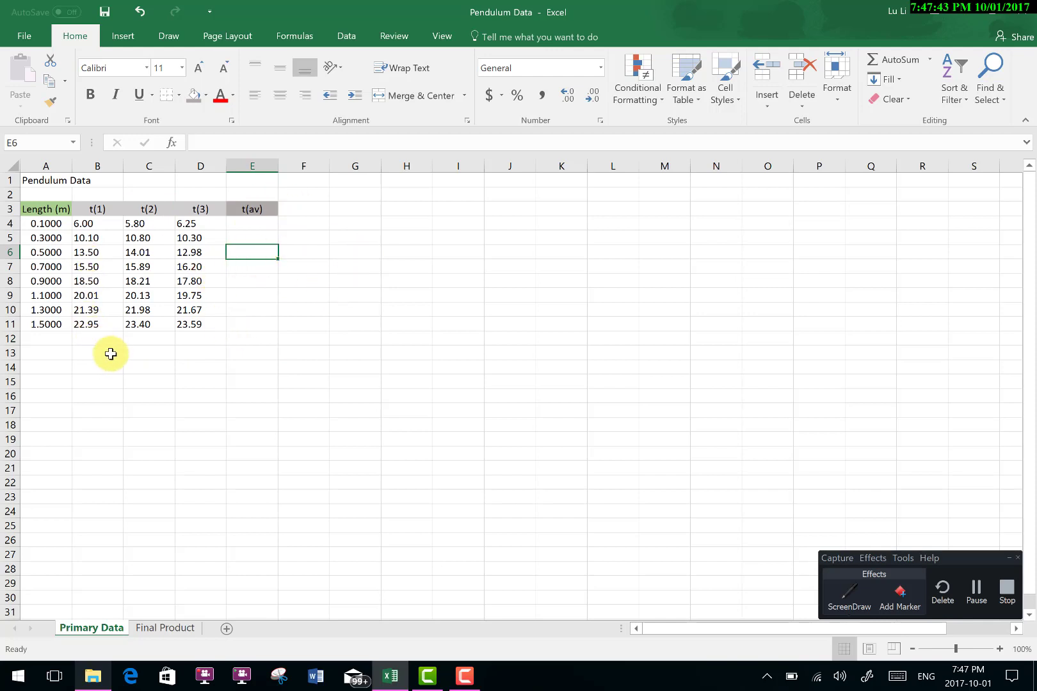
mouse_move(130, 361)
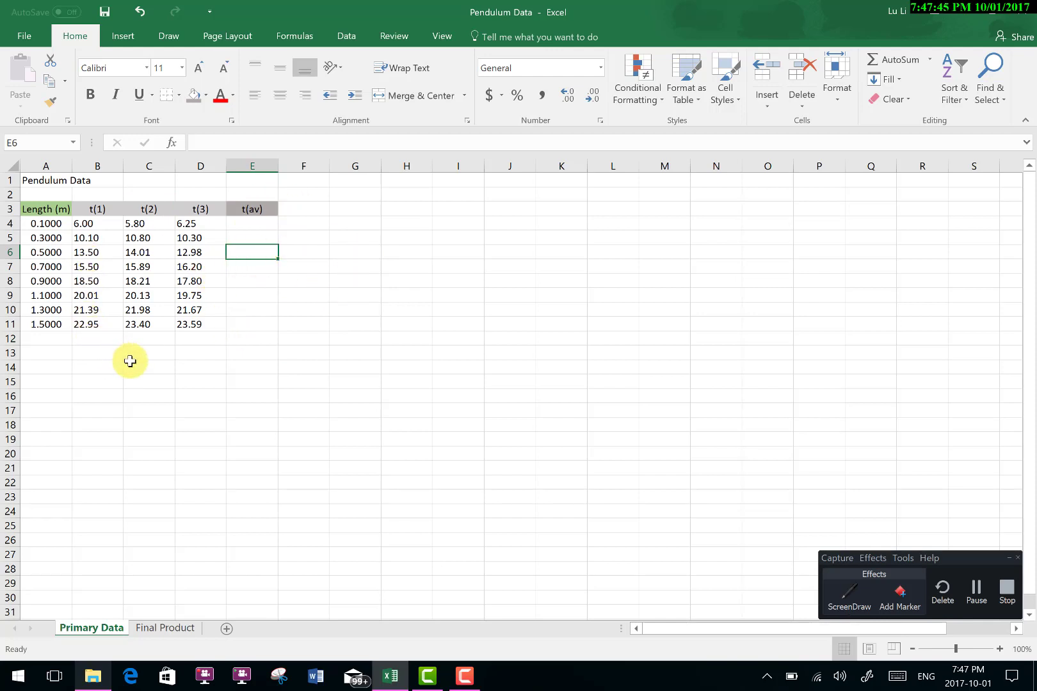
mouse_move(269, 324)
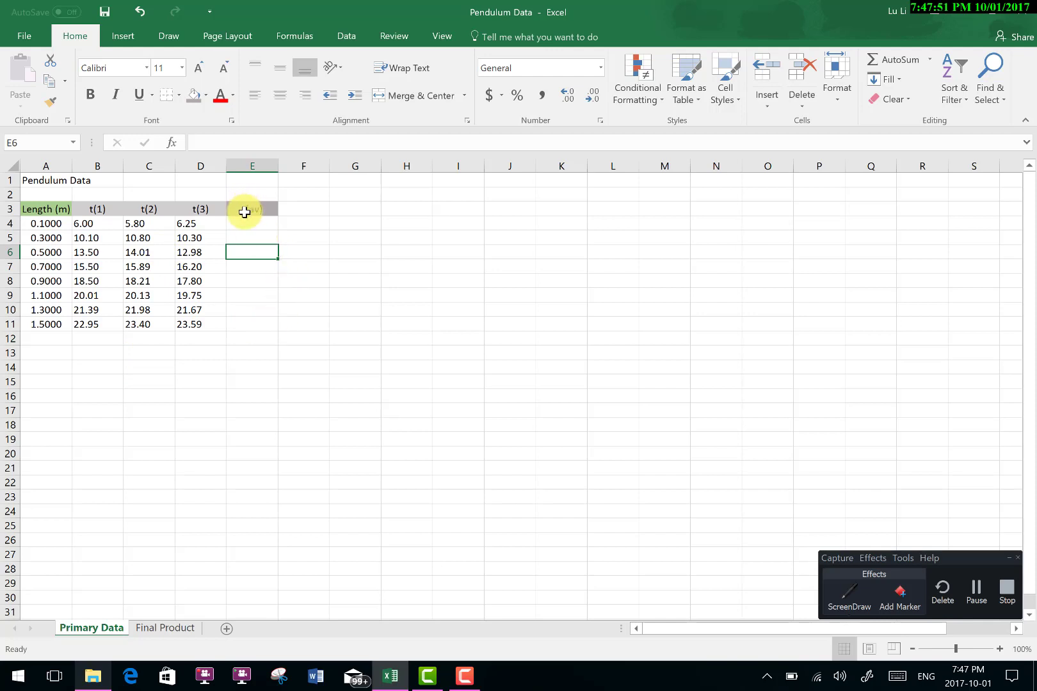
type("t(av)")
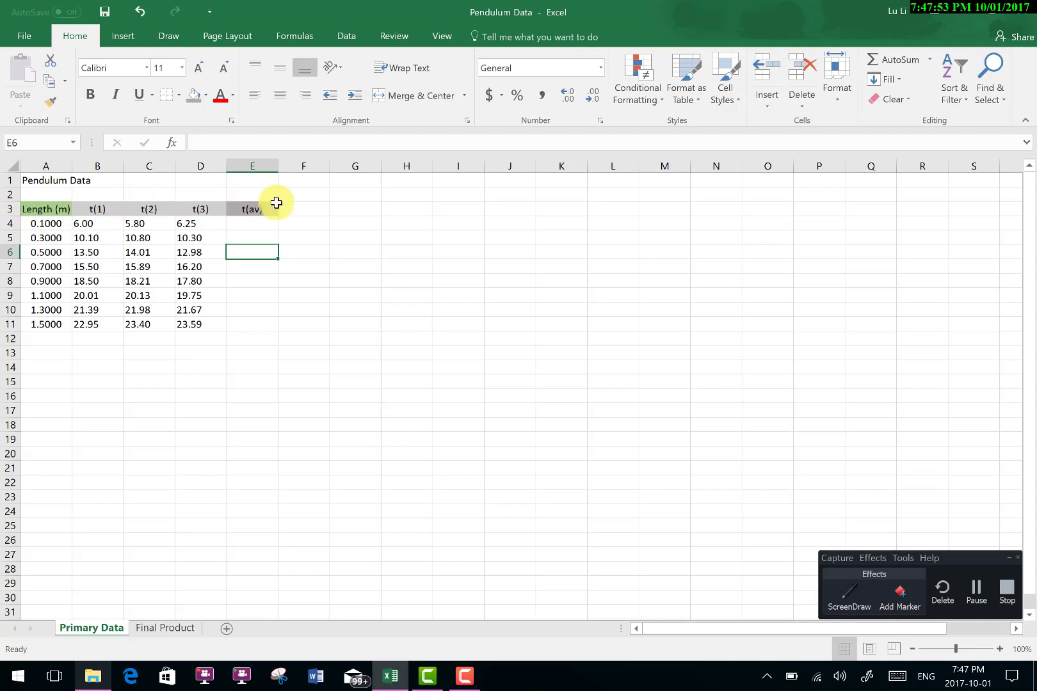
mouse_move(171, 85)
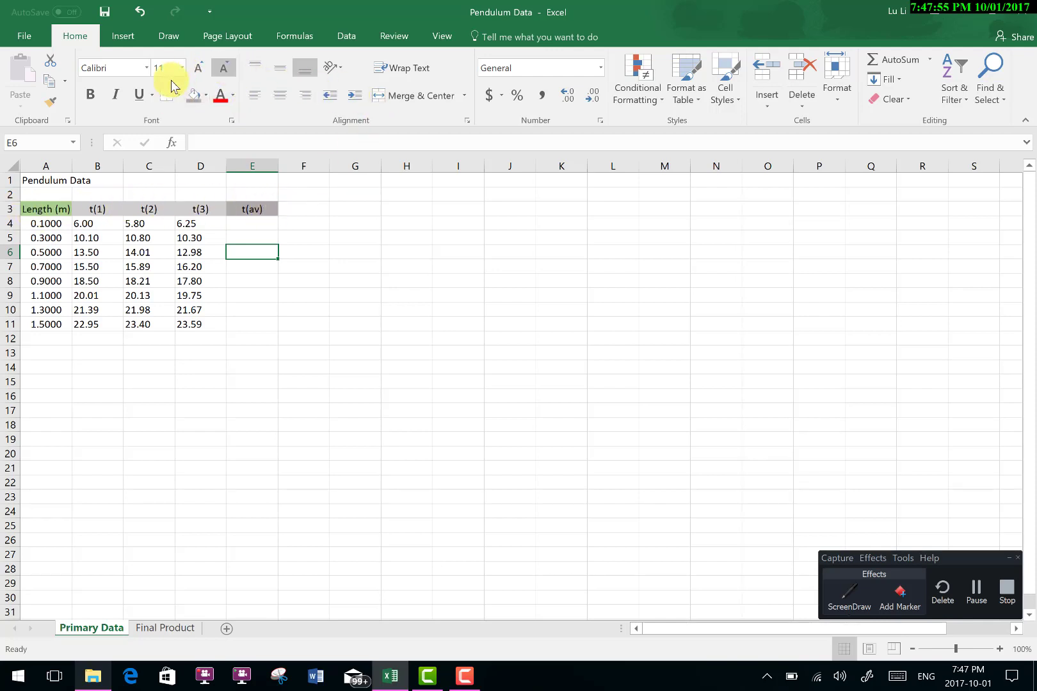
mouse_move(257, 78)
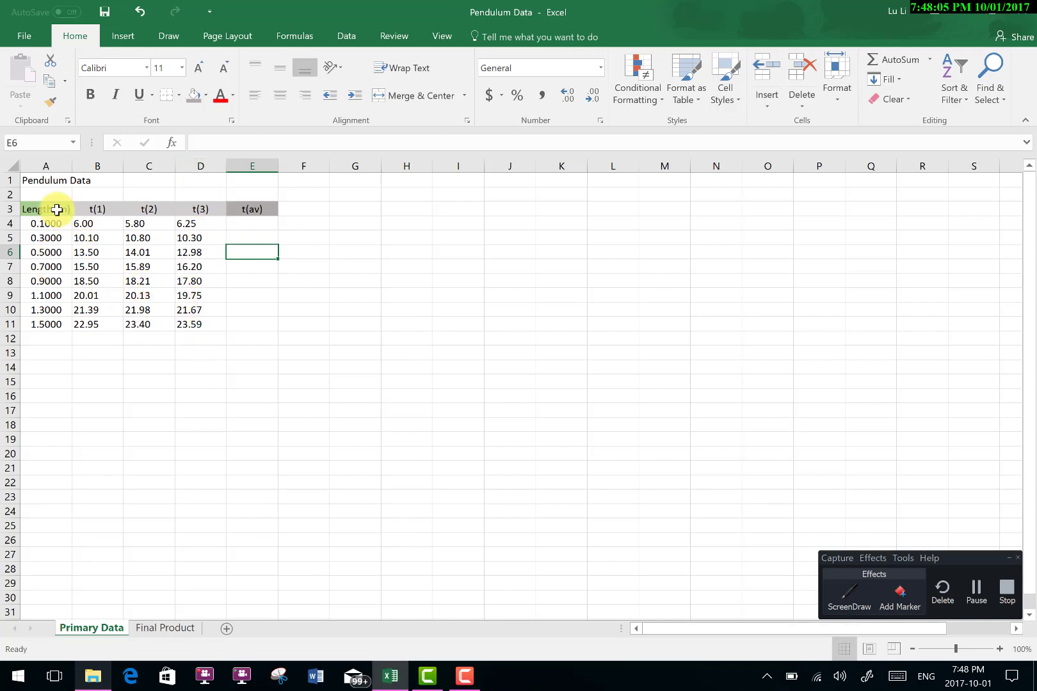
mouse_move(232, 320)
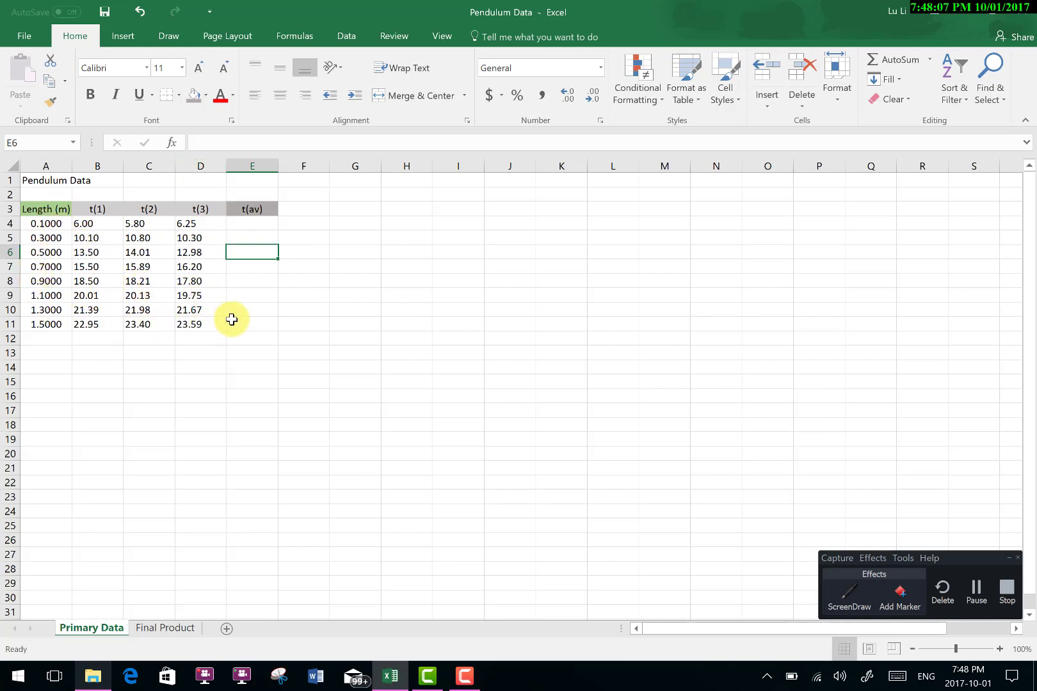